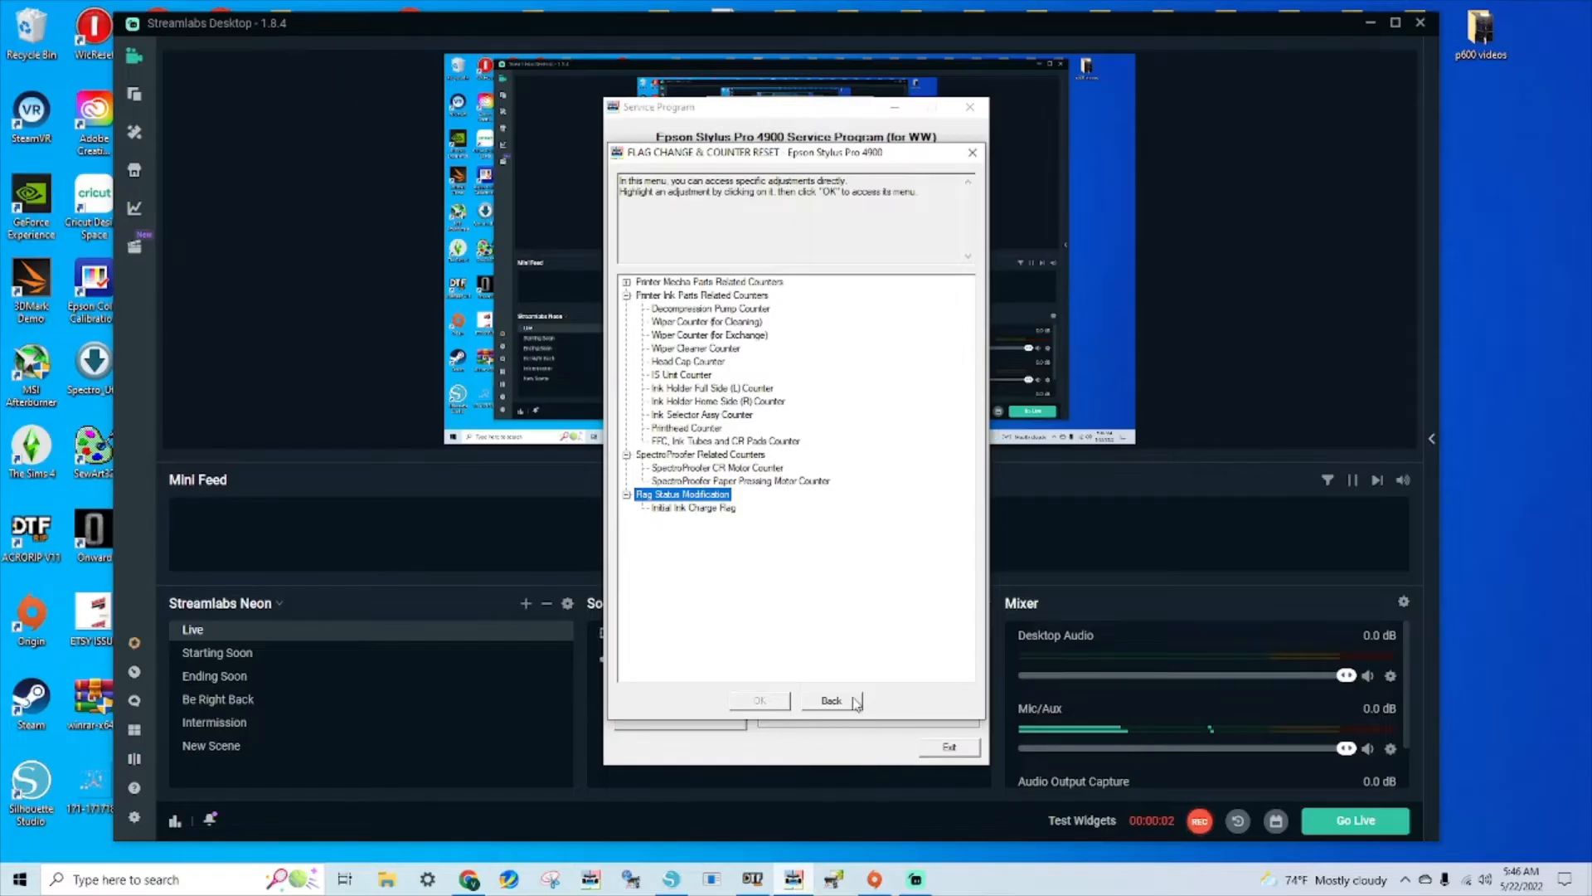
# - Leave the counter reset list and return to the main Service Program menu
pyautogui.click(831, 699)
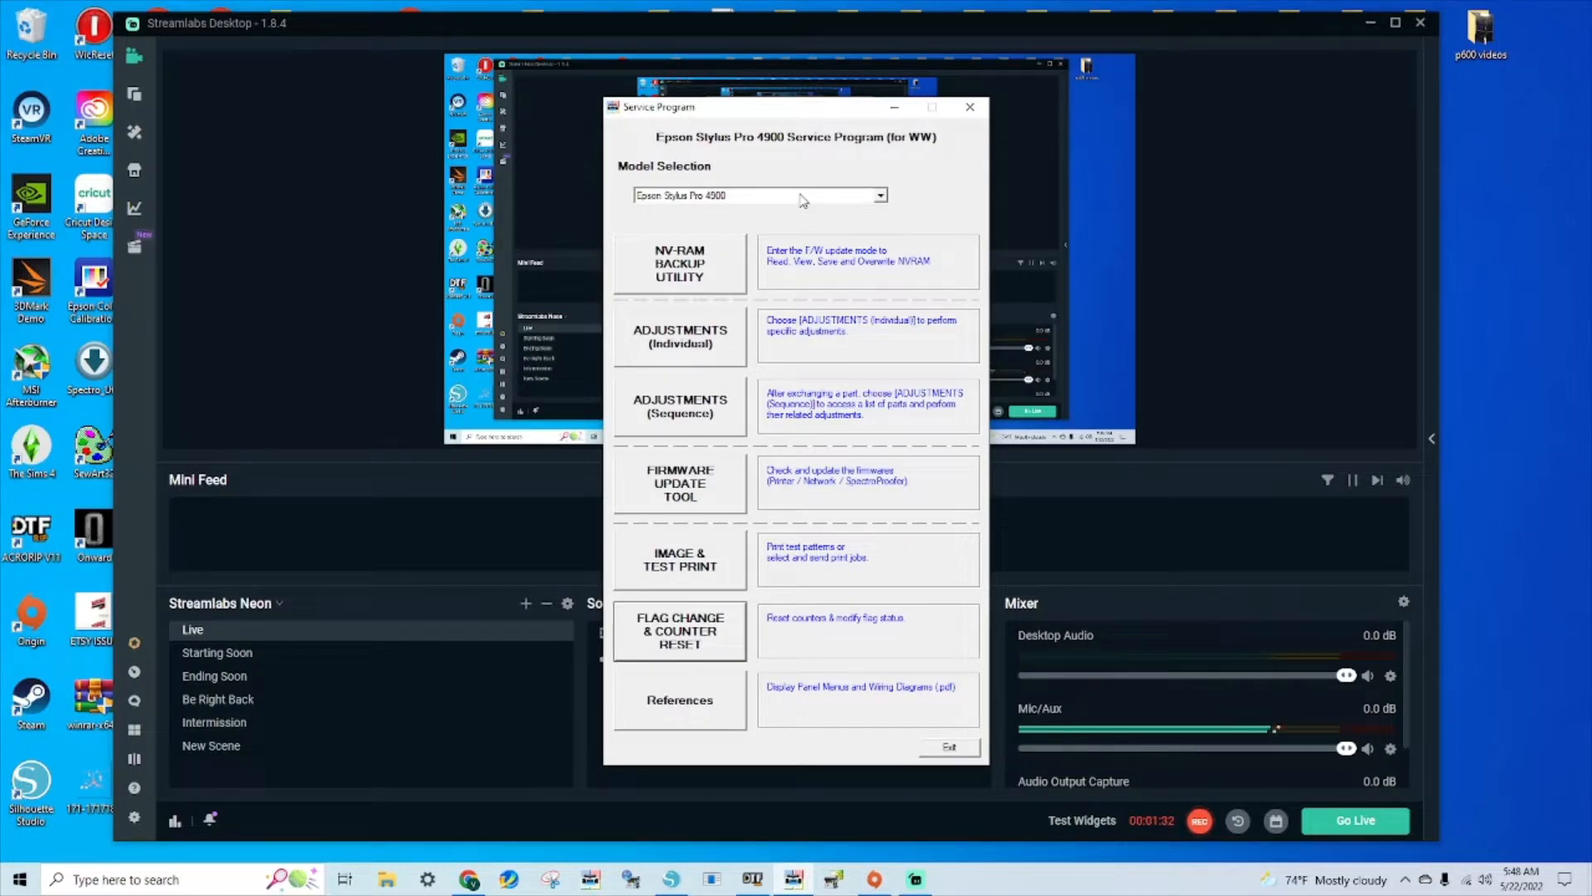
pyautogui.moveTo(682, 326)
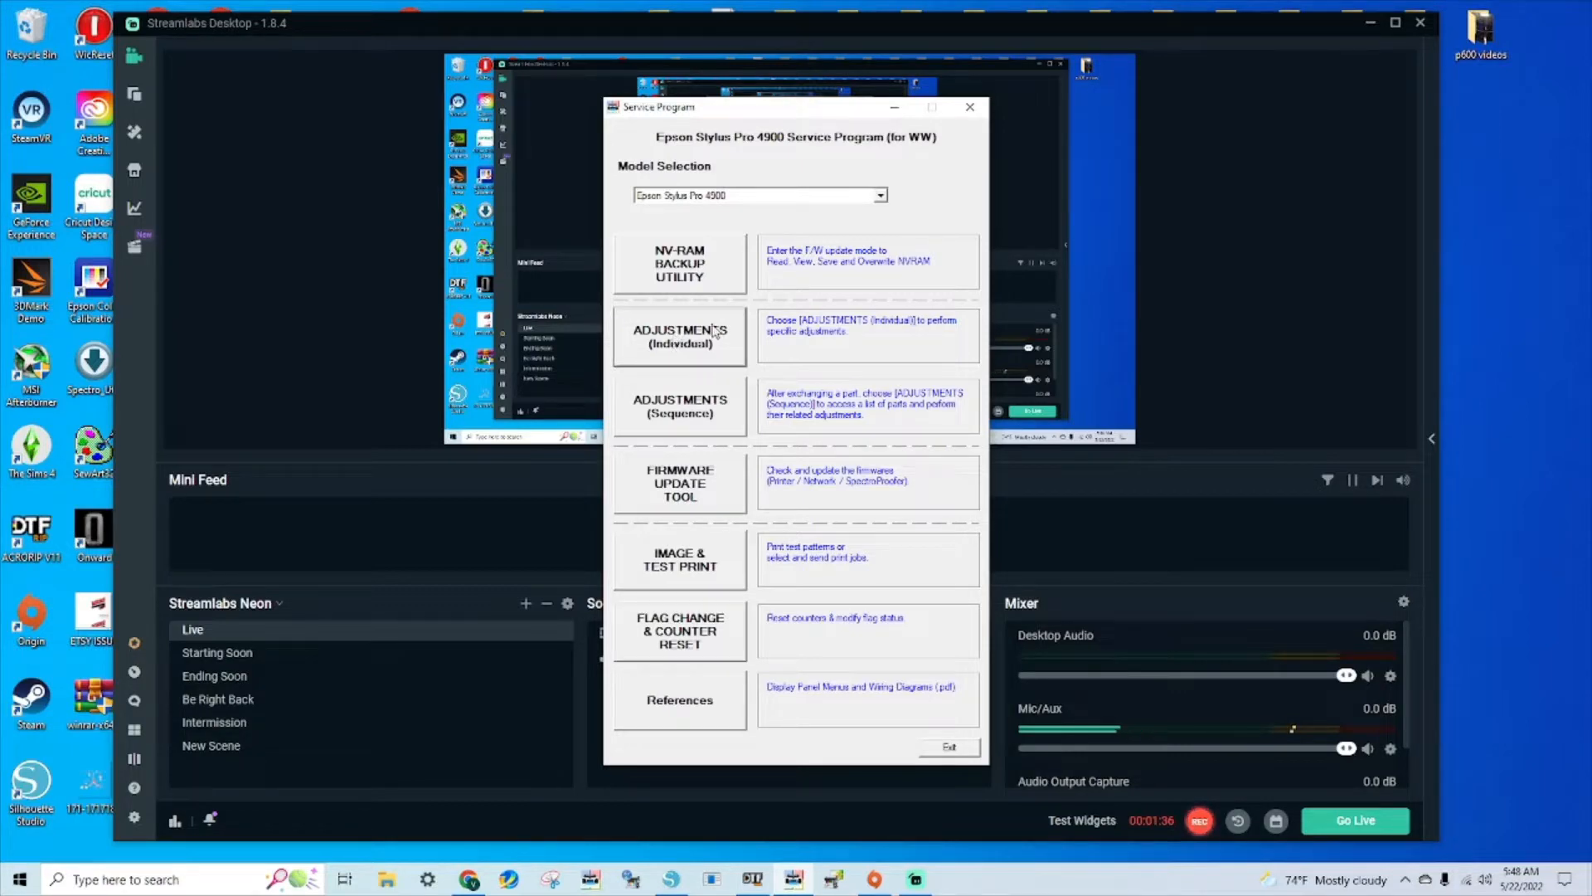
# - Enter ADJUSTMENTS (Individual), dismiss the setup-failed error and expand the check groups
pyautogui.click(678, 336)
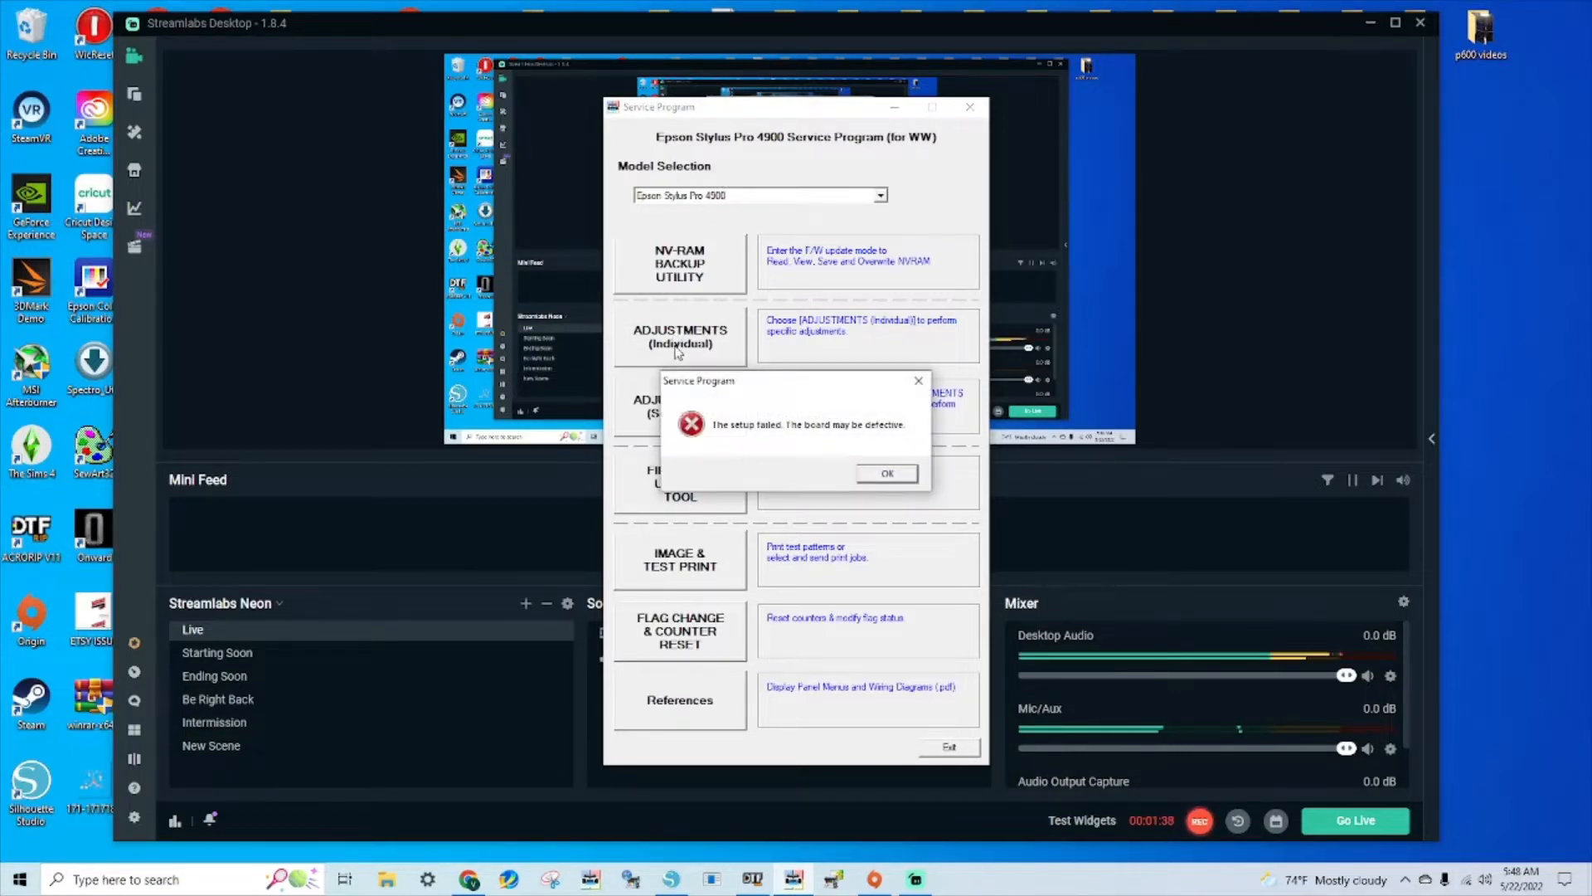
pyautogui.click(884, 473)
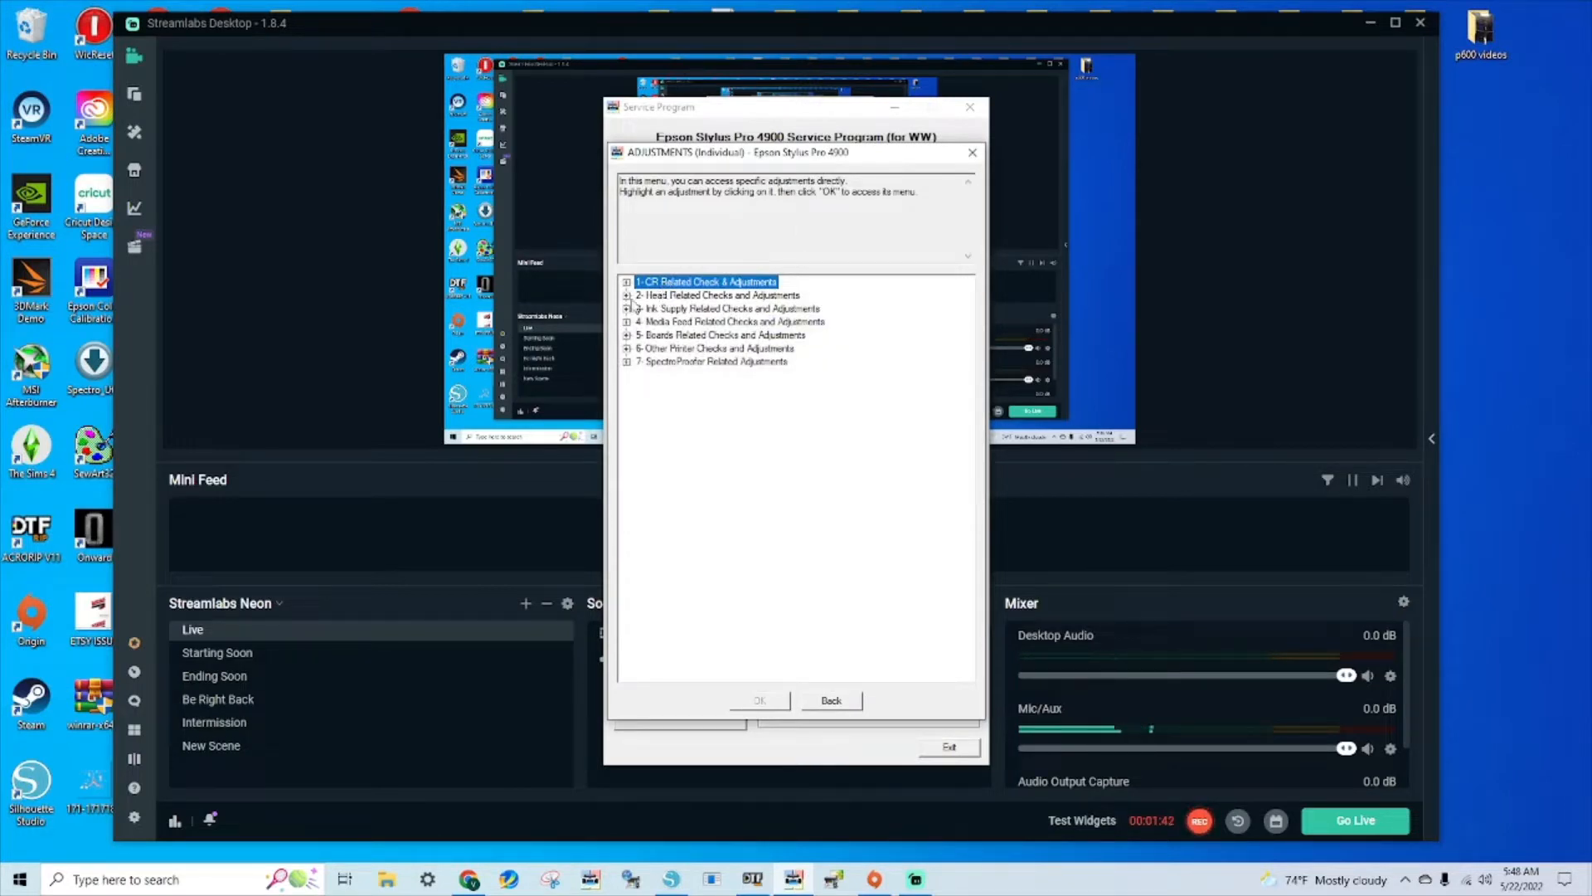
pyautogui.click(626, 295)
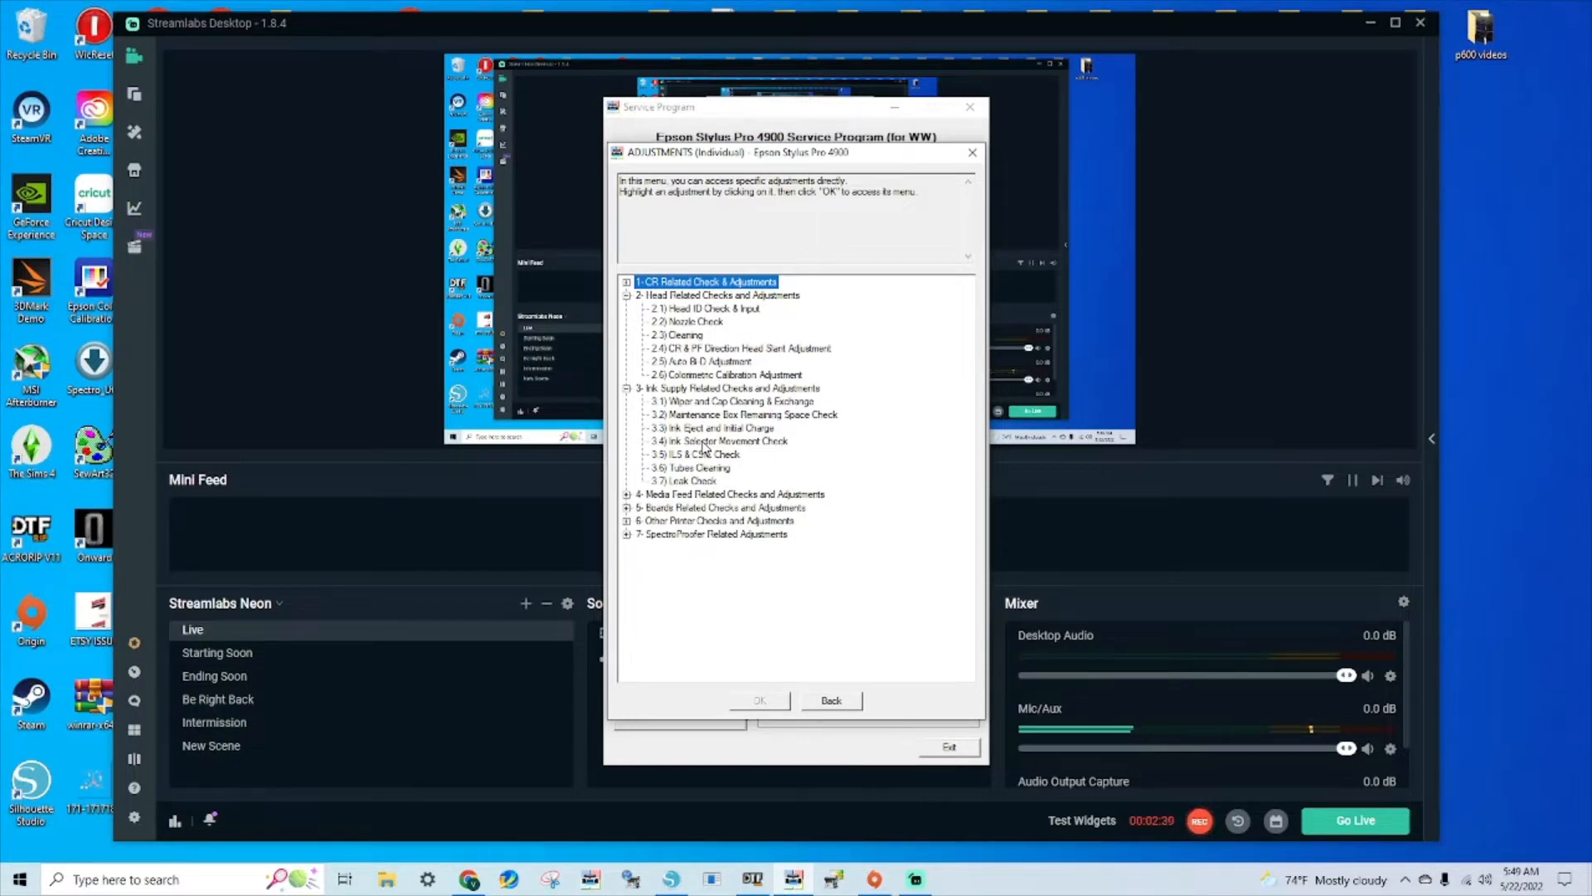
pyautogui.moveTo(706, 450)
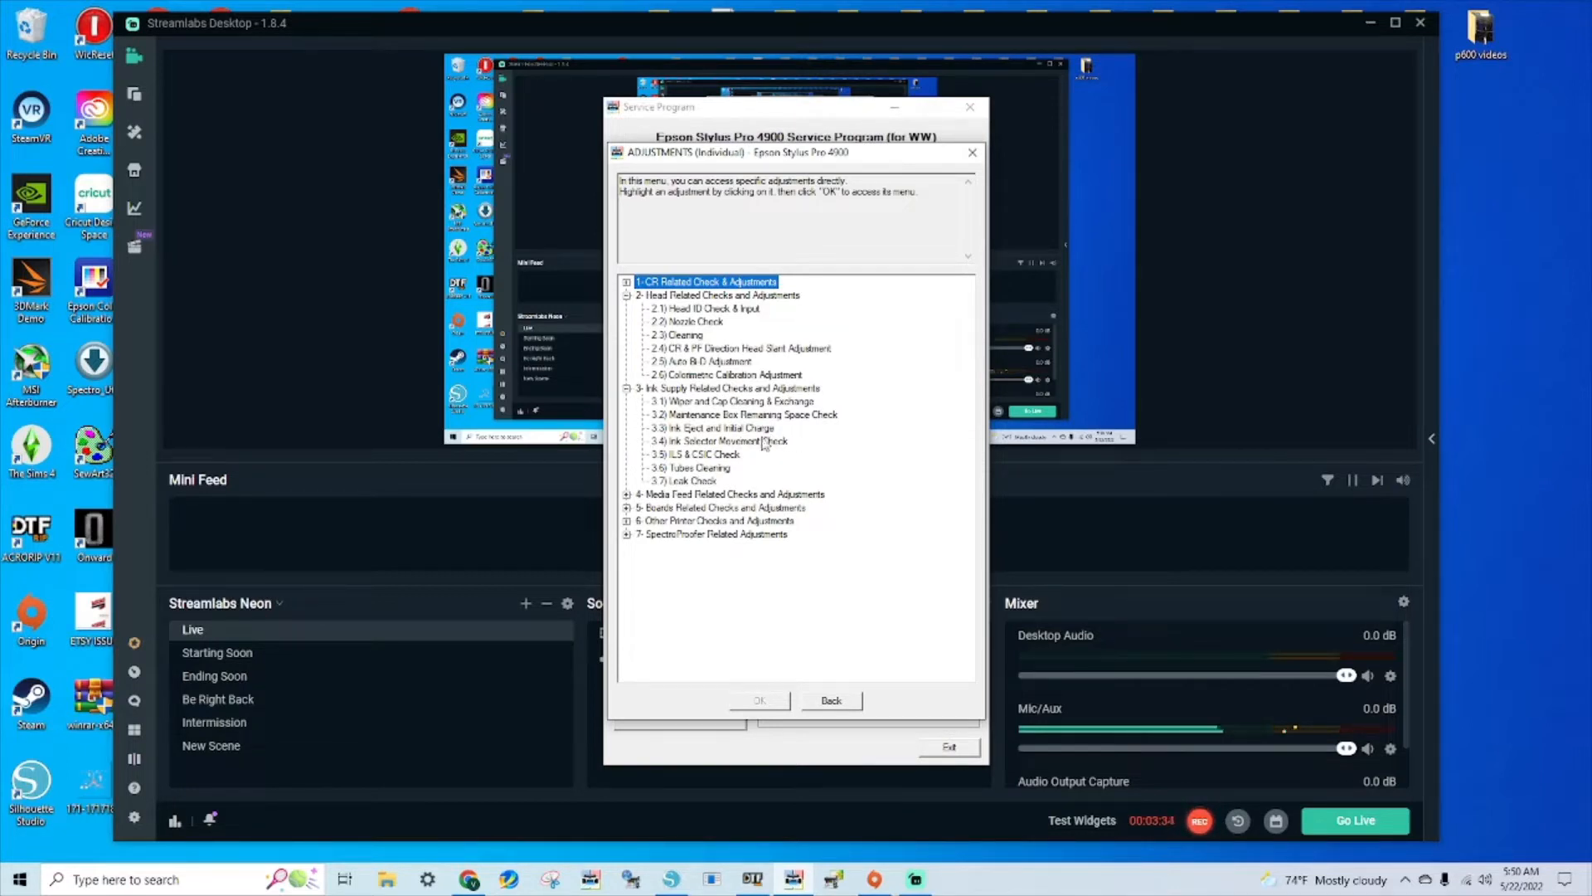
pyautogui.moveTo(707, 480)
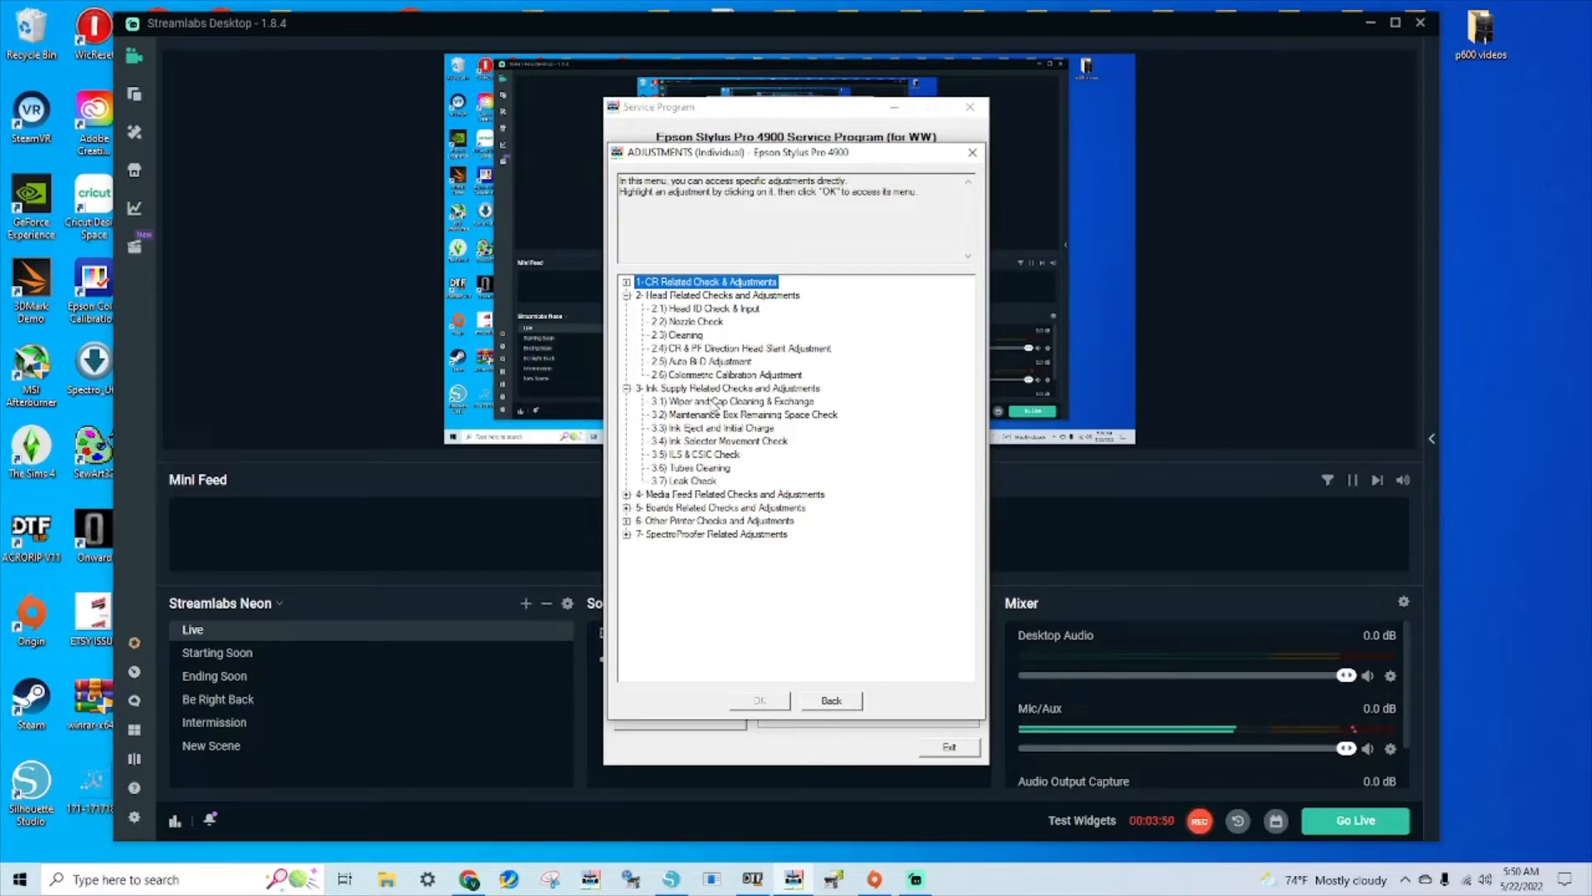
# - Start the 3.1) Wiper and Cap Cleaning & Exchange procedure with Wiper selected
pyautogui.click(733, 402)
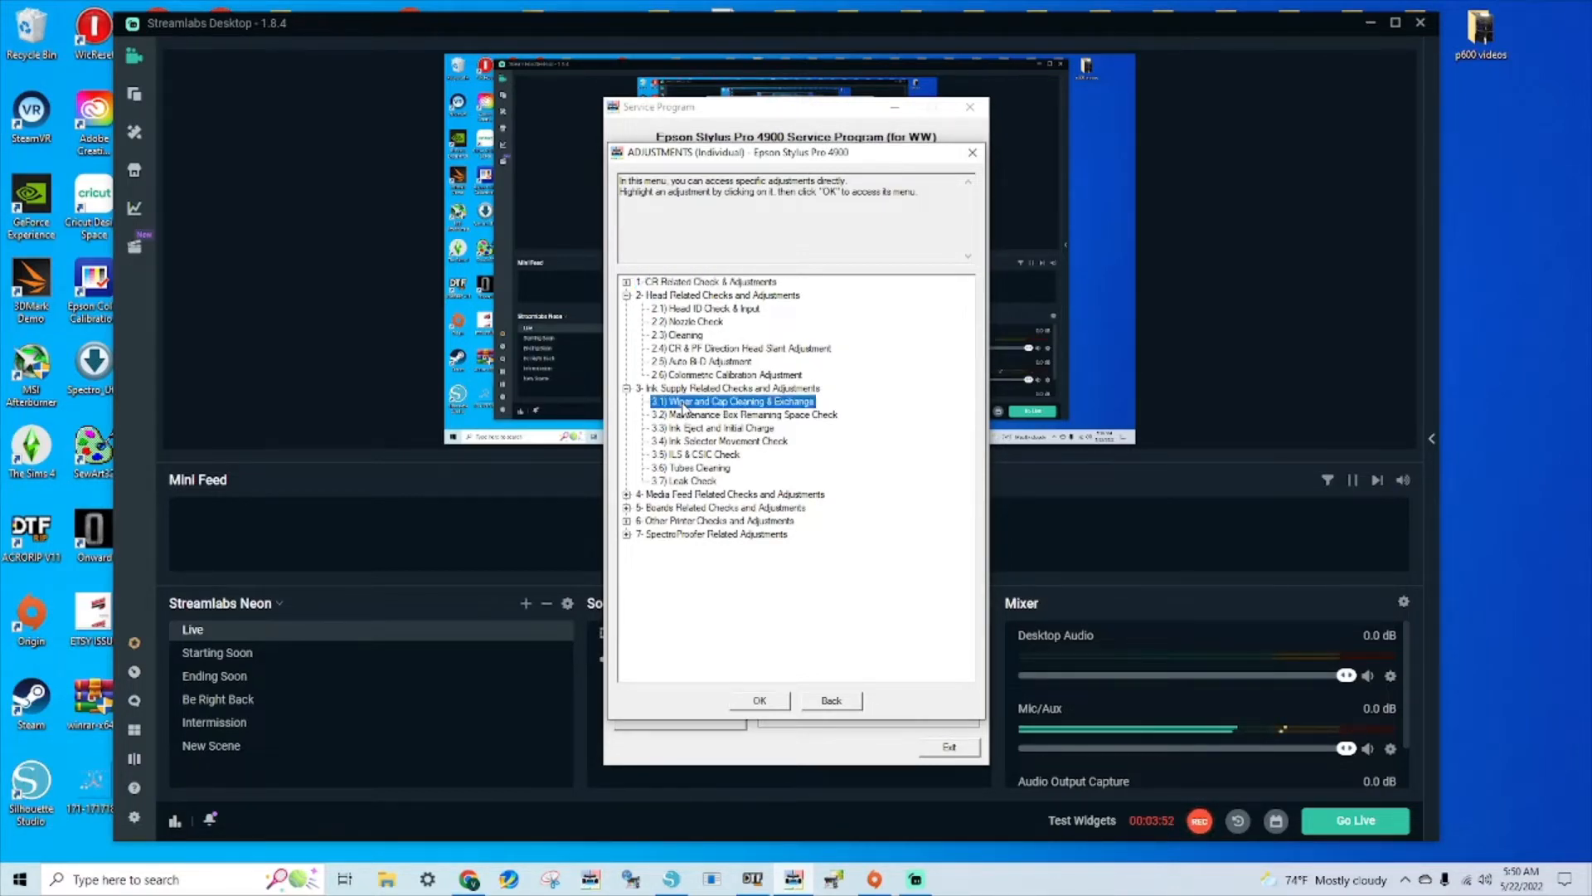
pyautogui.click(758, 700)
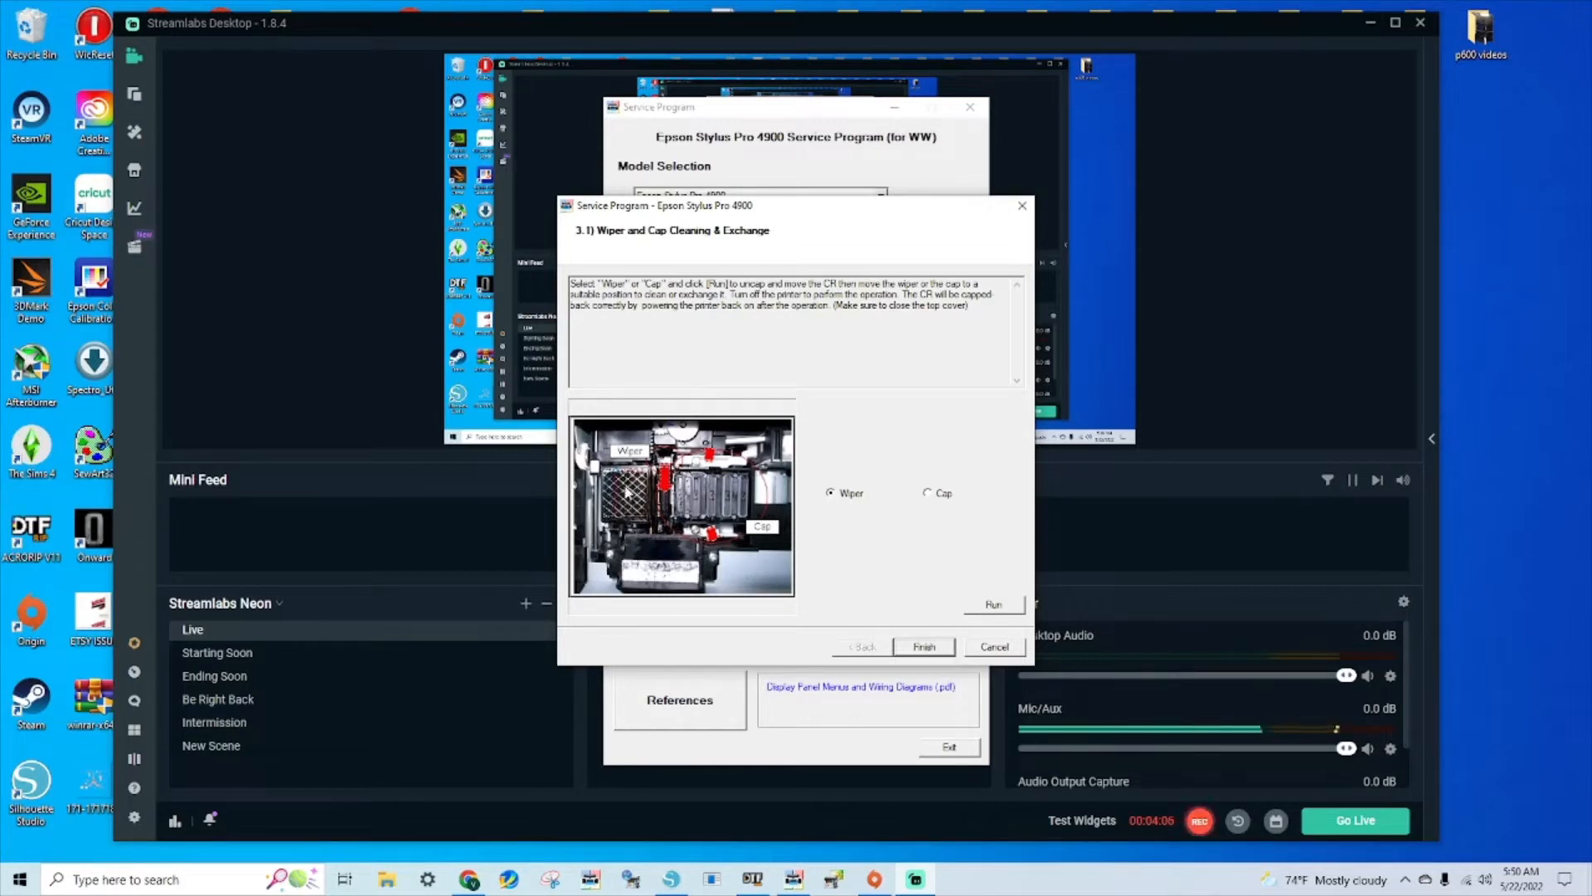
pyautogui.moveTo(625, 499)
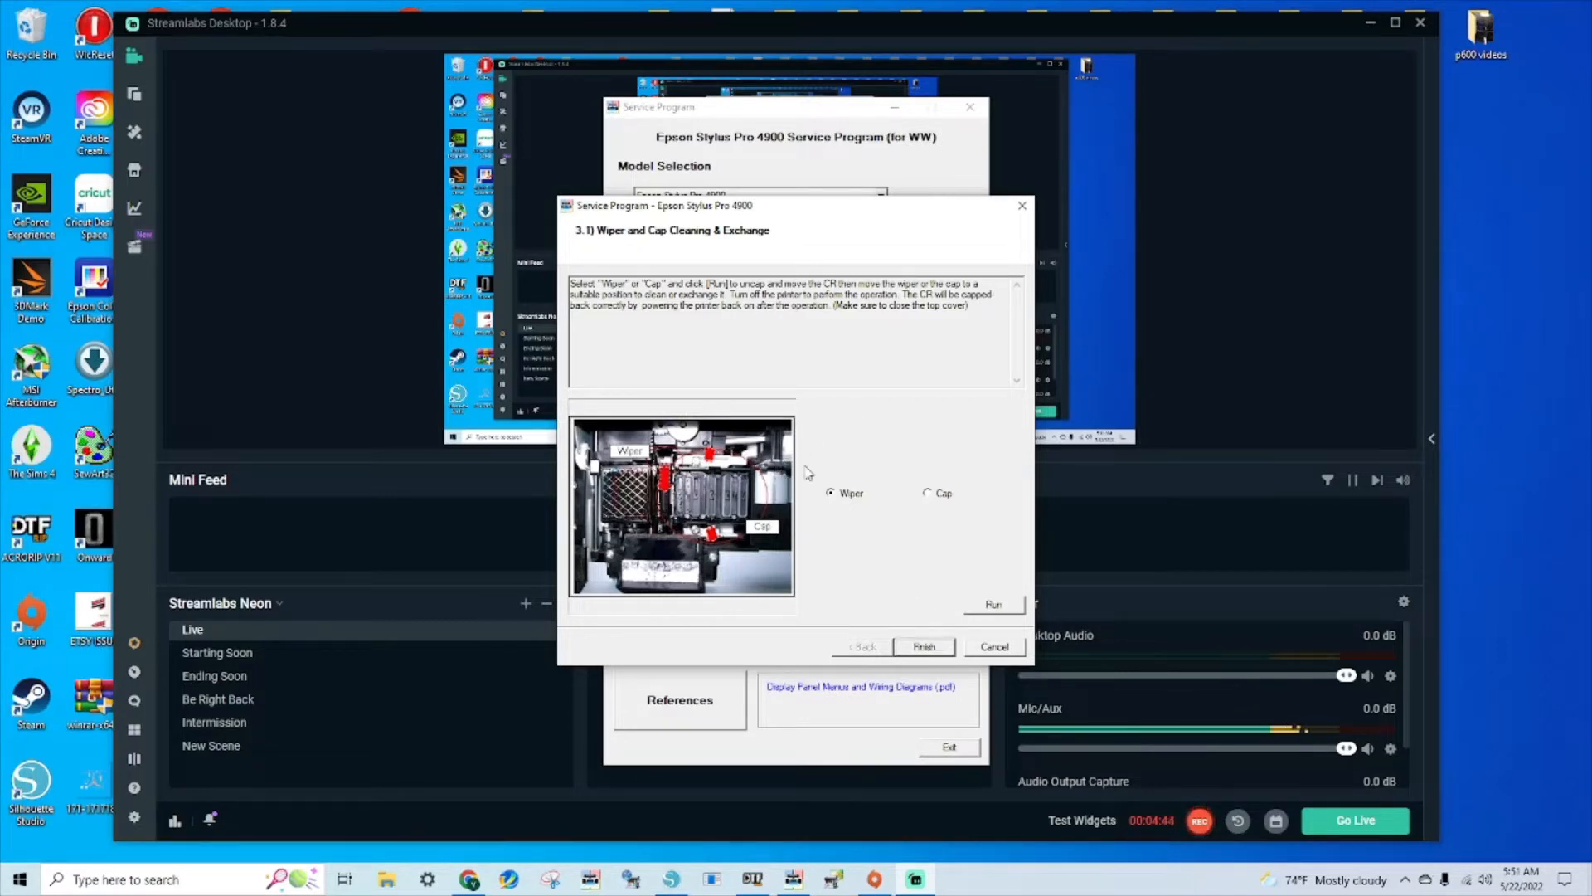
pyautogui.moveTo(861, 545)
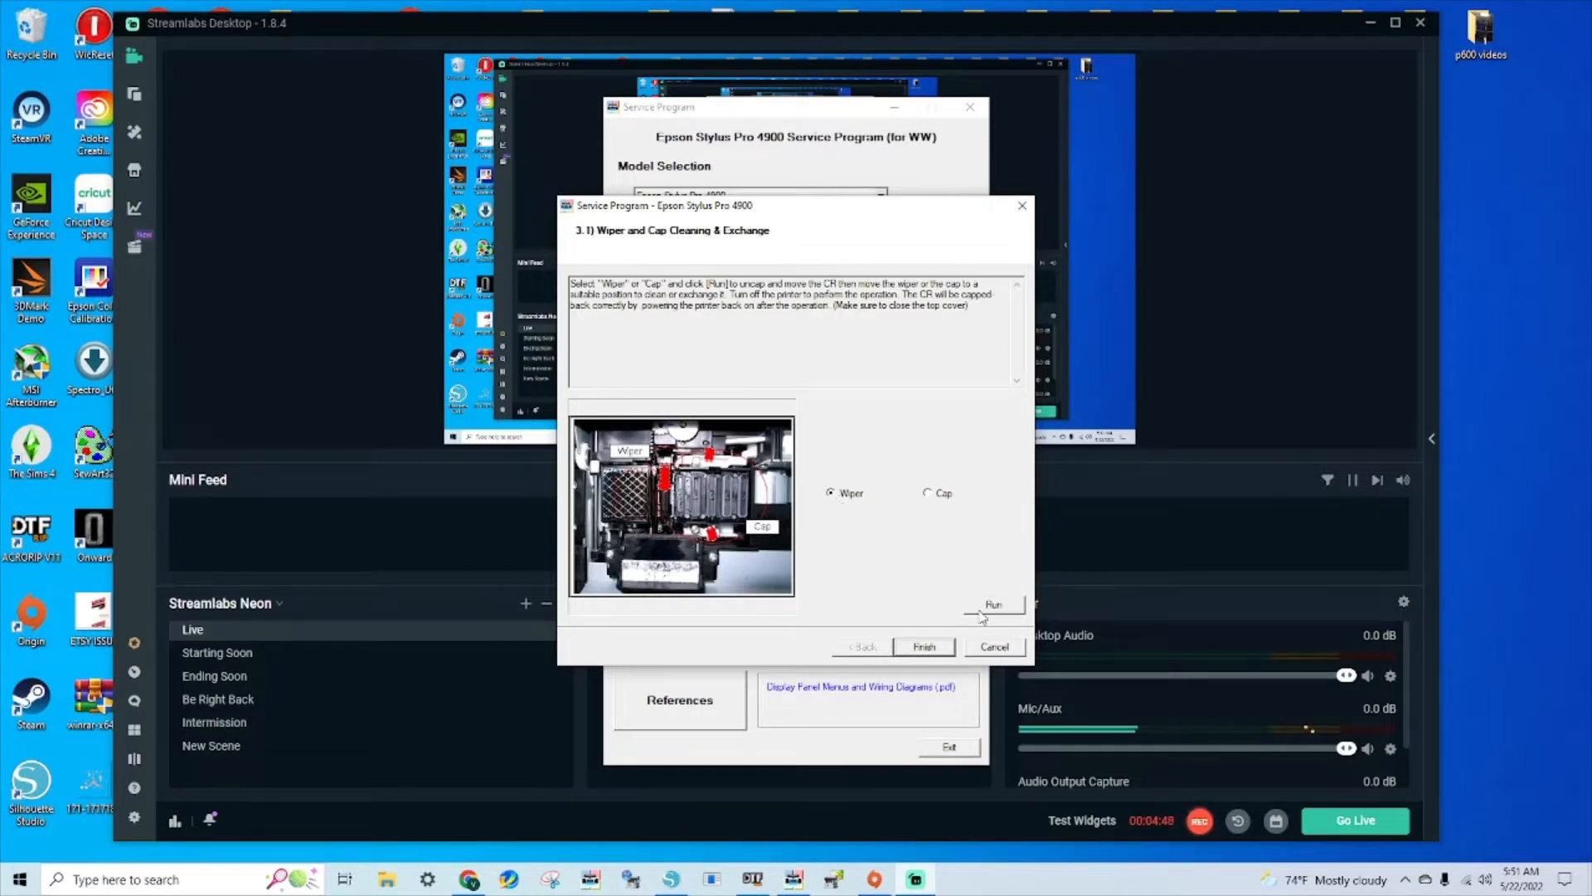
pyautogui.moveTo(637, 492)
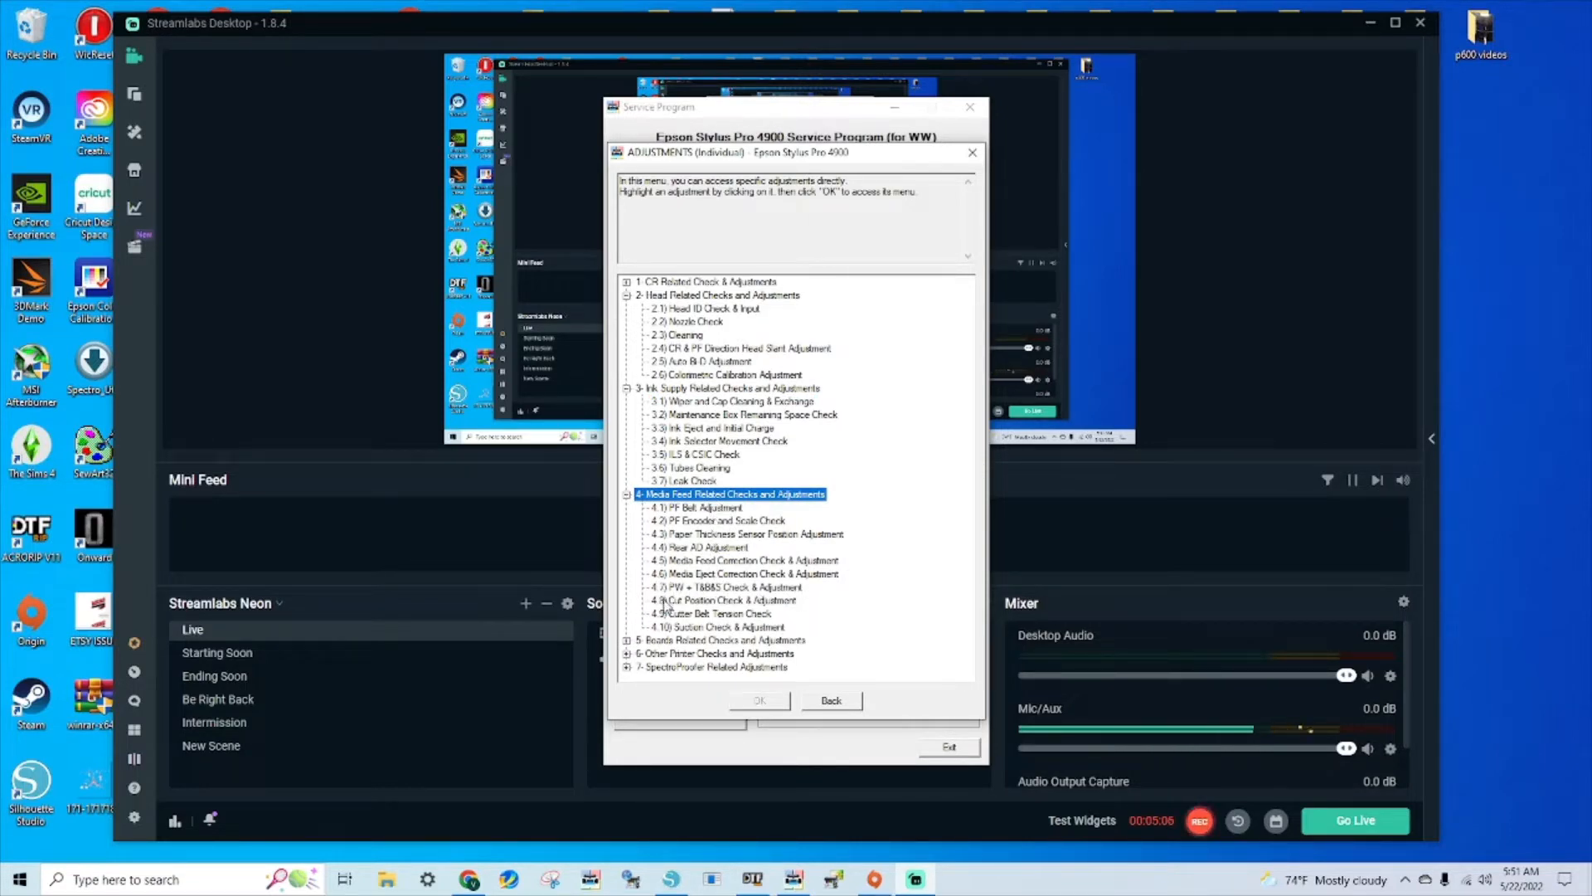
pyautogui.moveTo(700, 619)
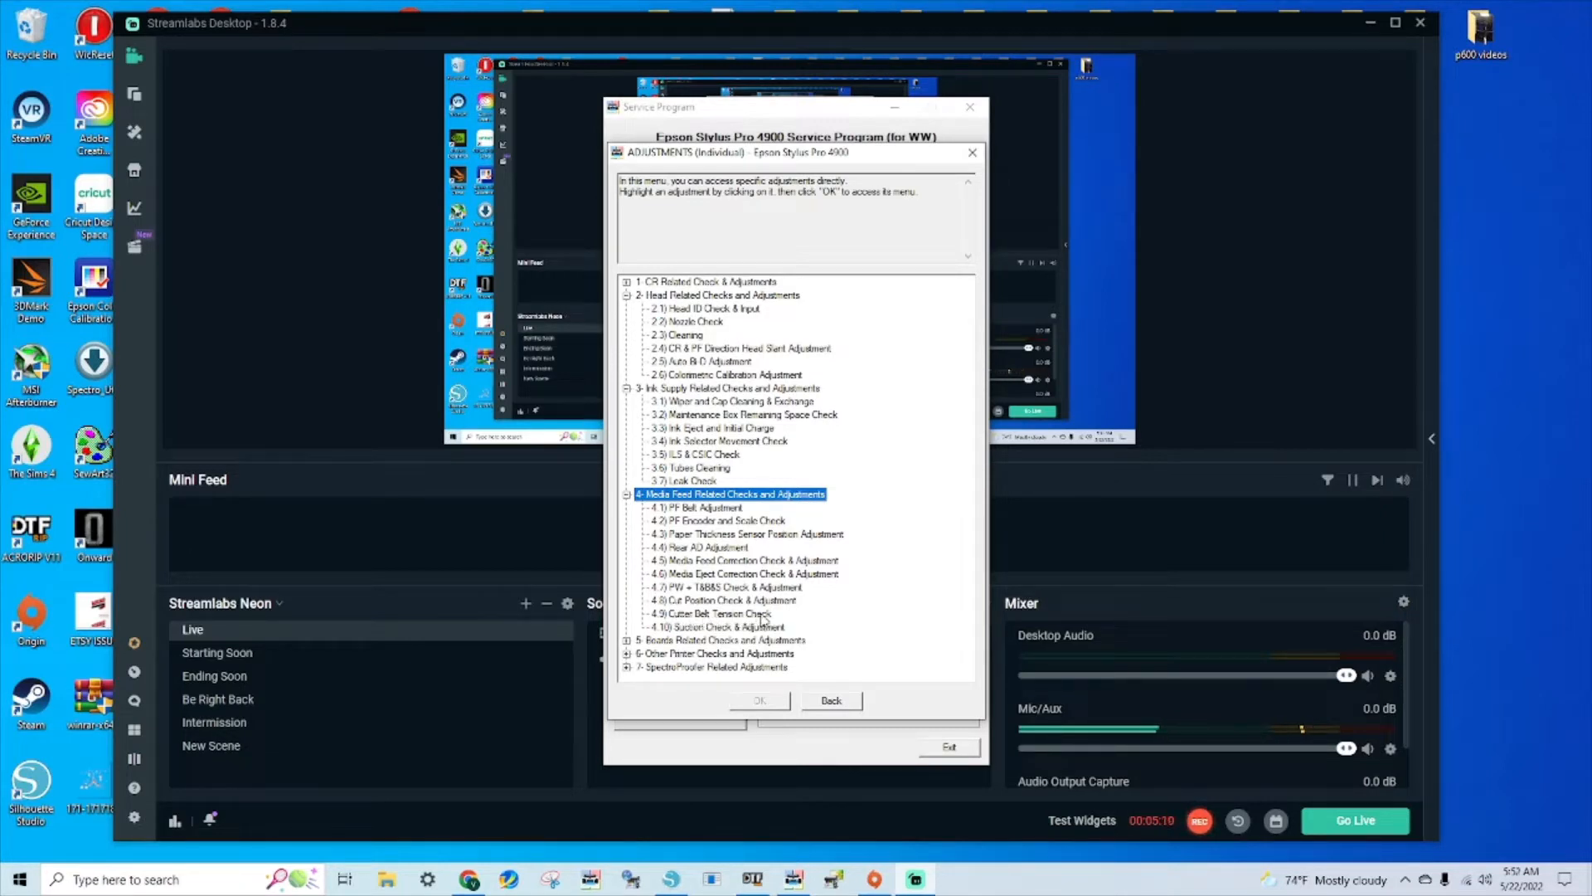
pyautogui.moveTo(761, 617)
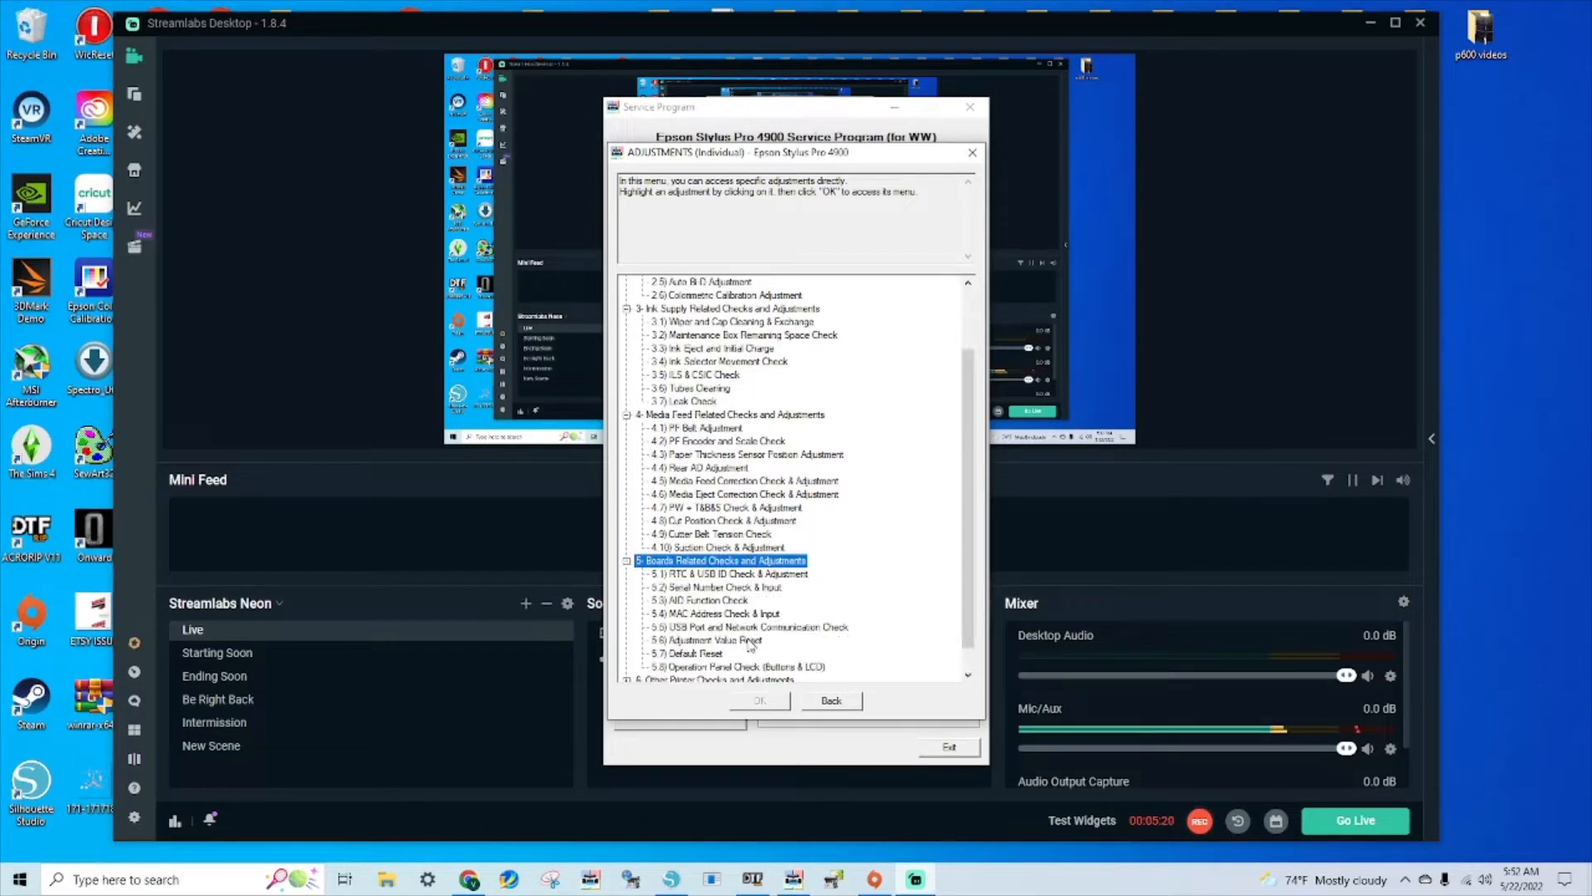
# - Scroll the adjustments tree down to the Media Feed, Boards and CR Related groups
pyautogui.scroll(-3)
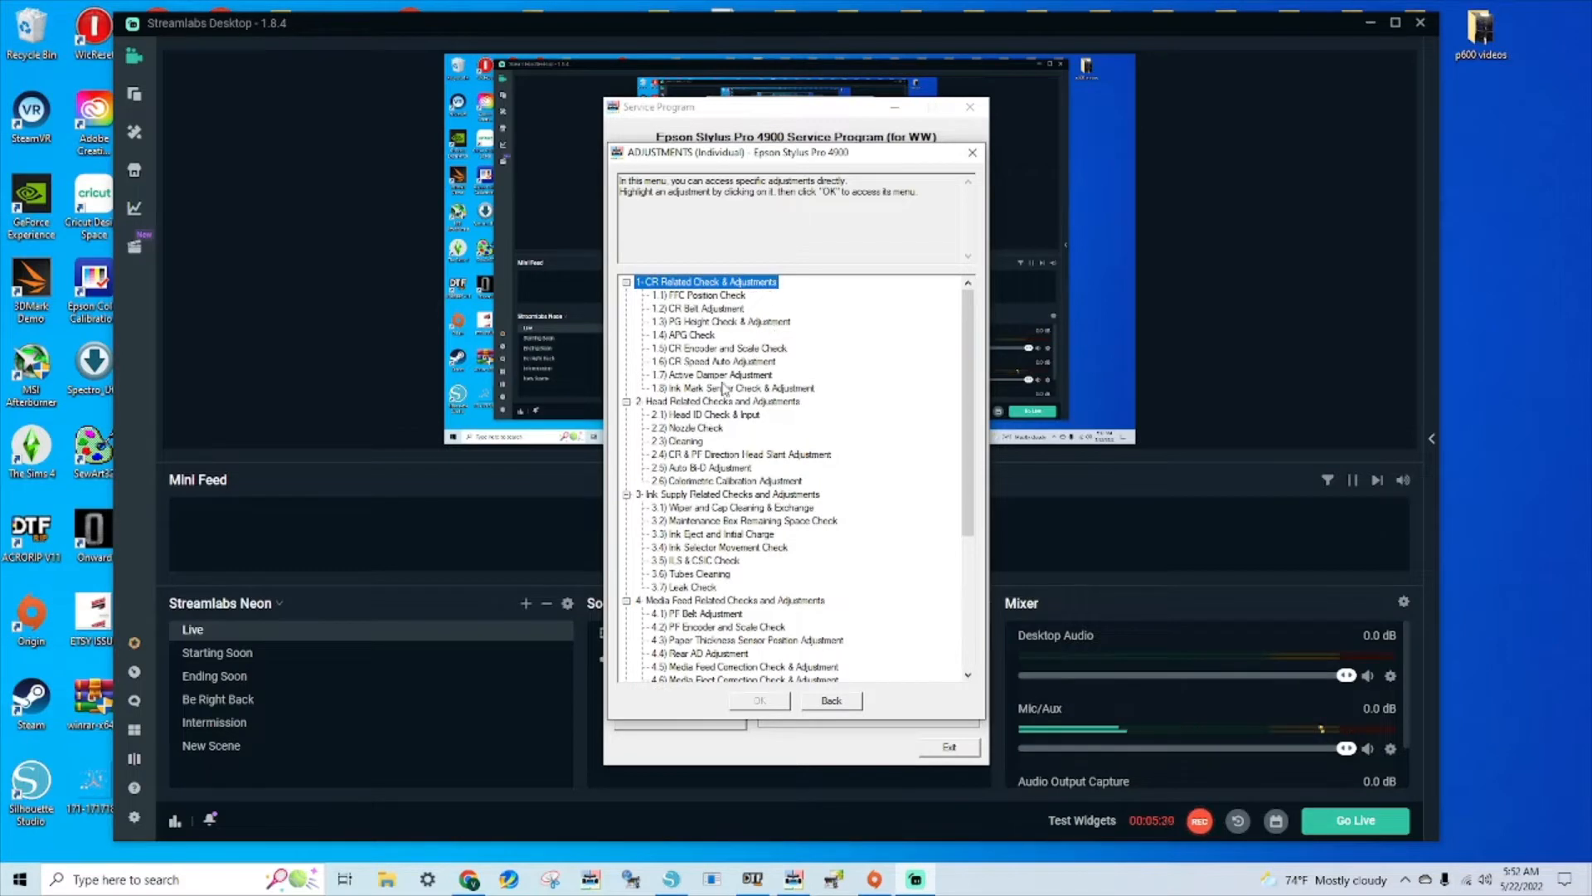
# - Run through the Active Damper Adjustment wizard, finish it and return to the main menu
pyautogui.click(717, 375)
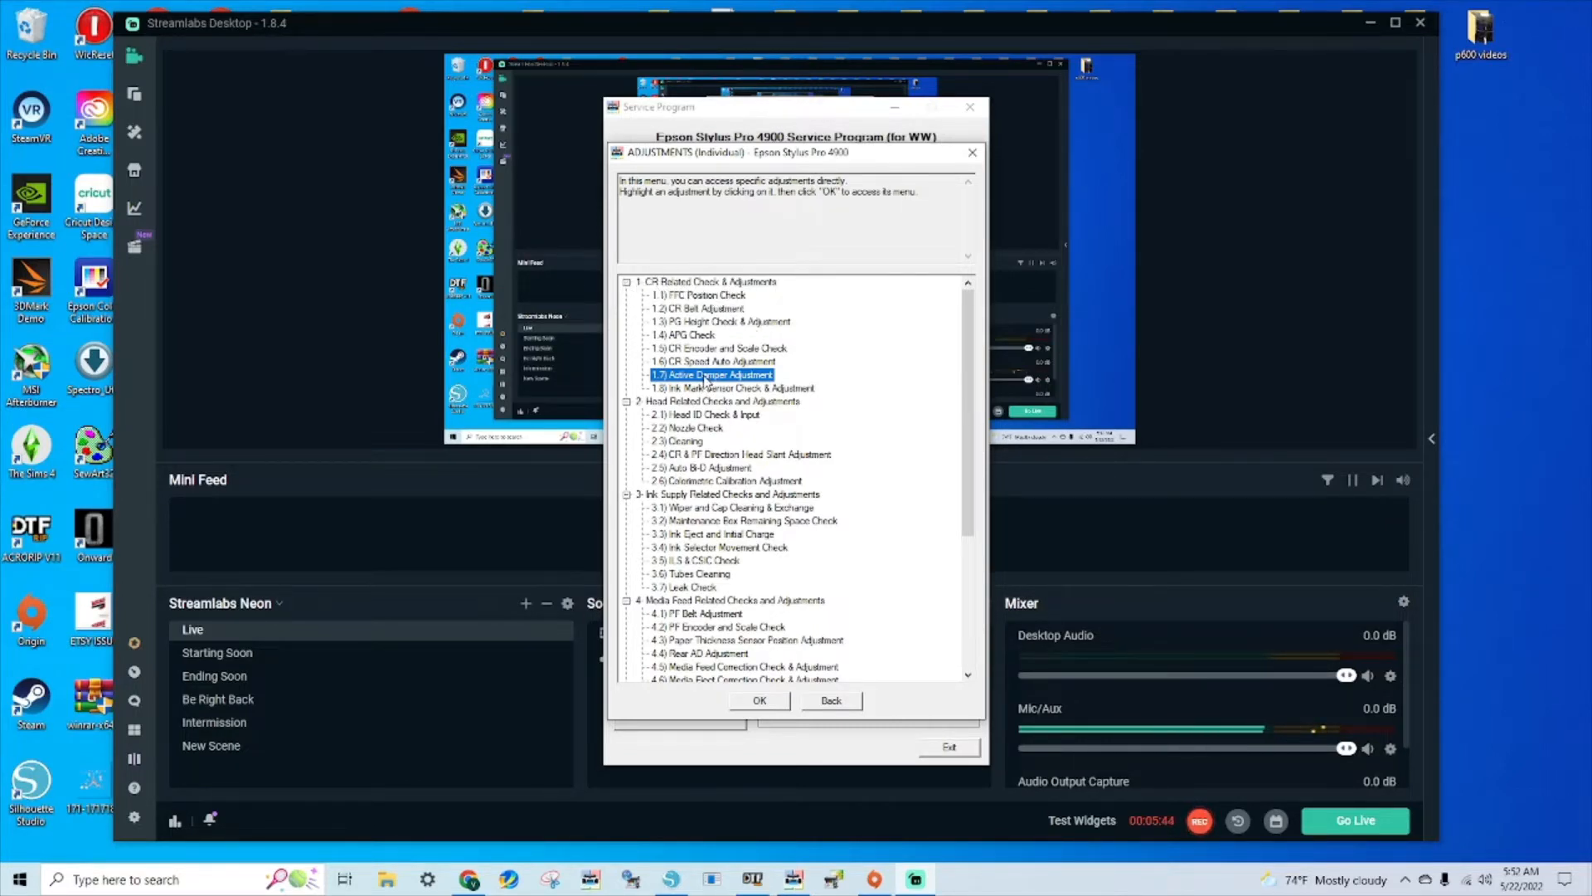
pyautogui.click(758, 700)
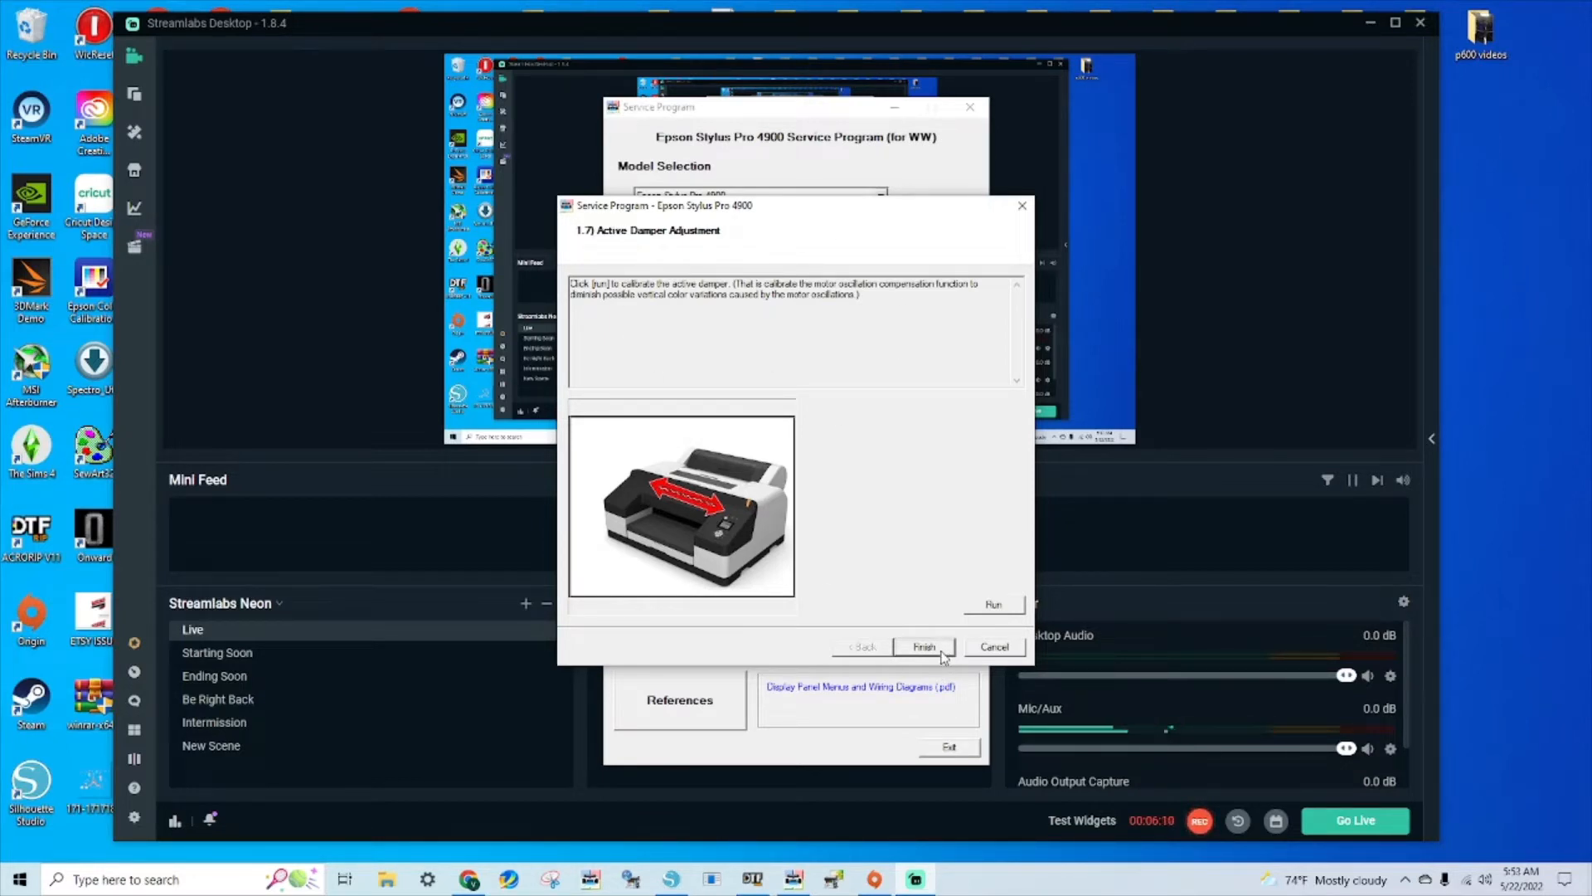
pyautogui.click(922, 646)
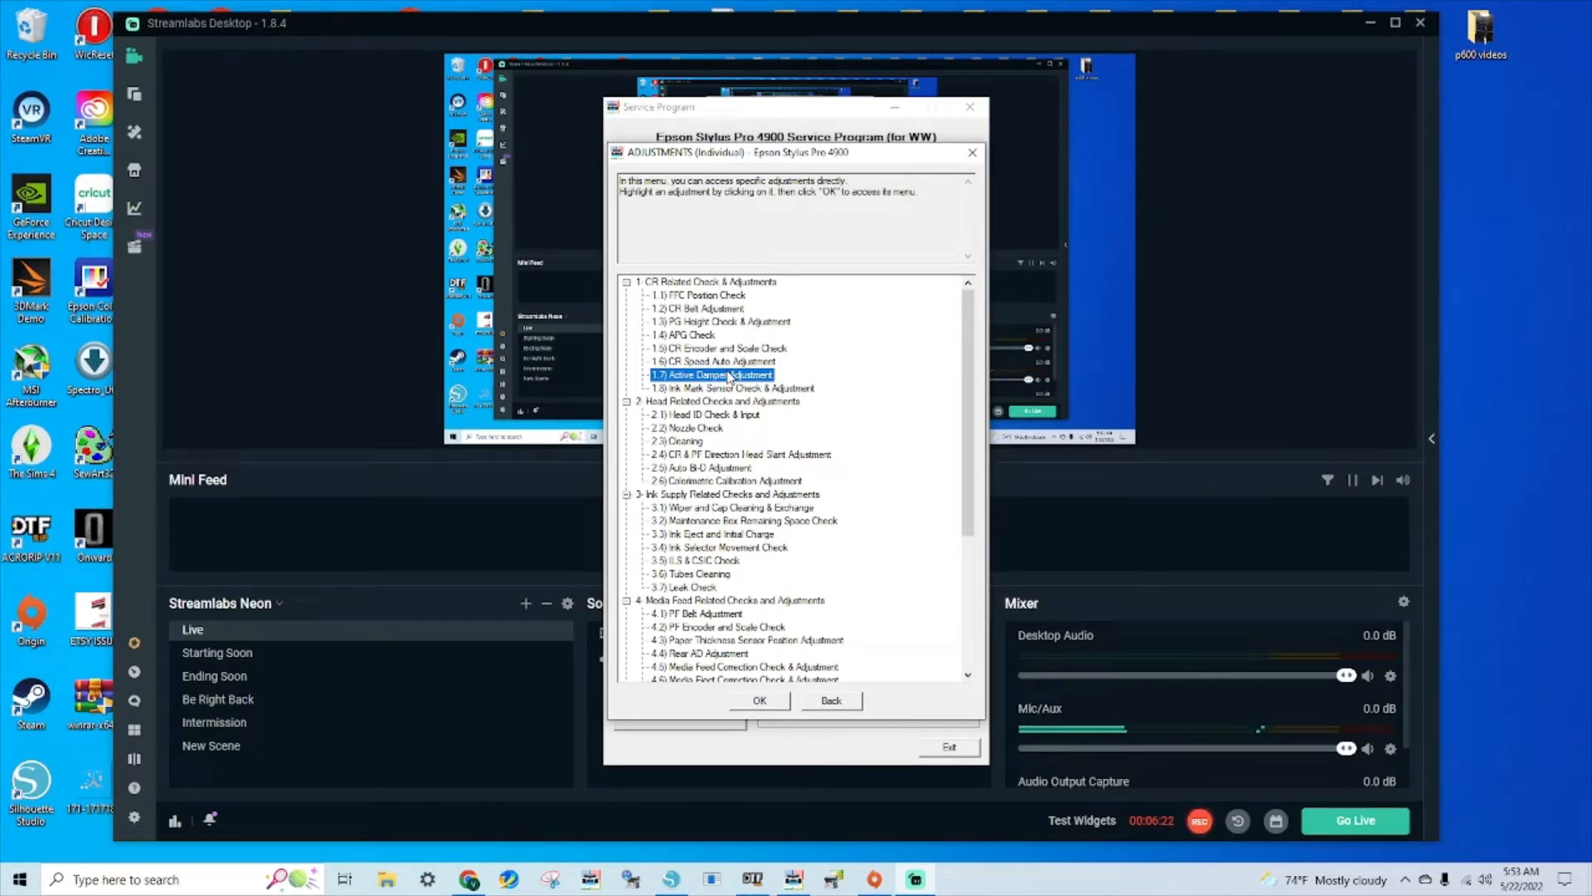
pyautogui.scroll(-3)
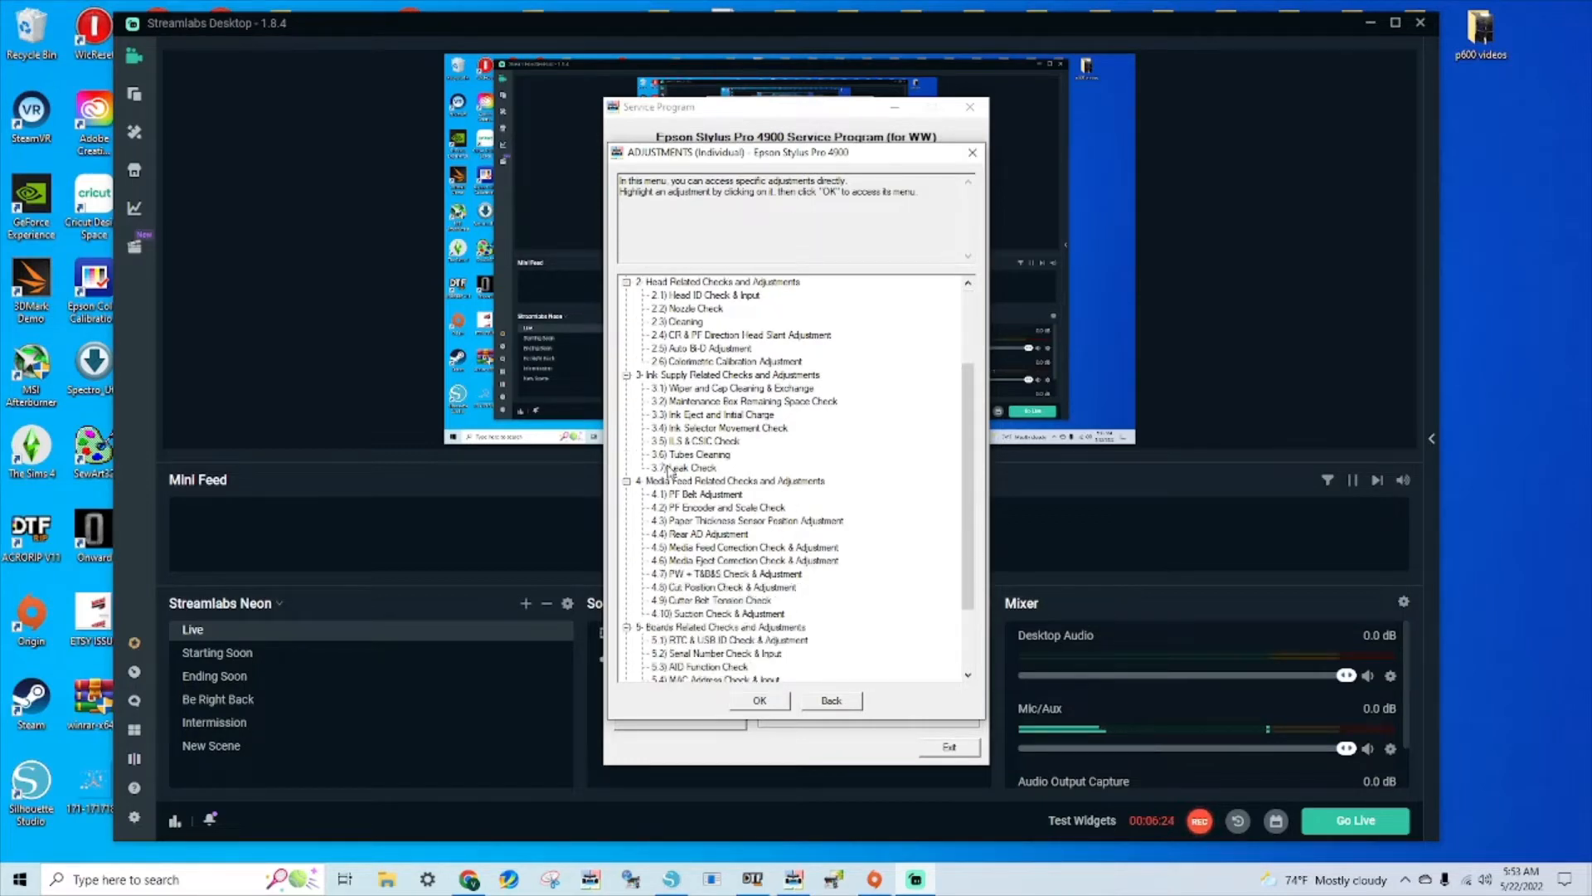
pyautogui.click(829, 700)
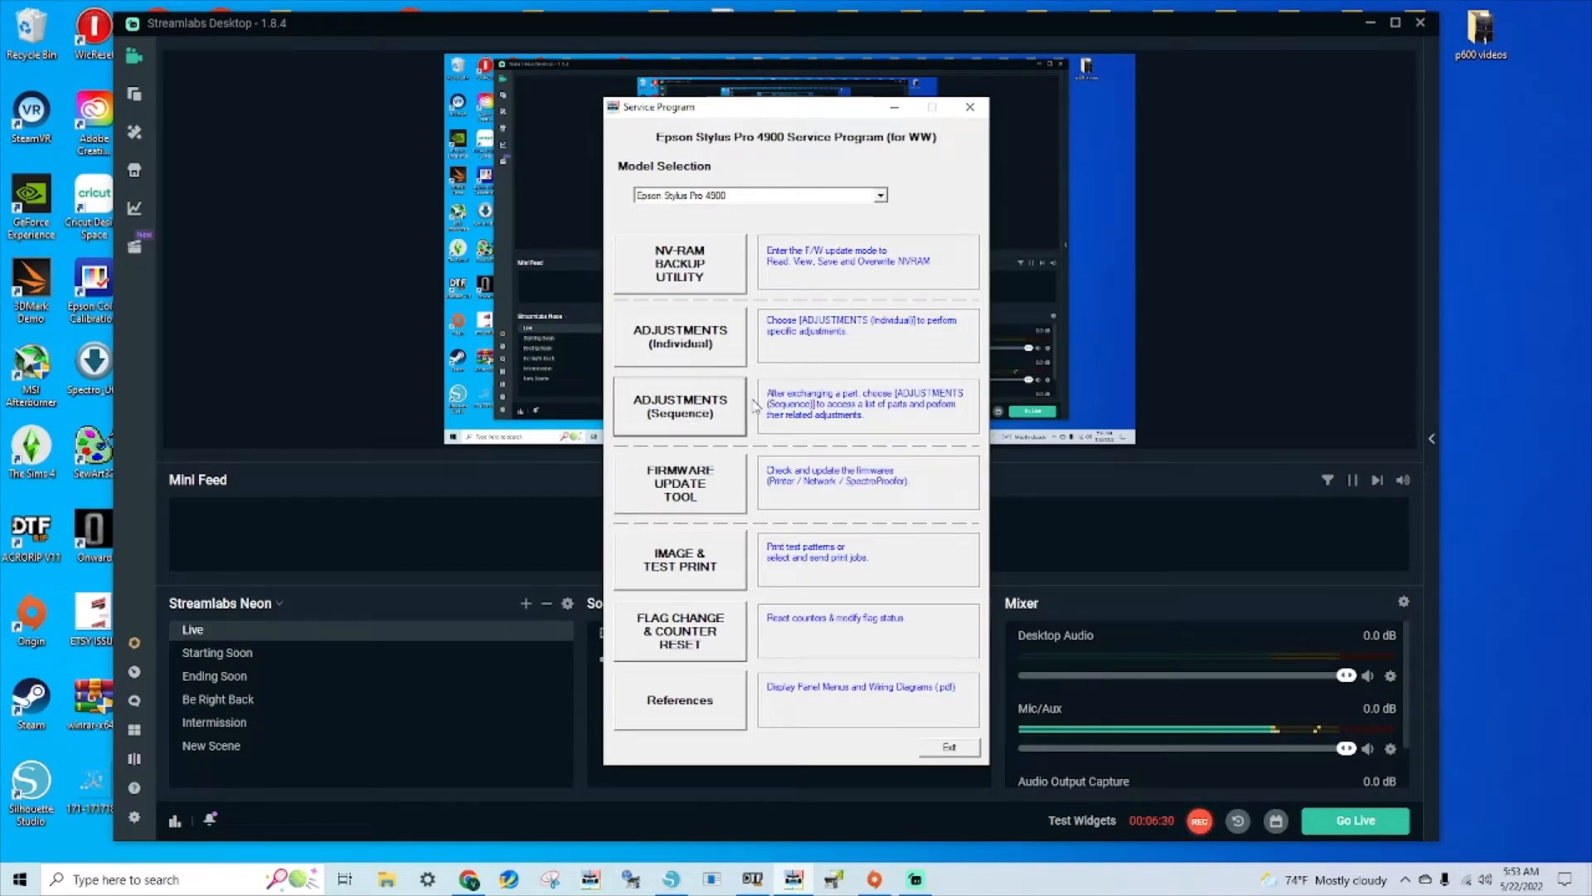
# - Browse ADJUSTMENTS (Sequence) with CR, Head and Media Feed Related Parts expanded, then leave it
pyautogui.click(680, 406)
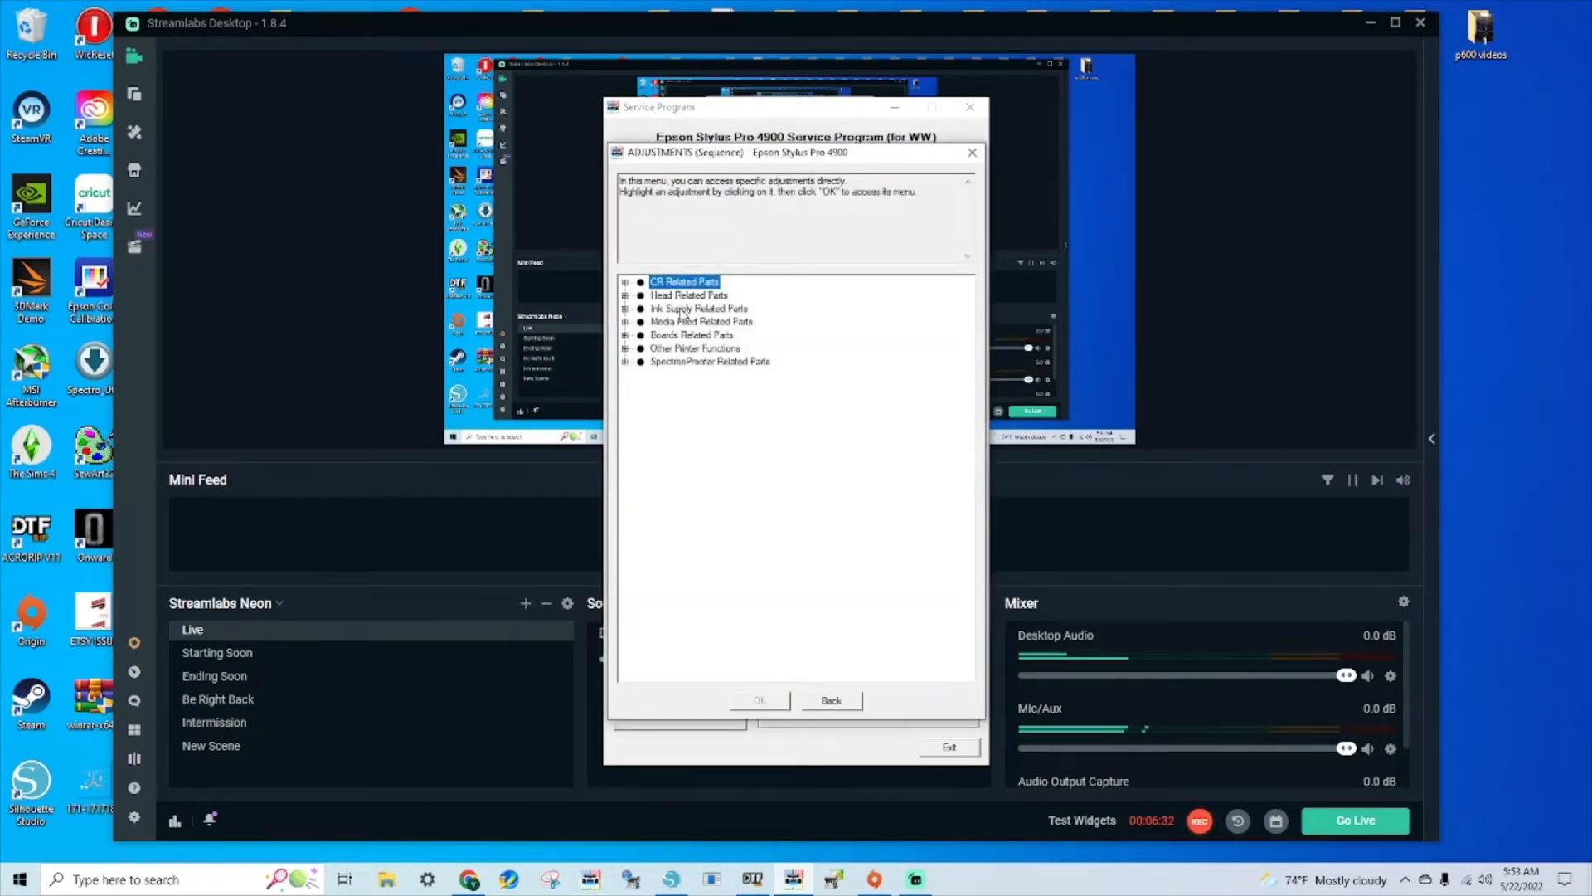
pyautogui.click(621, 282)
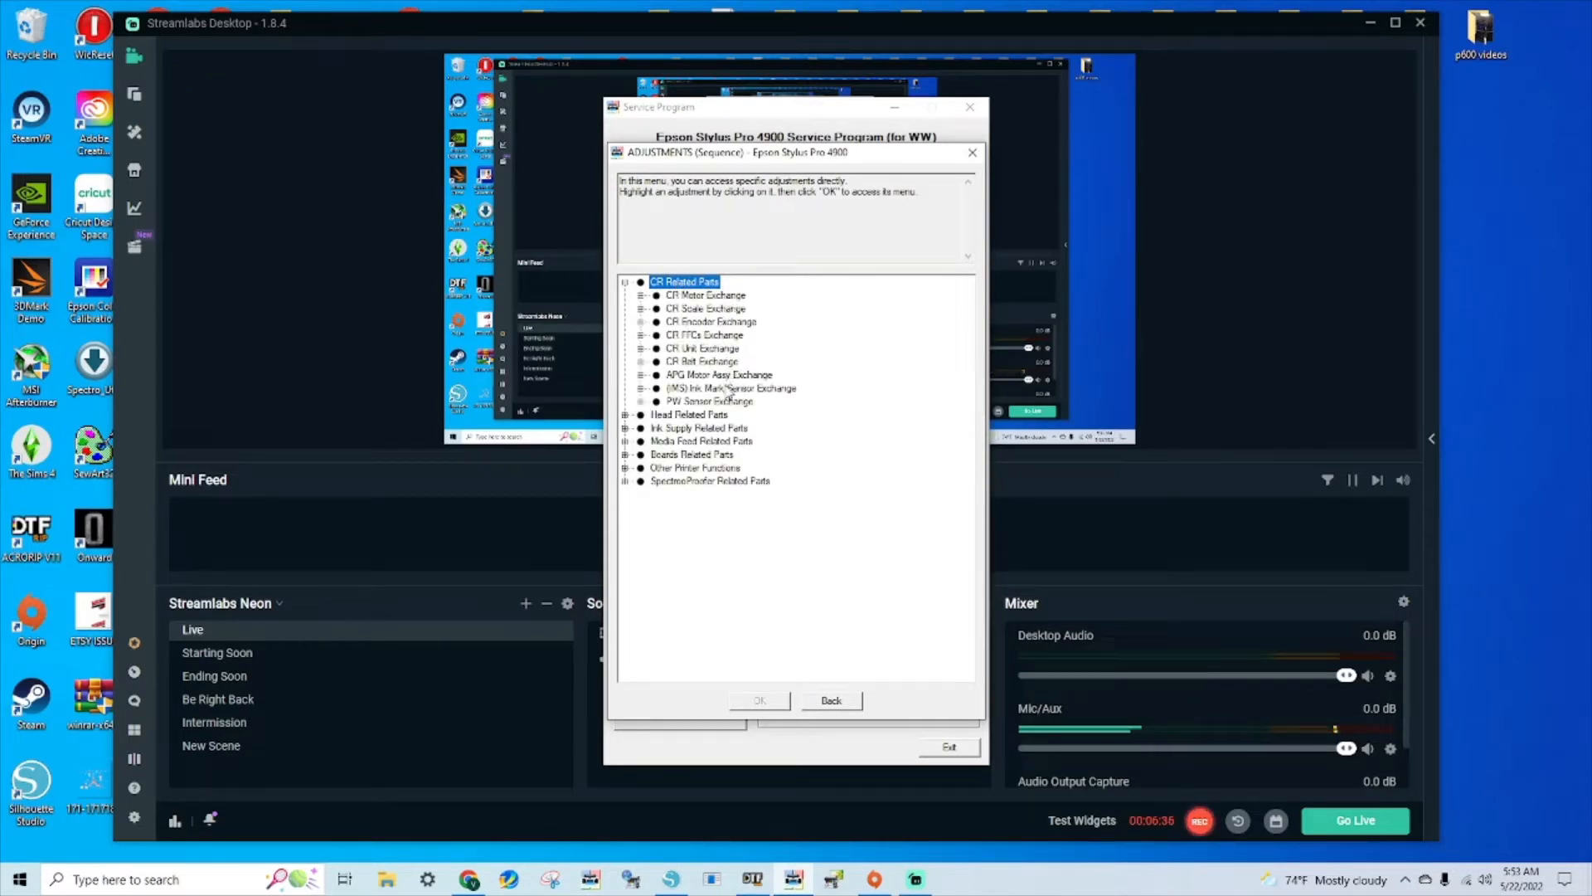
pyautogui.click(690, 414)
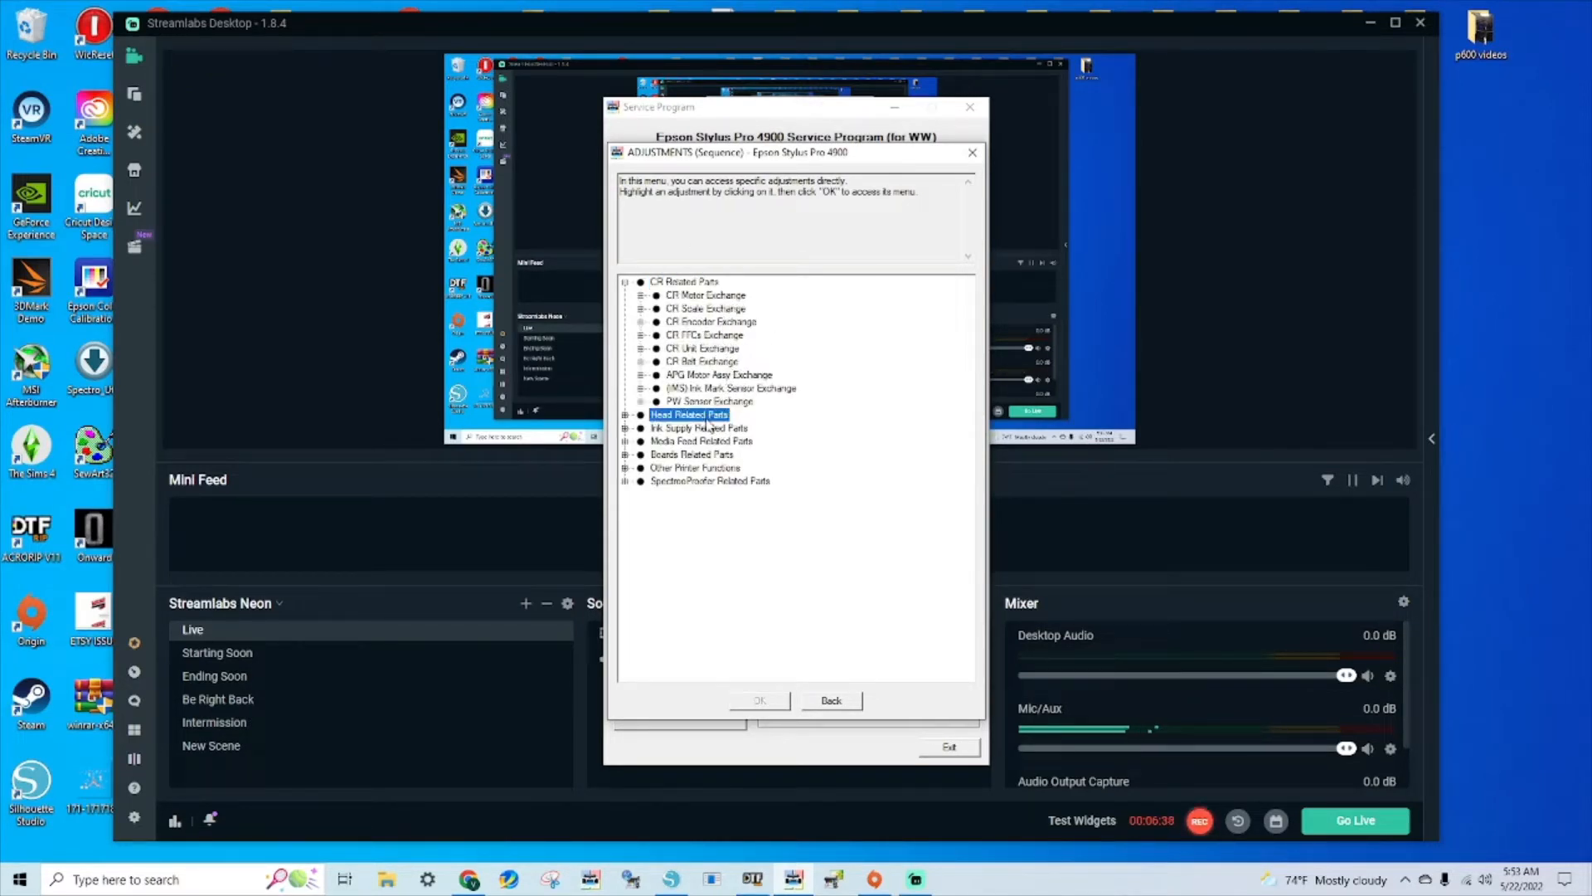
pyautogui.click(627, 415)
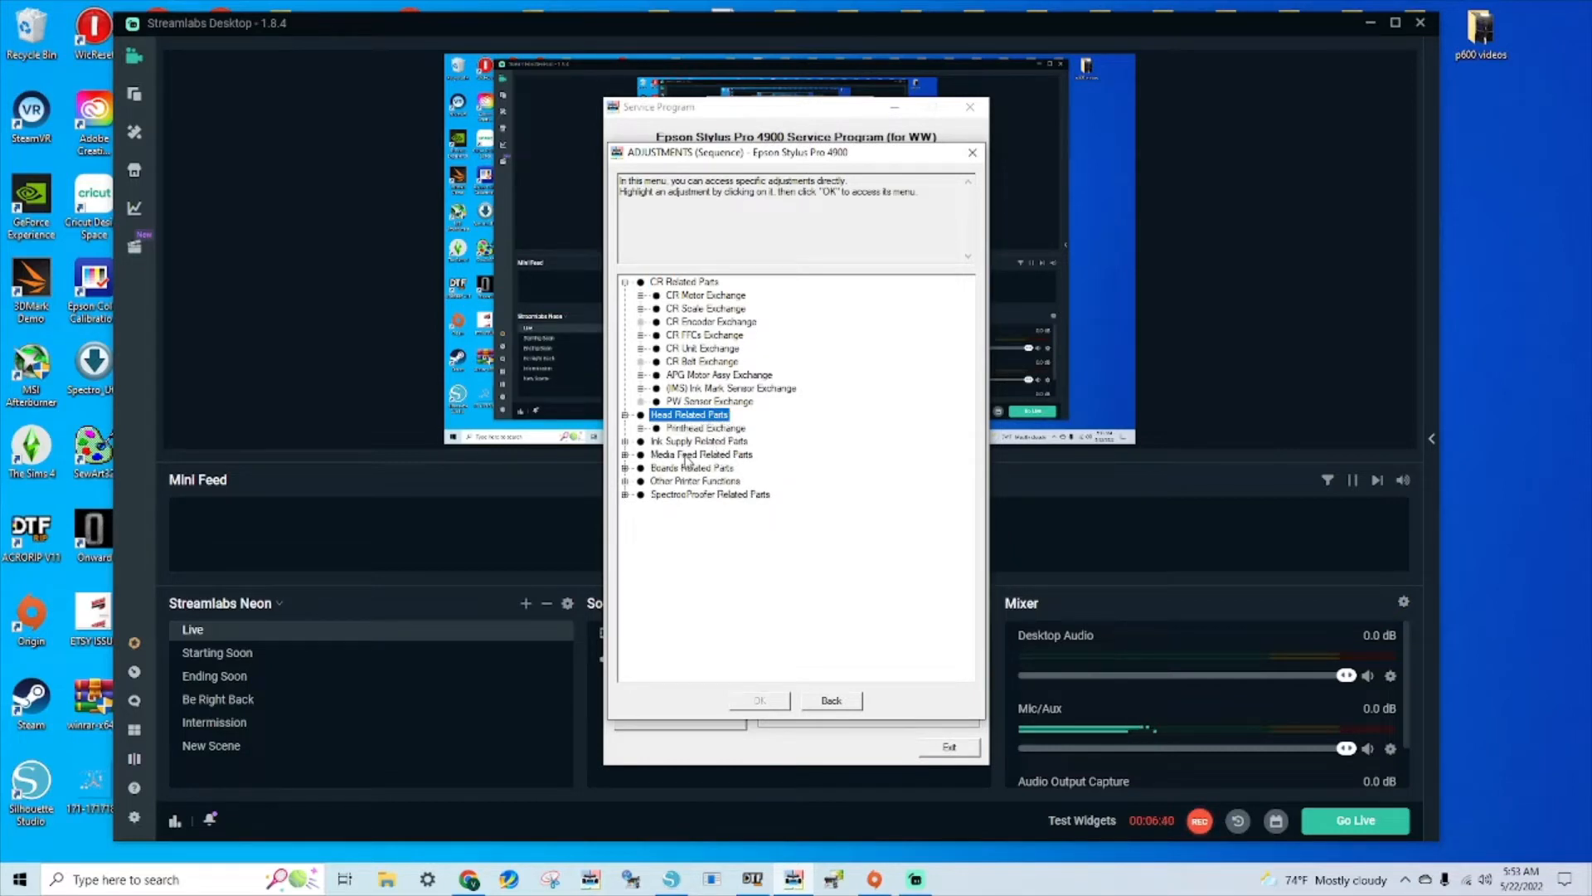
pyautogui.click(698, 442)
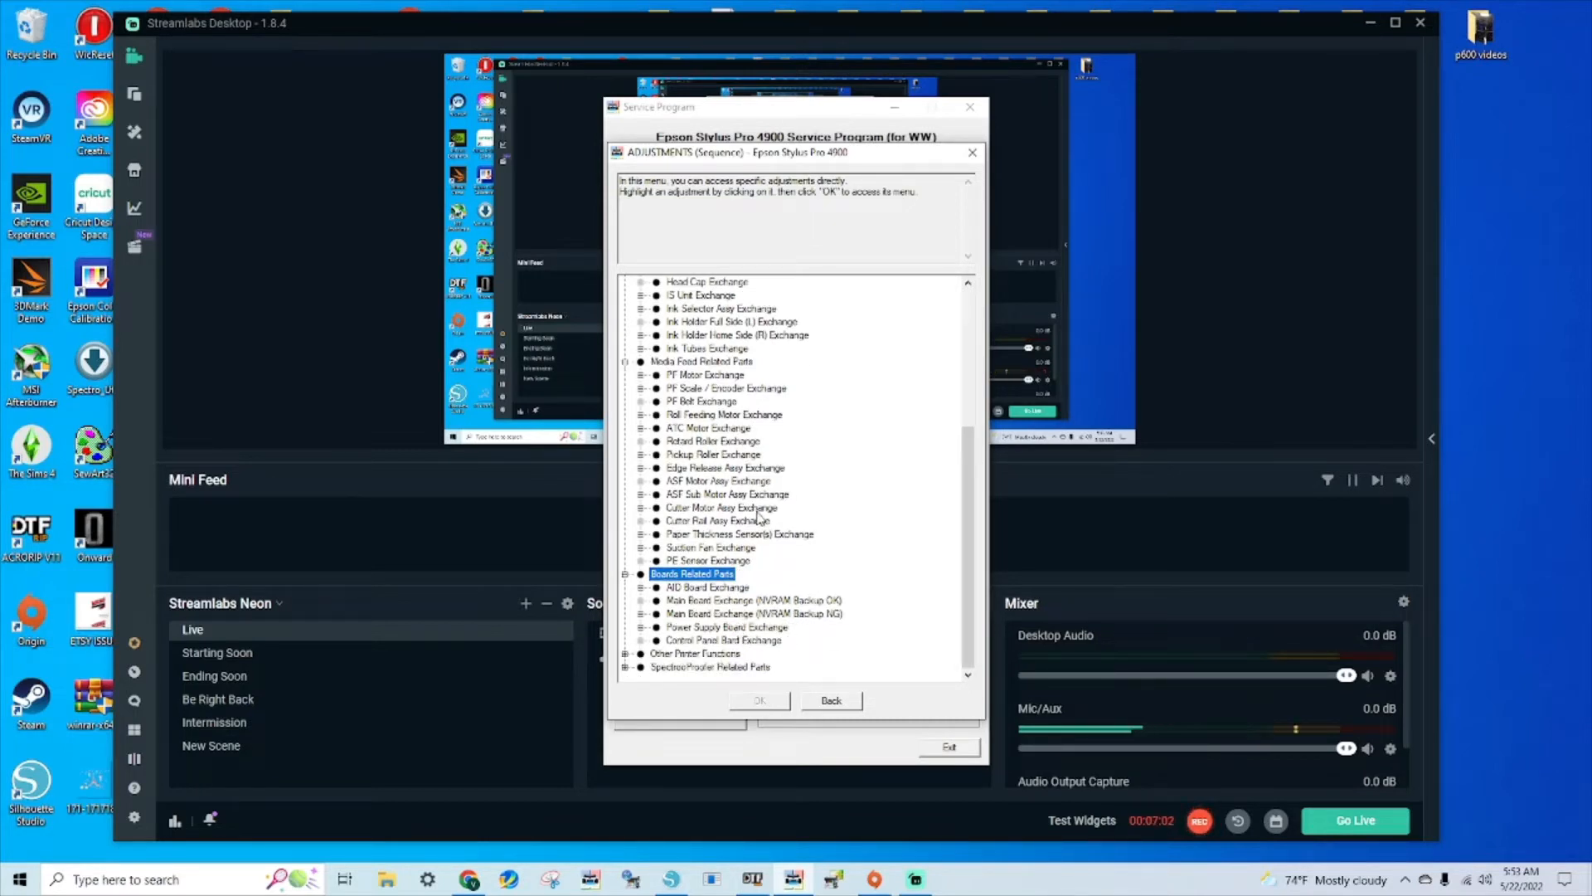
pyautogui.moveTo(767, 568)
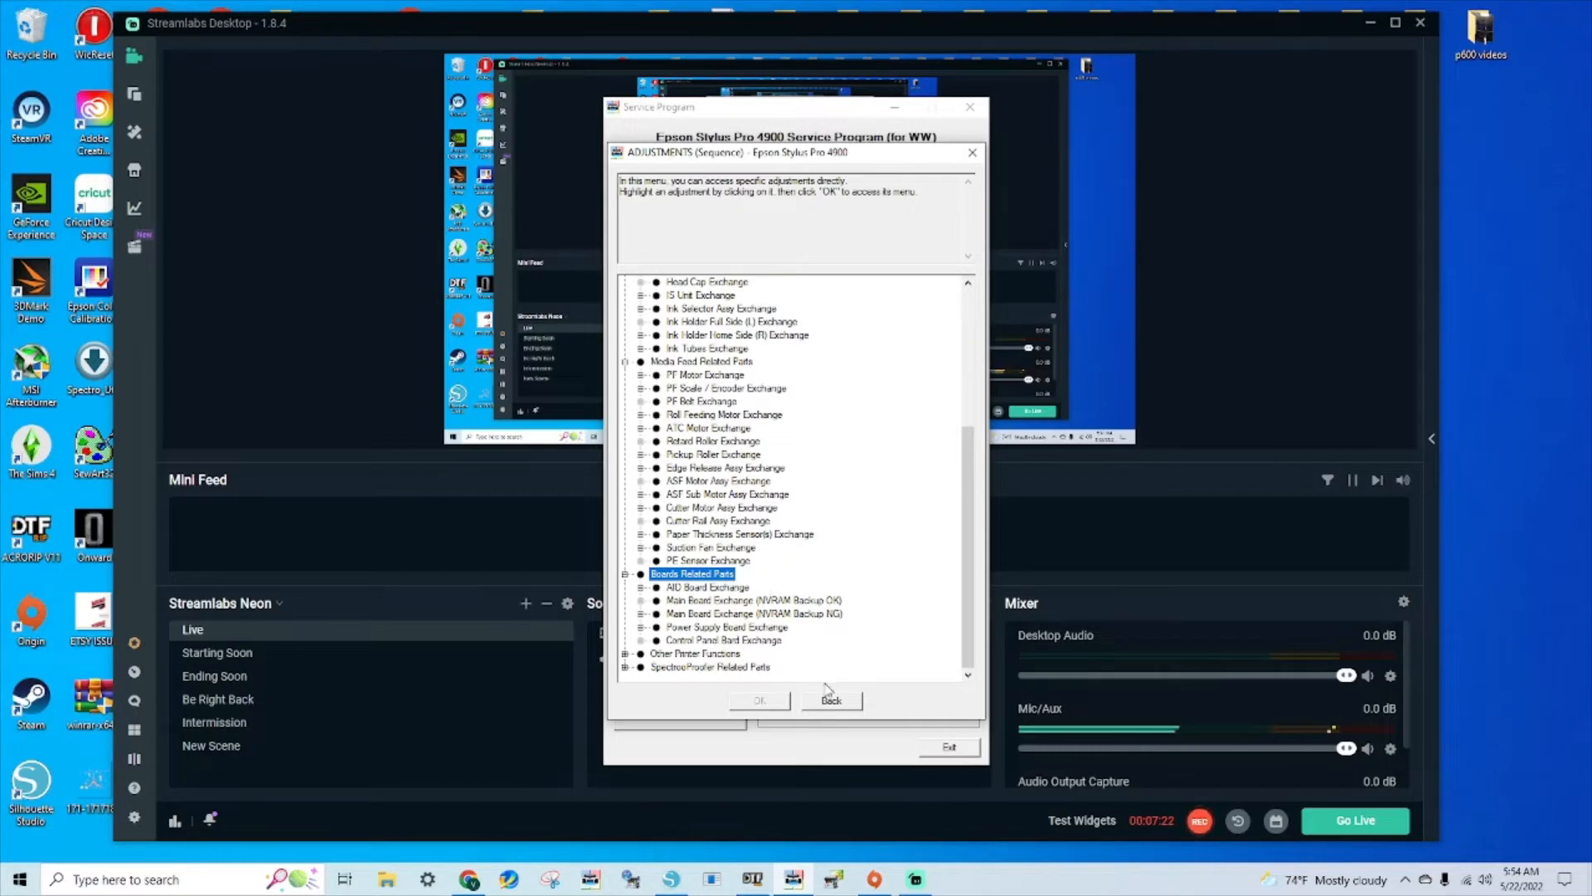
pyautogui.click(829, 700)
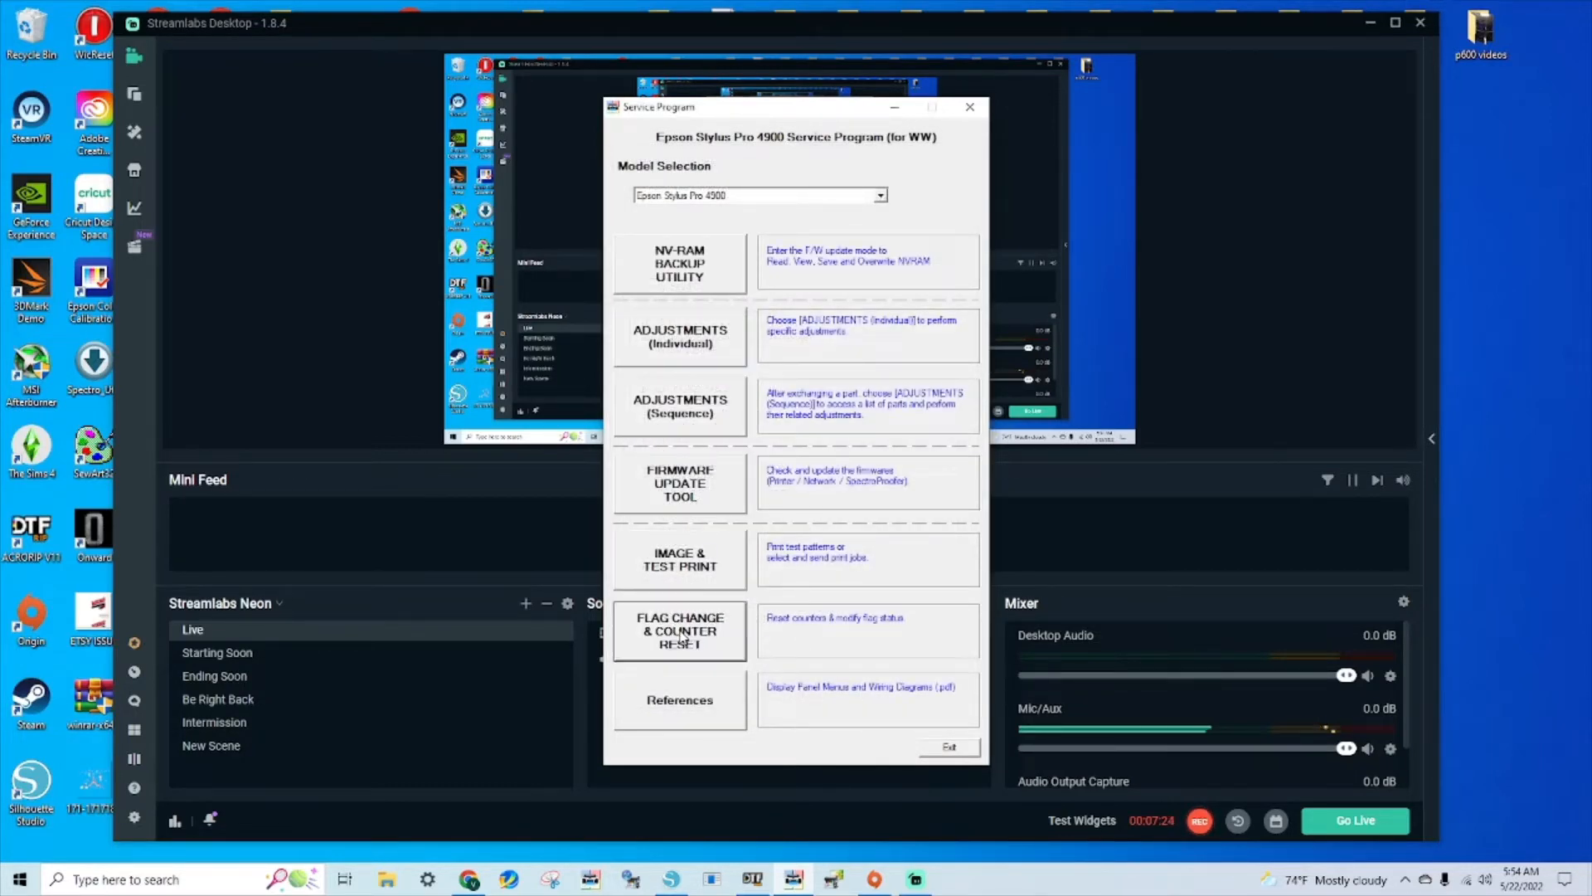
# - Enter FLAG CHANGE & COUNTER RESET, browse the counter groups and reach the PF Motor Counter page
pyautogui.click(679, 631)
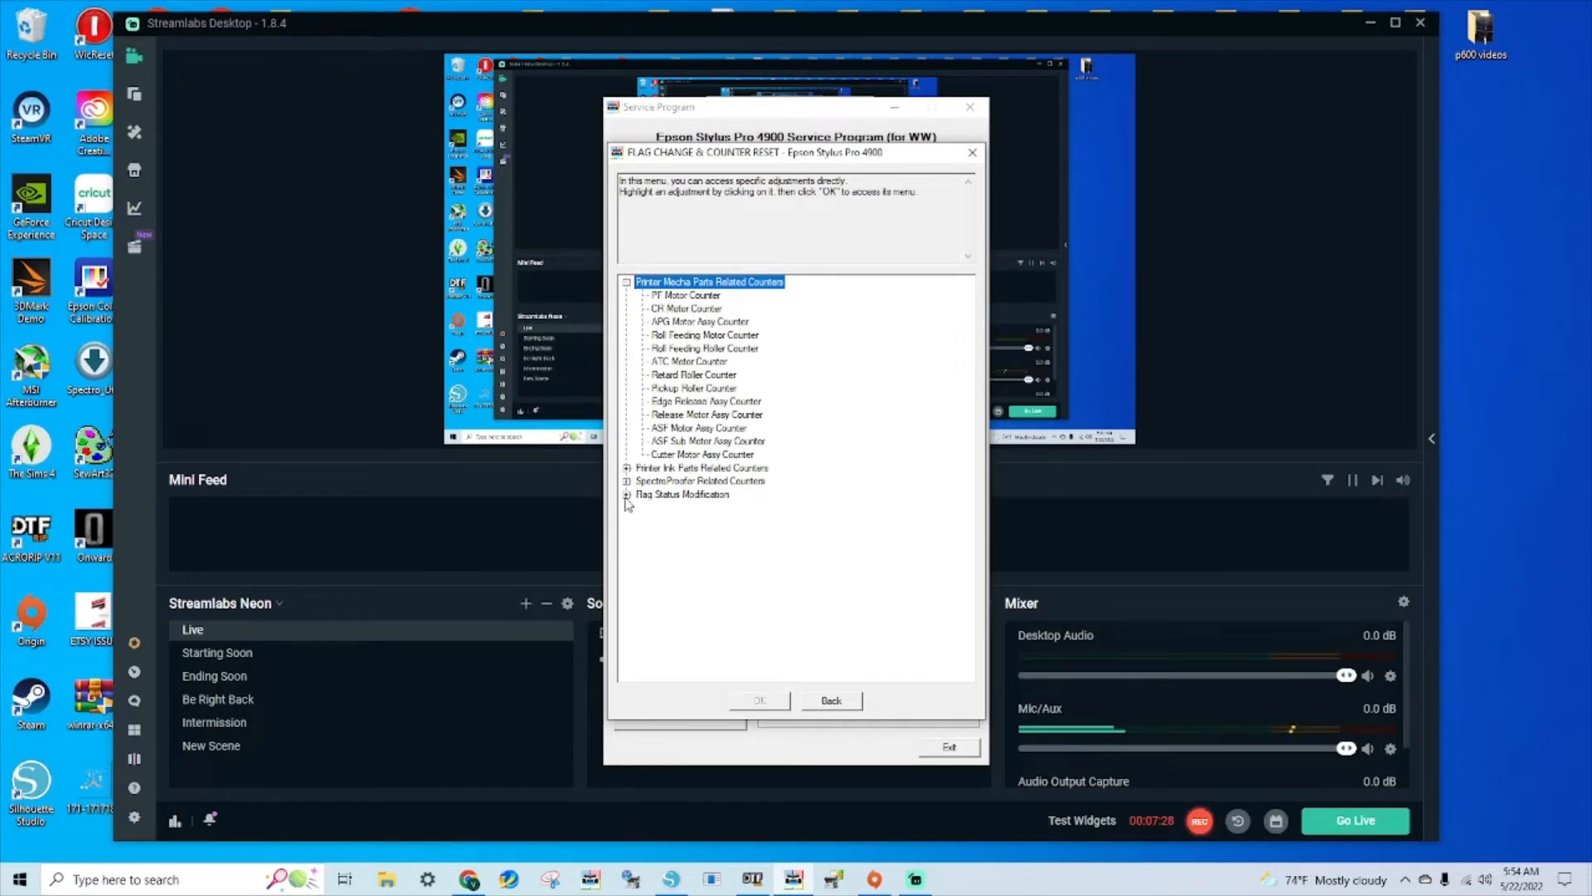
pyautogui.click(626, 494)
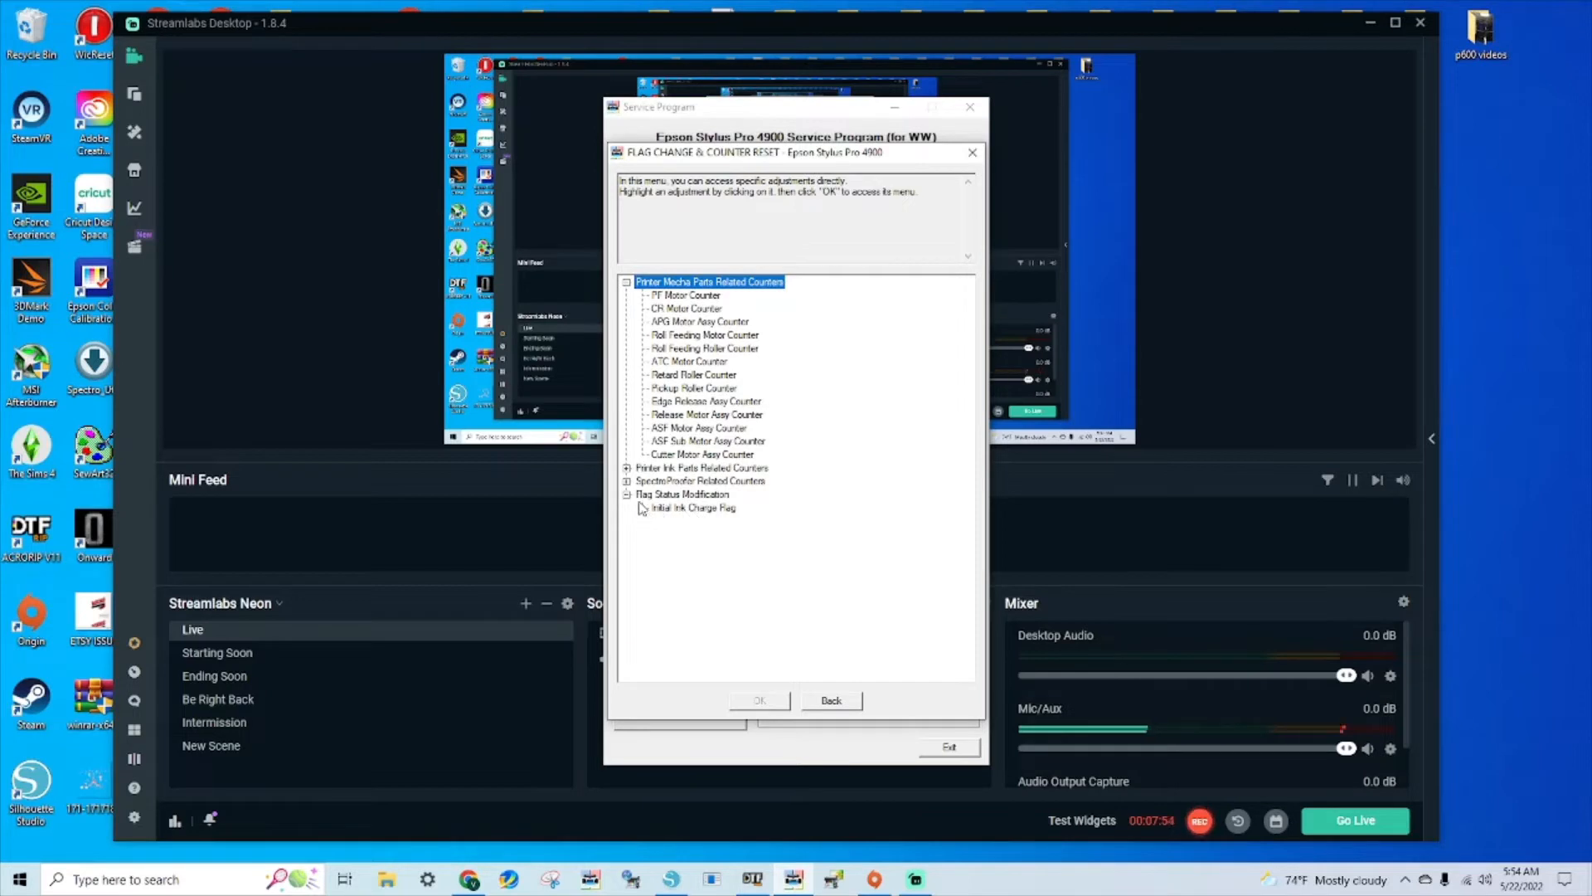
pyautogui.click(626, 494)
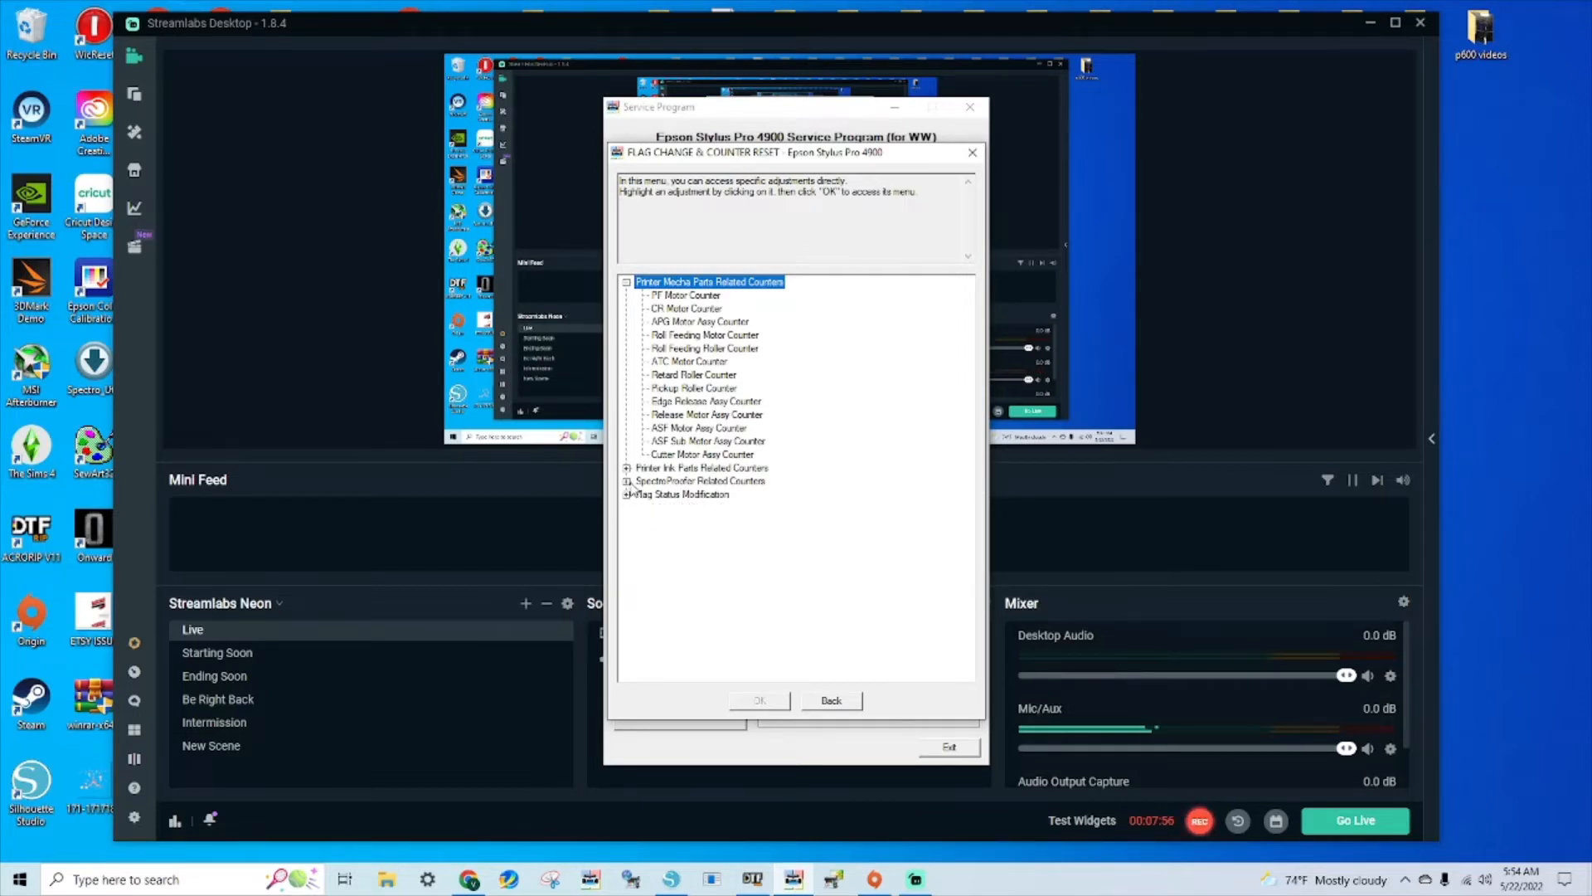
pyautogui.click(627, 480)
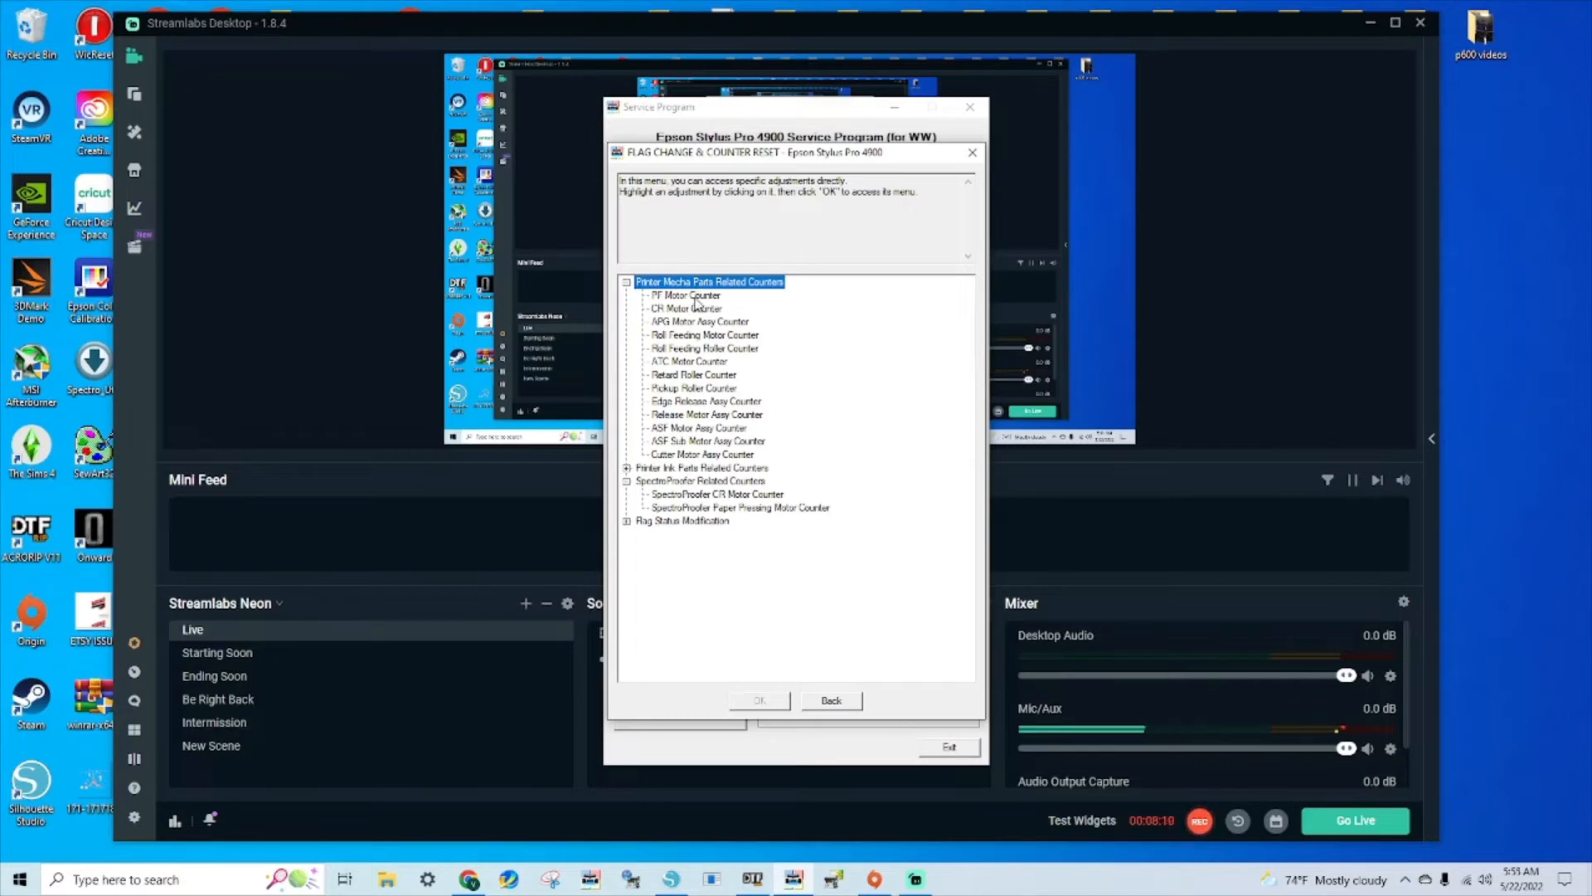
pyautogui.click(829, 700)
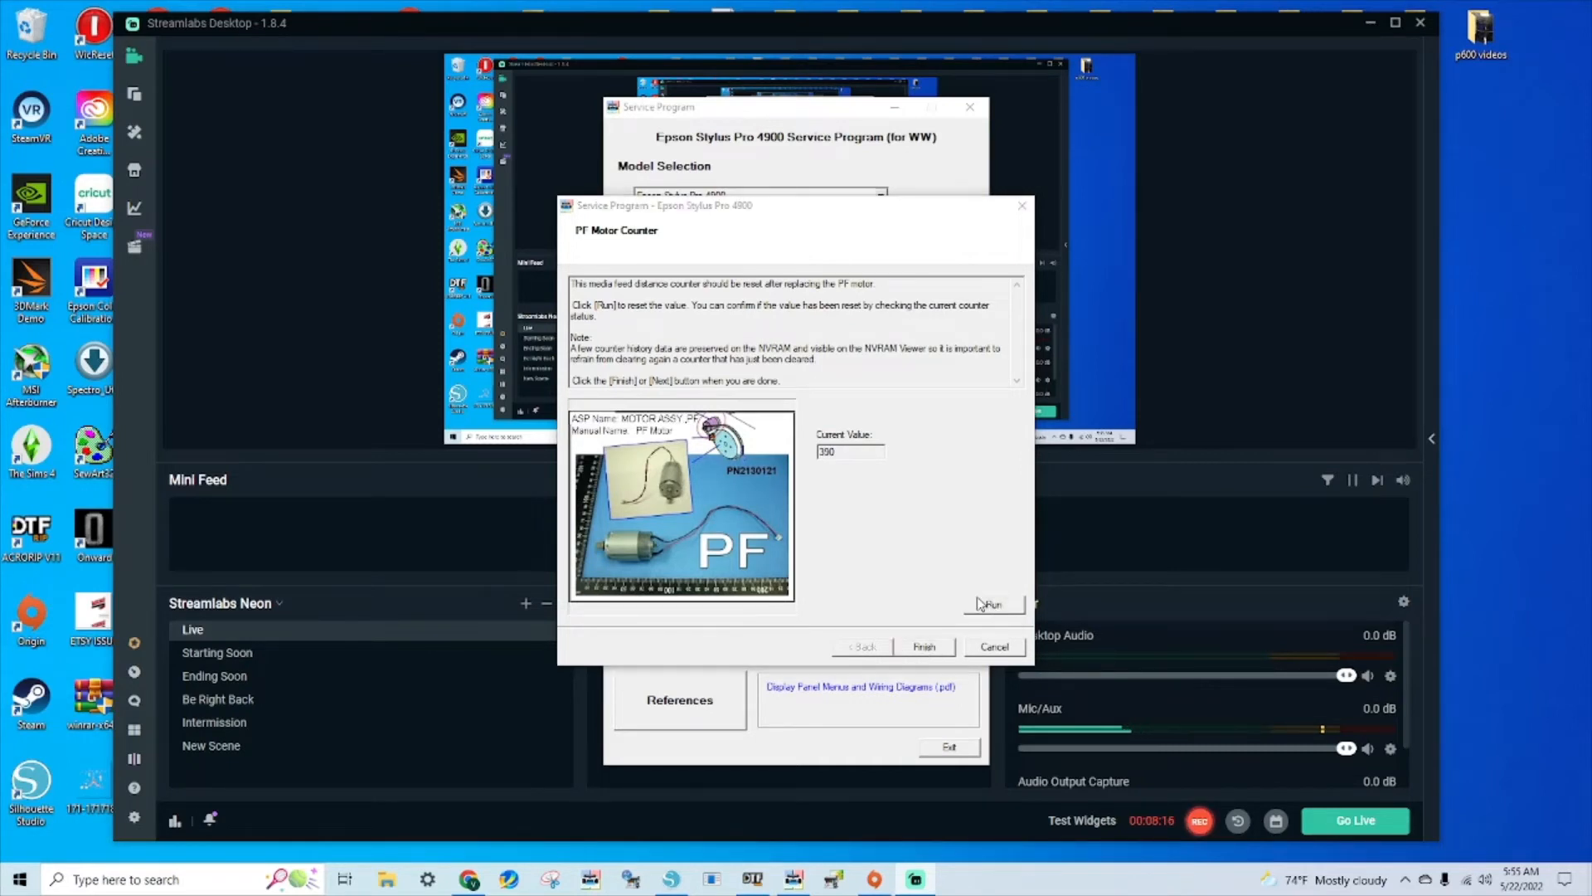
# - Clear the PF Motor Counter to zero and acknowledge the writing-completed message
pyautogui.click(992, 604)
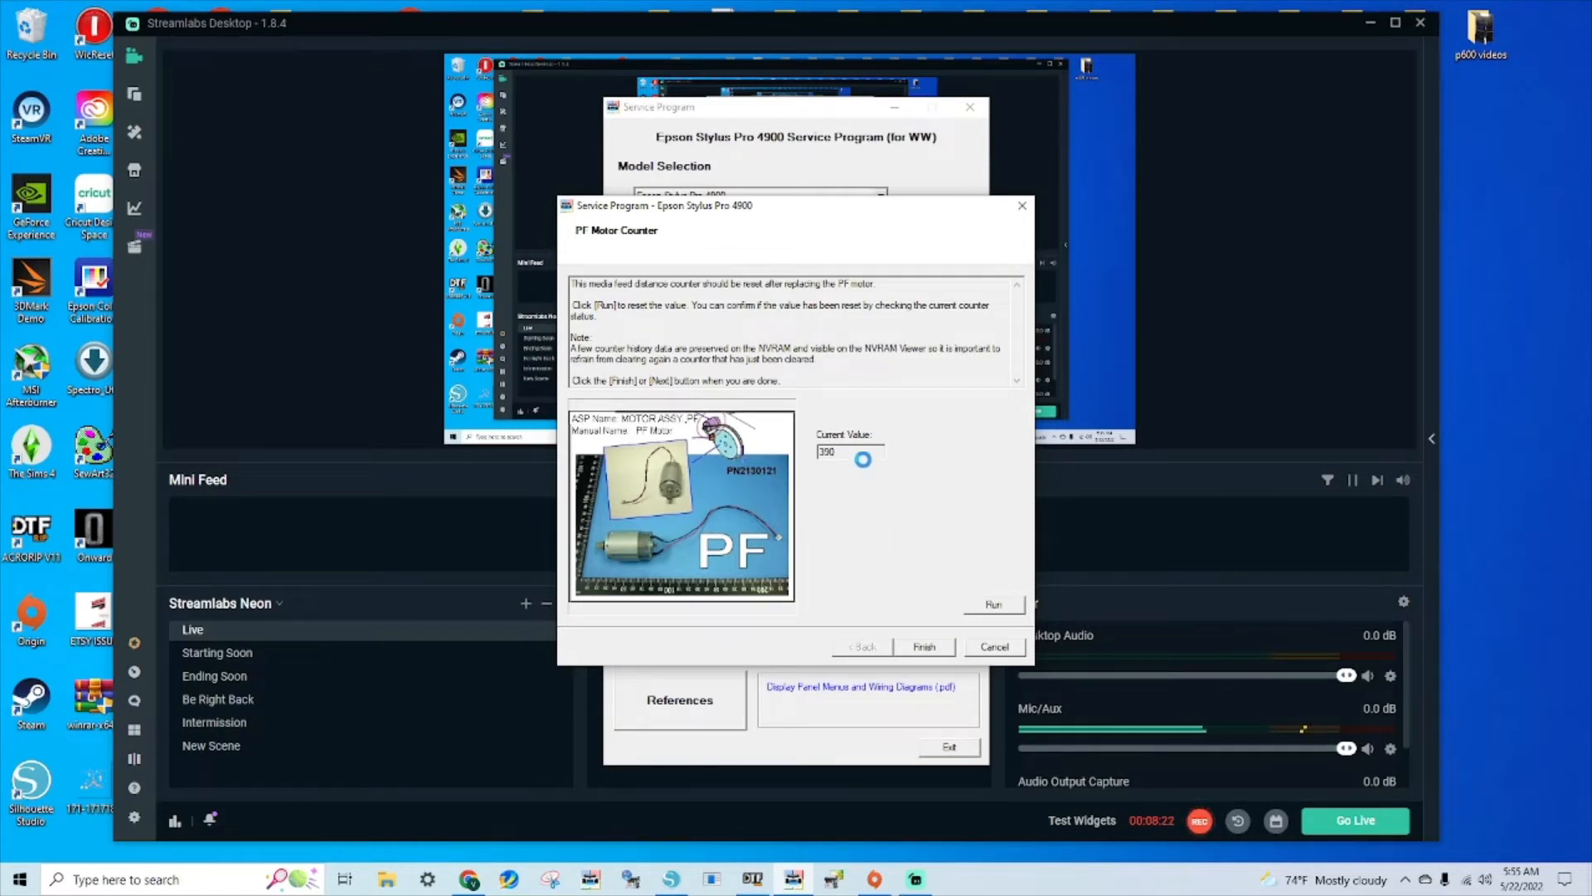
pyautogui.click(994, 604)
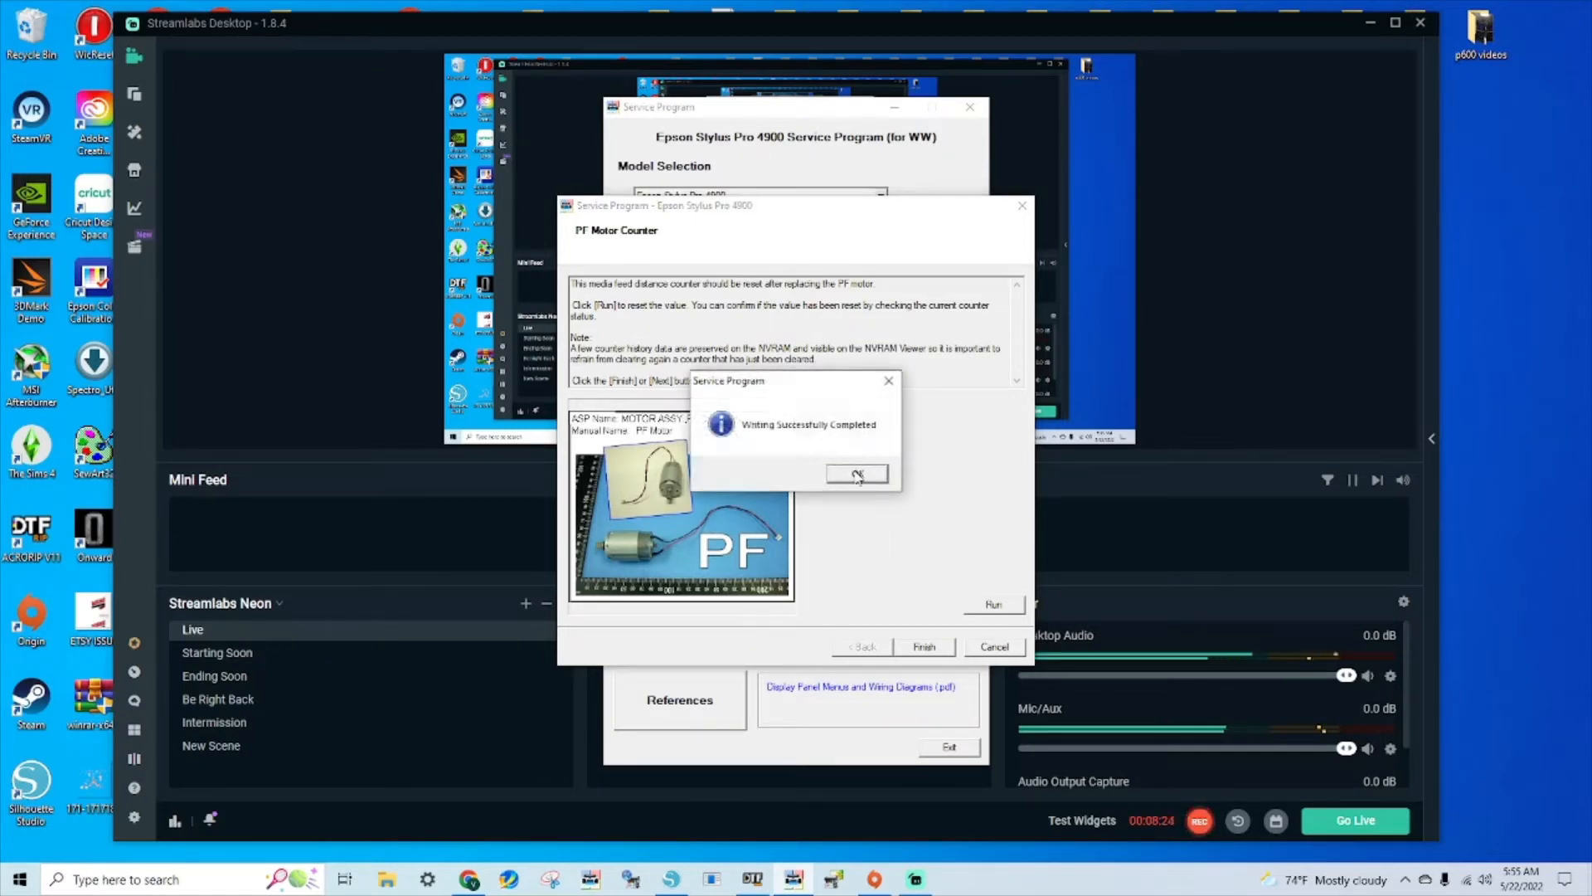
pyautogui.click(855, 474)
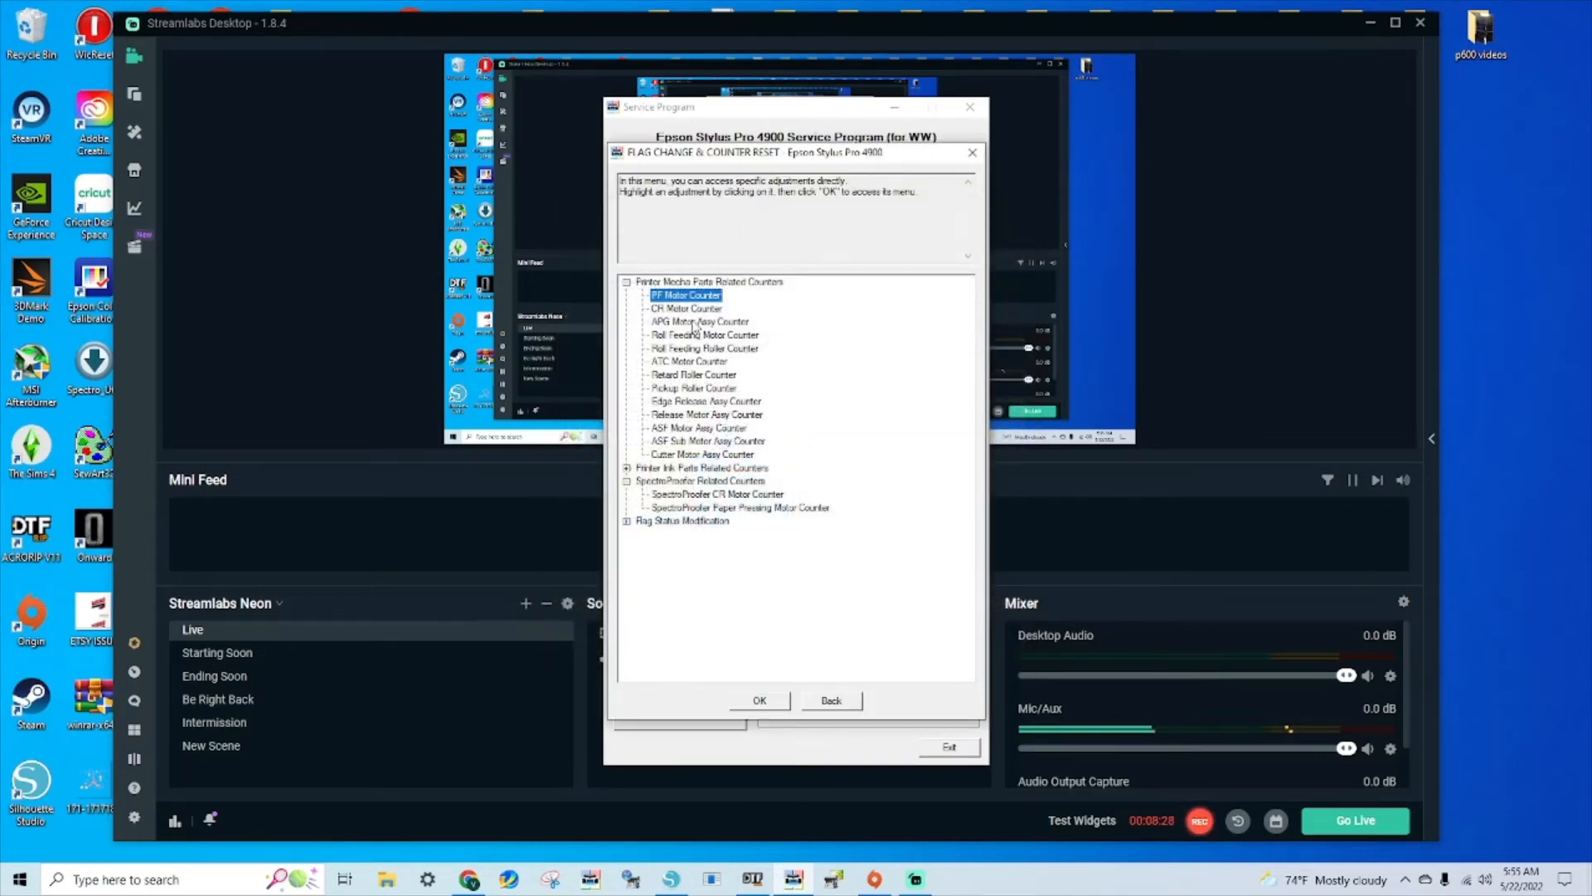
# - Clear the CR Motor Counter to zero and acknowledge the successful write
pyautogui.click(830, 700)
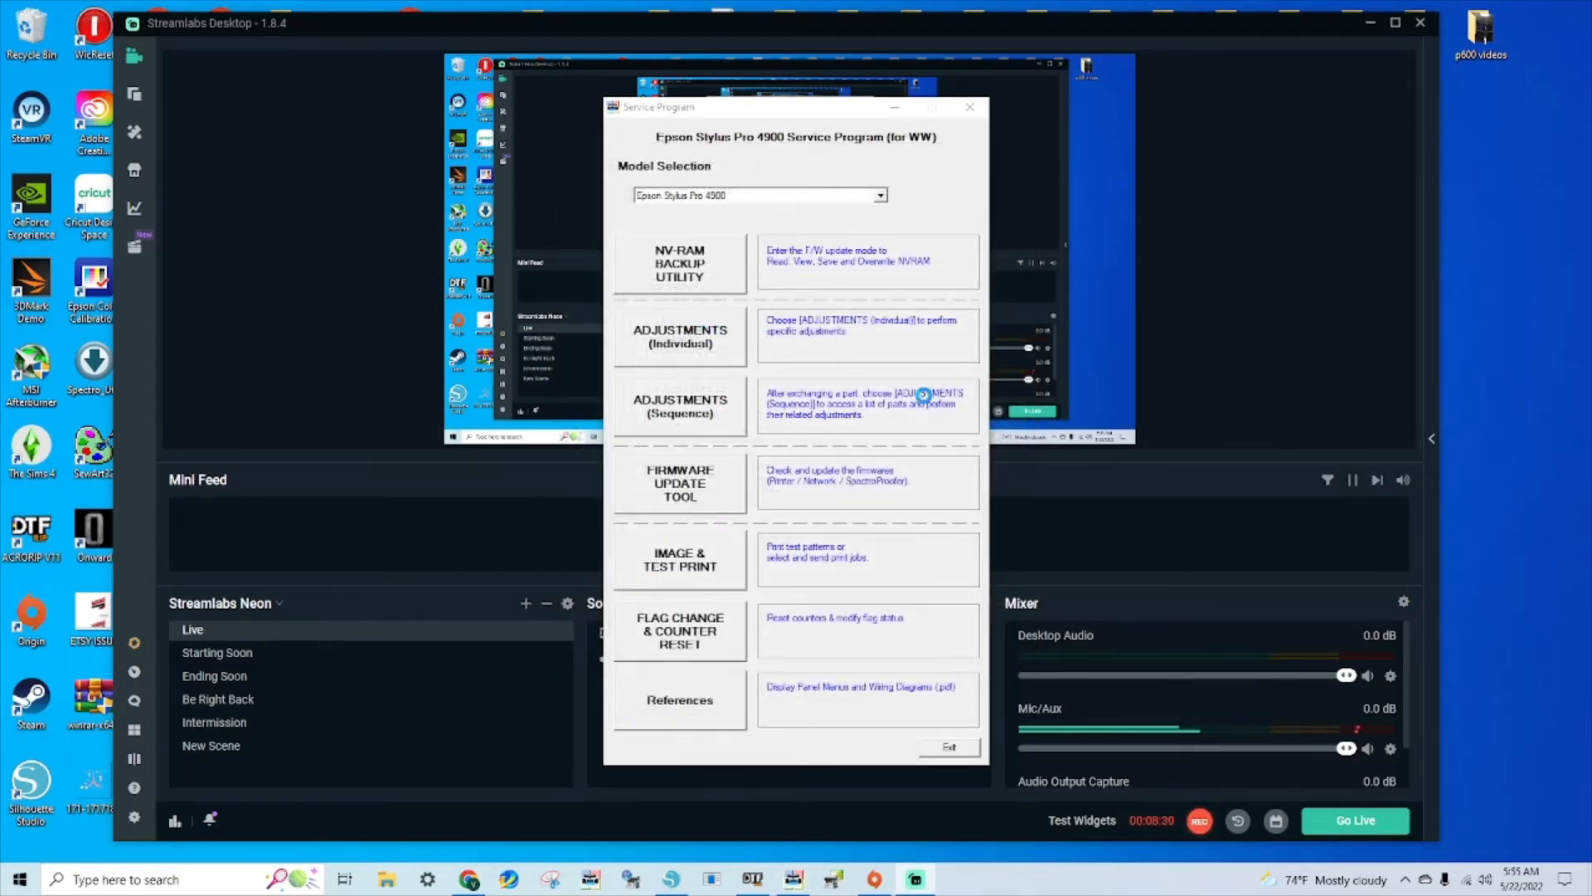
pyautogui.click(678, 631)
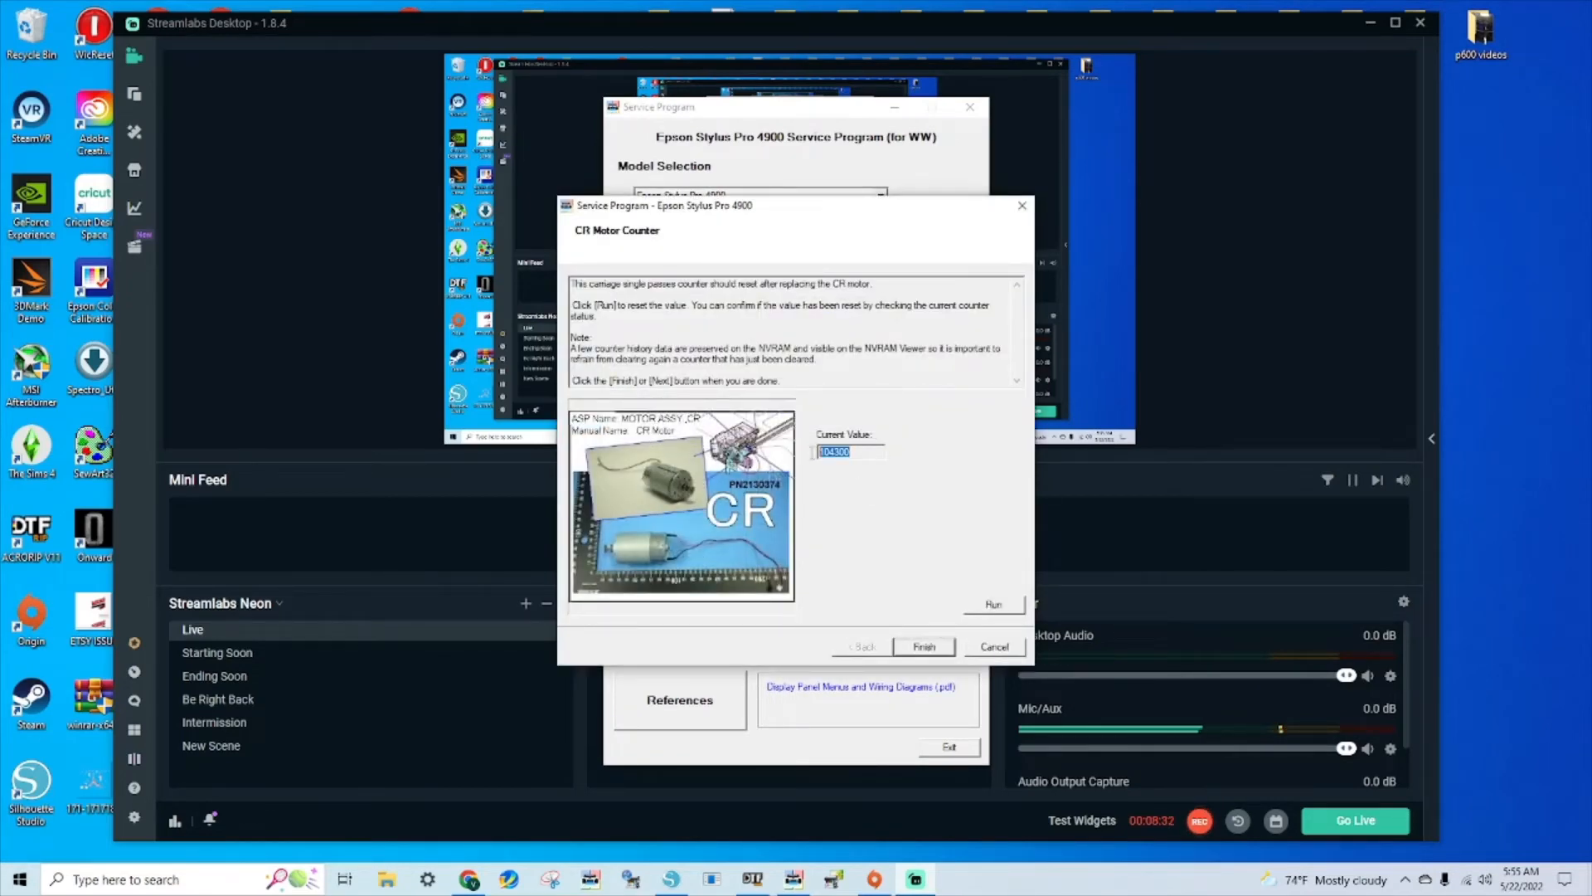
pyautogui.click(994, 604)
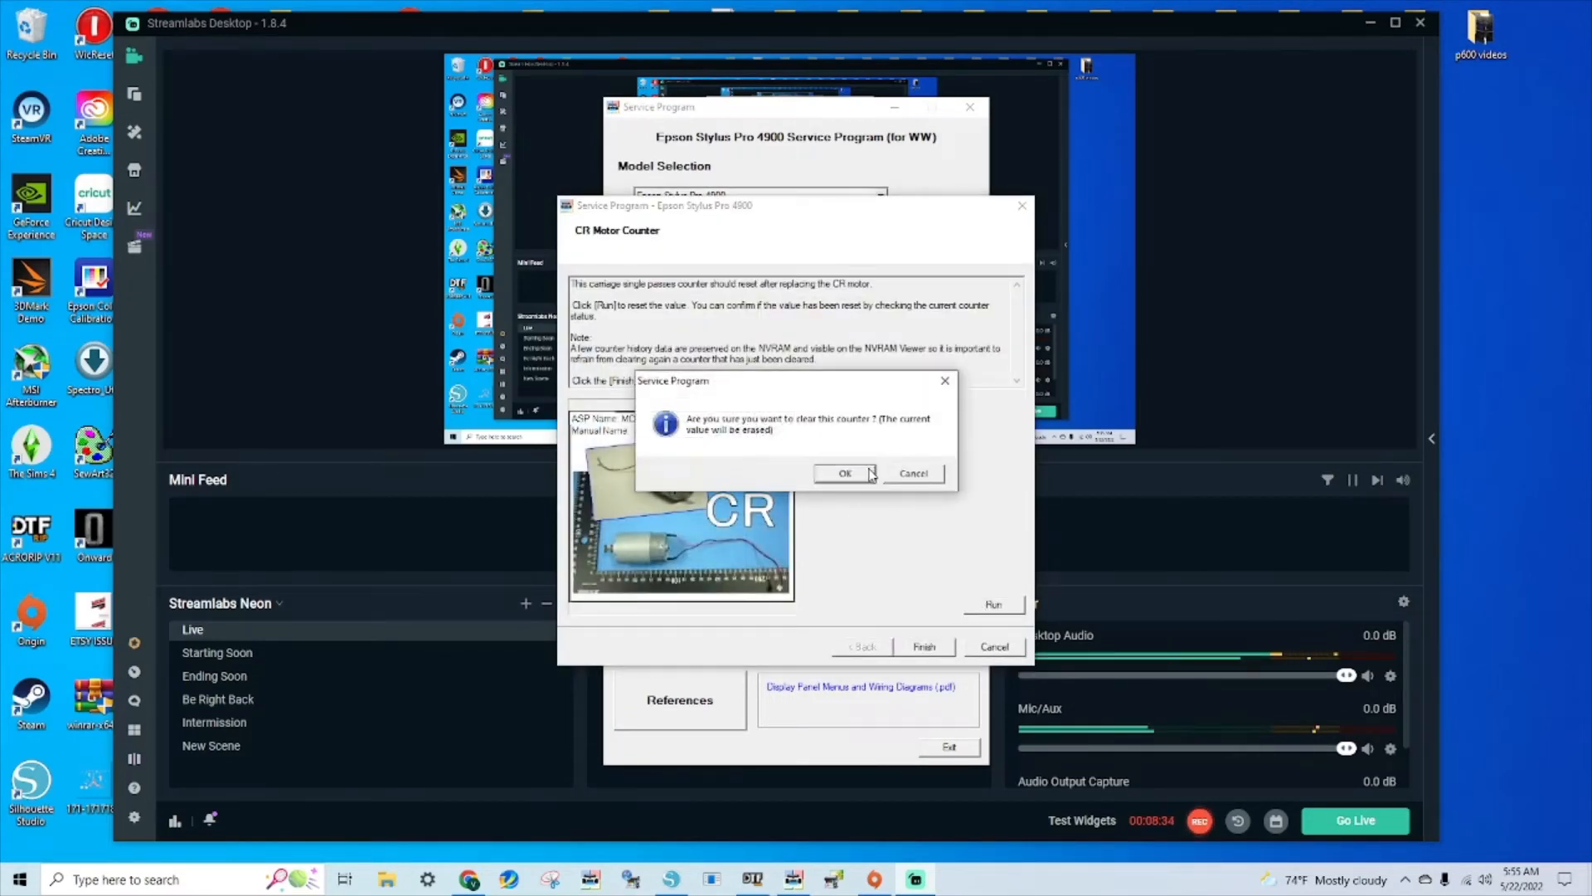
pyautogui.click(844, 473)
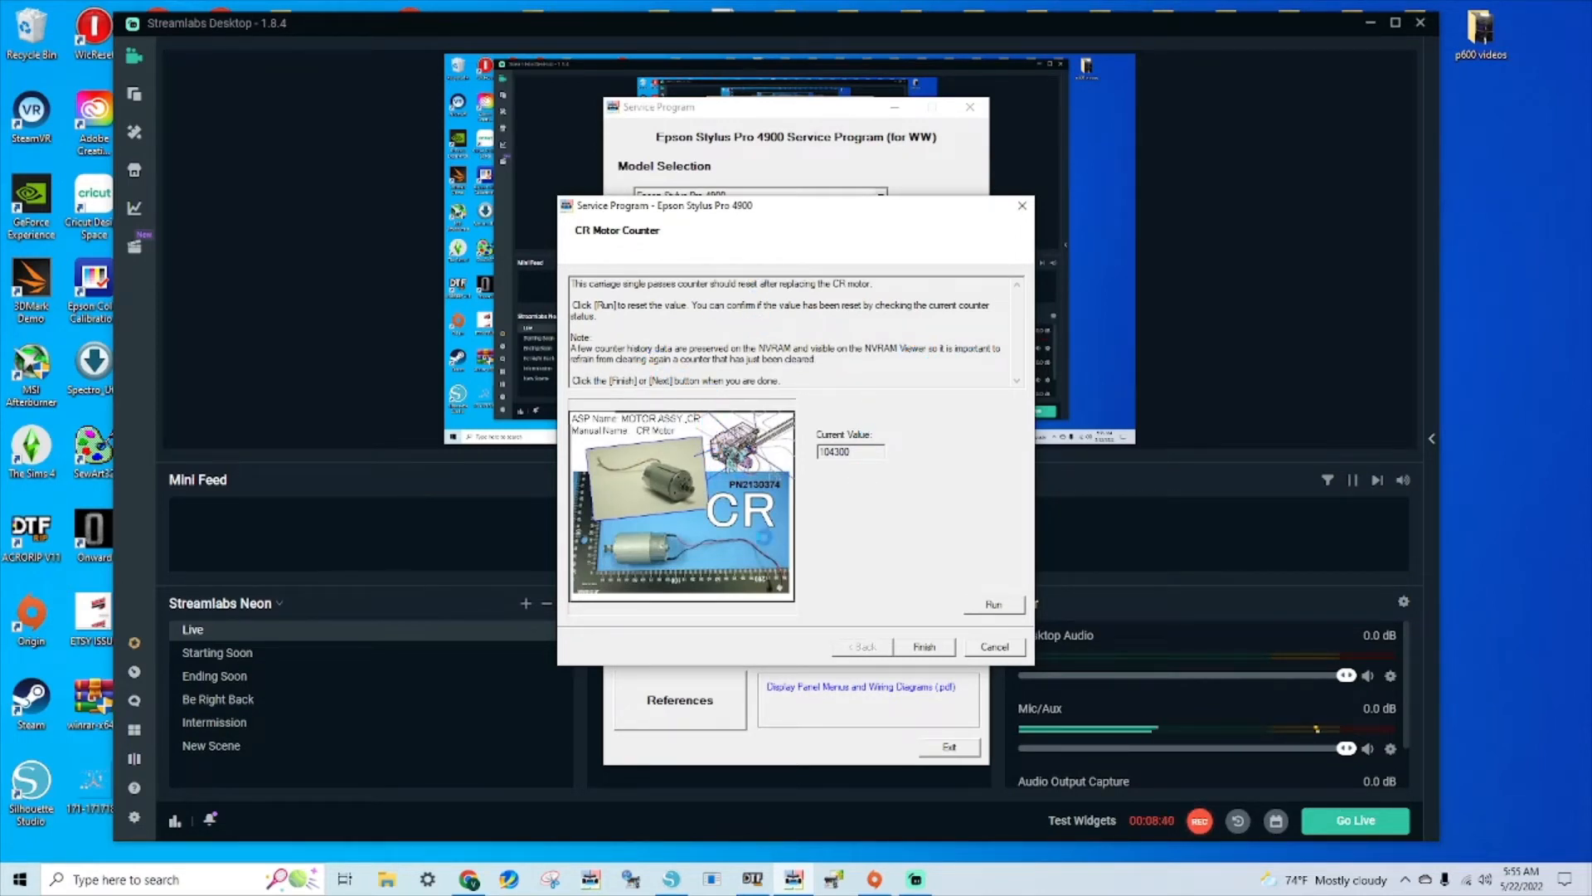
pyautogui.click(993, 604)
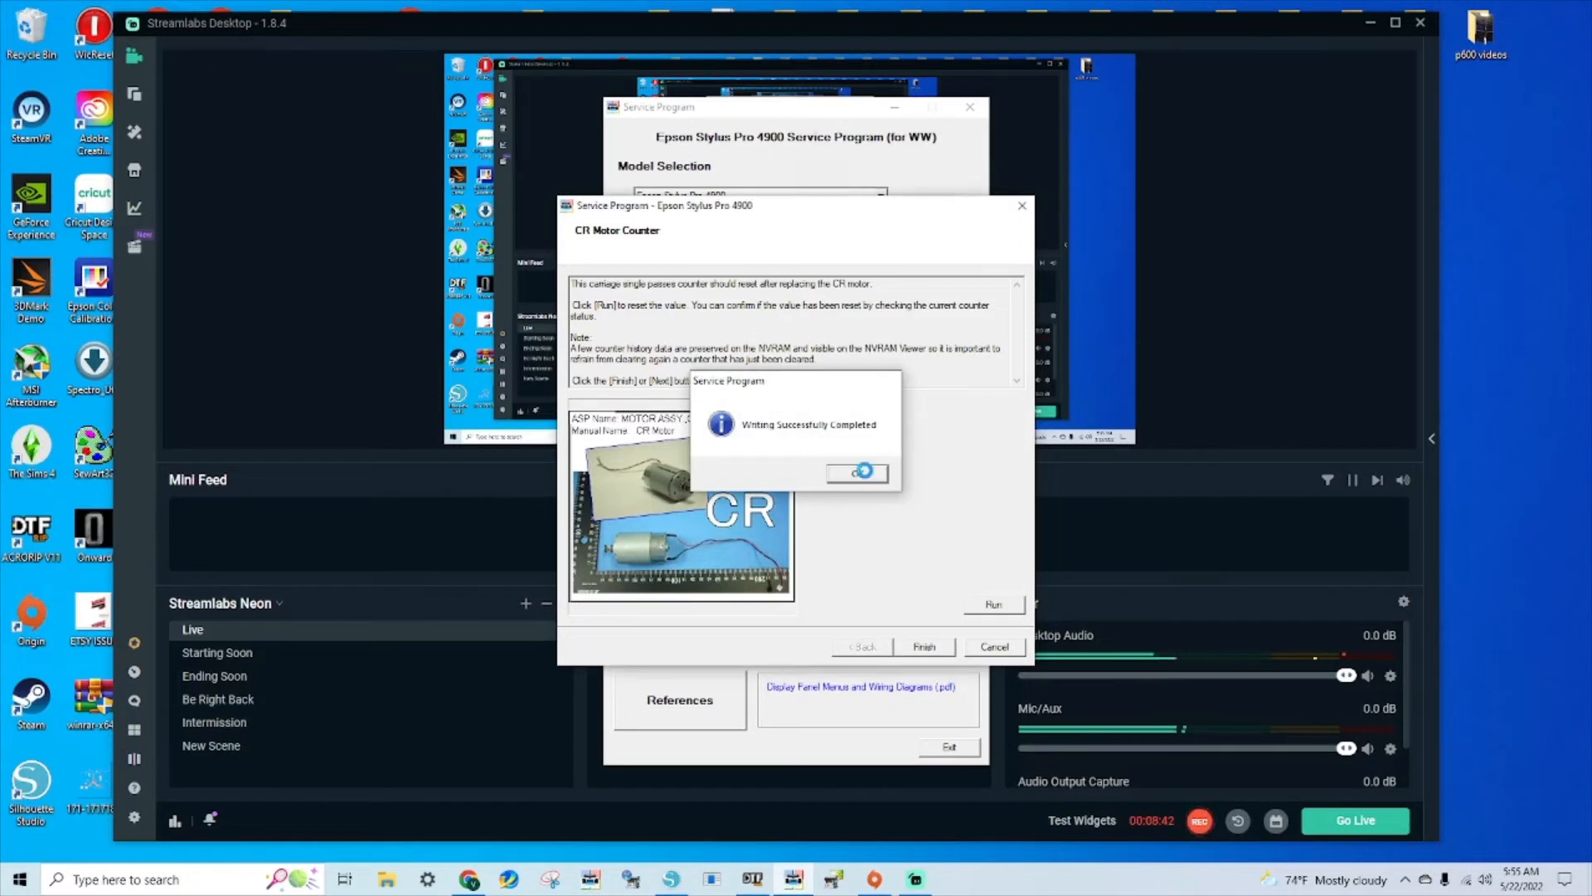
pyautogui.click(856, 472)
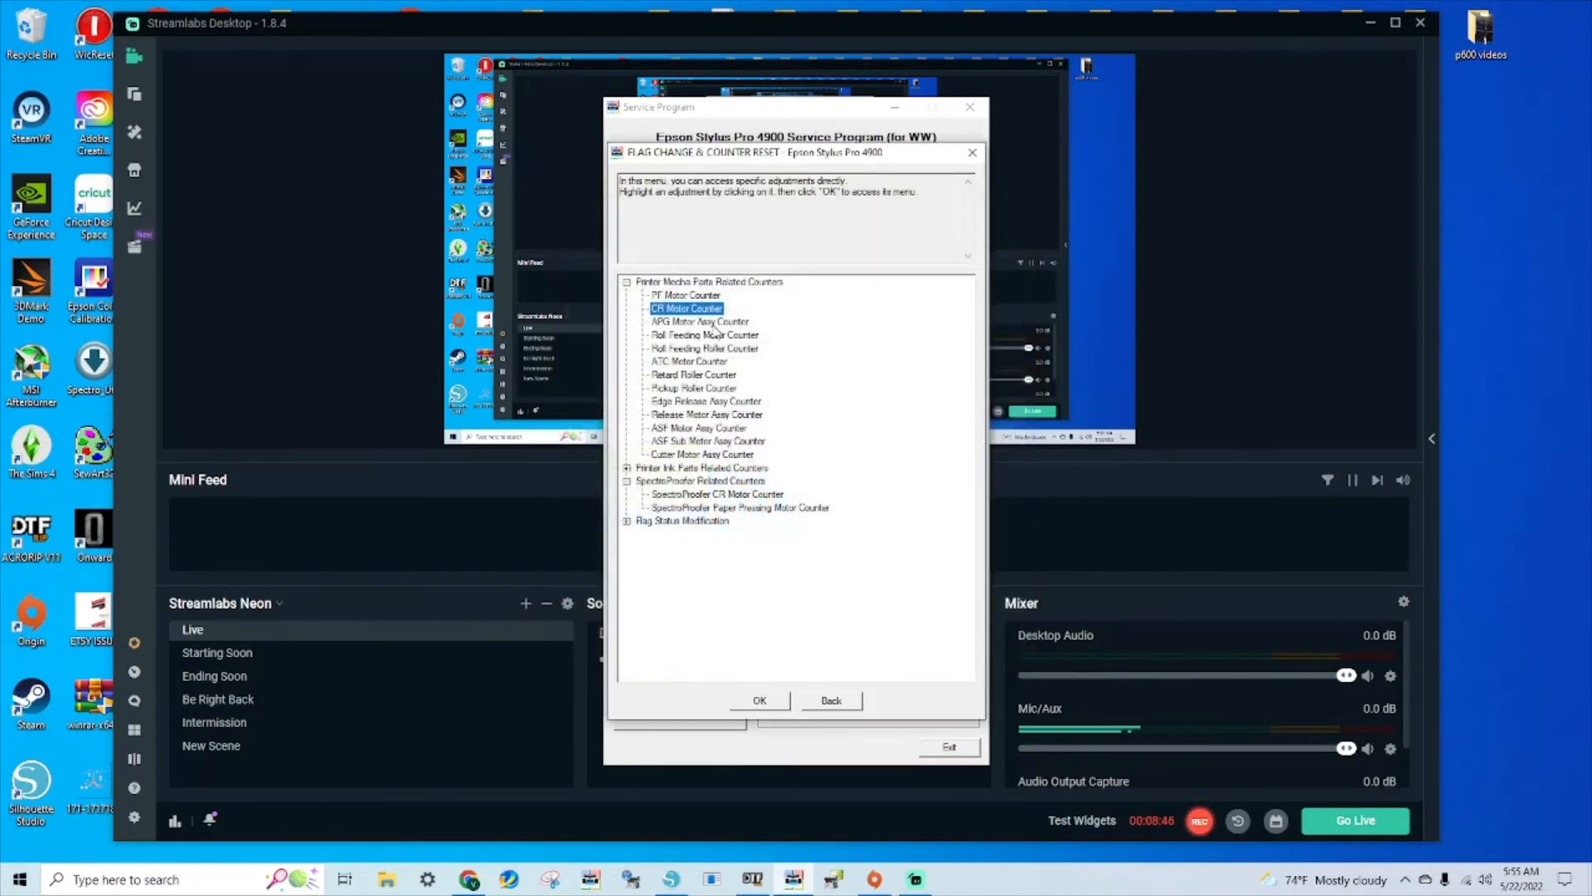
# - Step through the motor counter entries and reach the Decompression Pump Counter page under ink parts
pyautogui.click(830, 700)
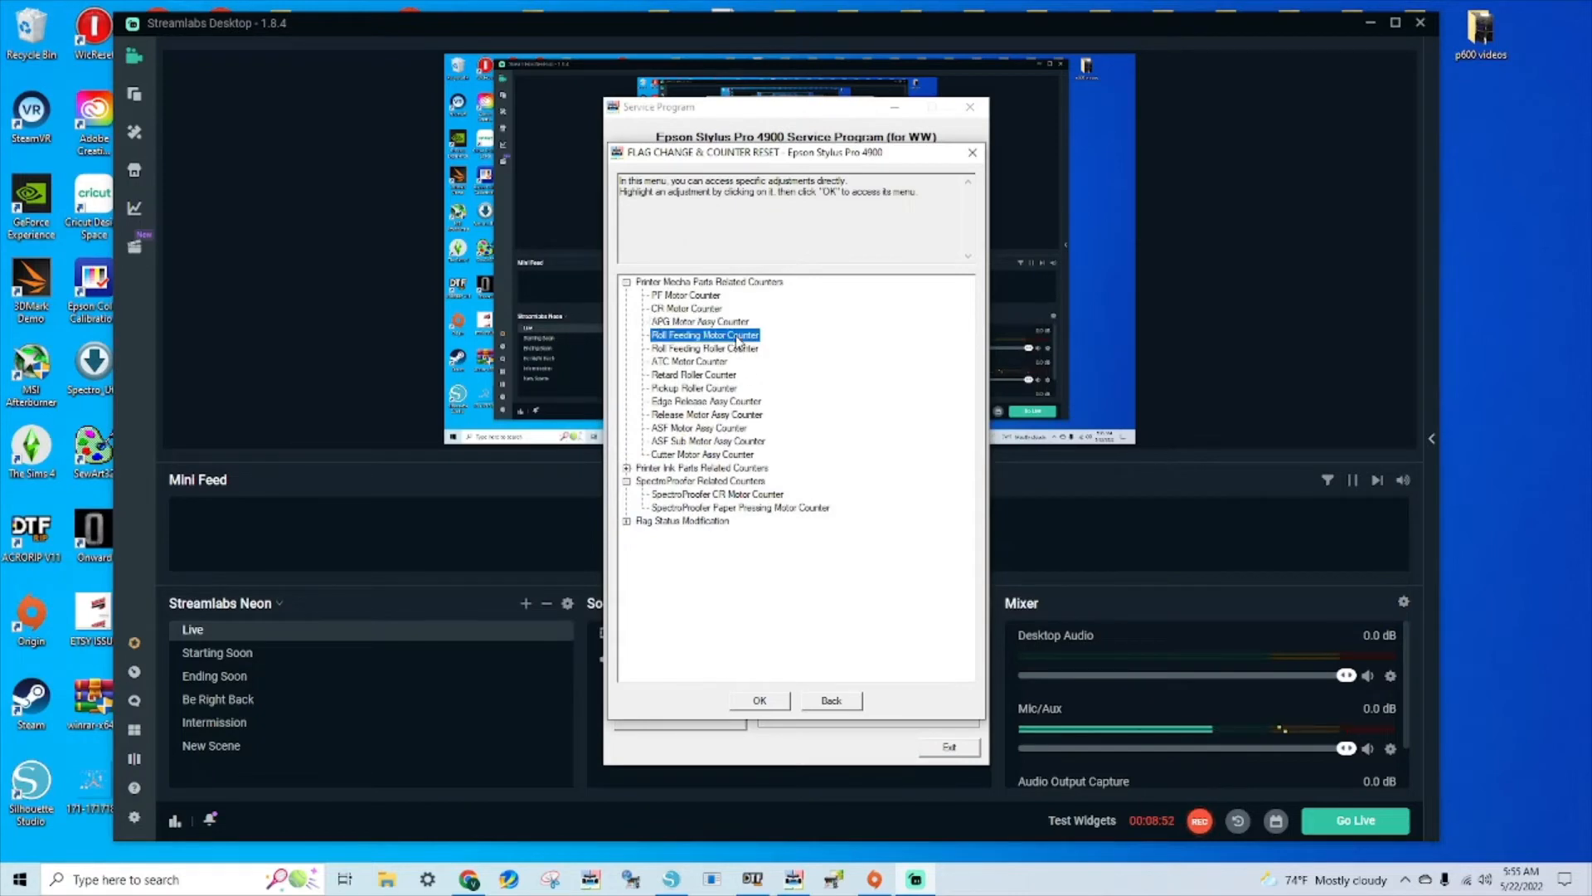
pyautogui.click(829, 700)
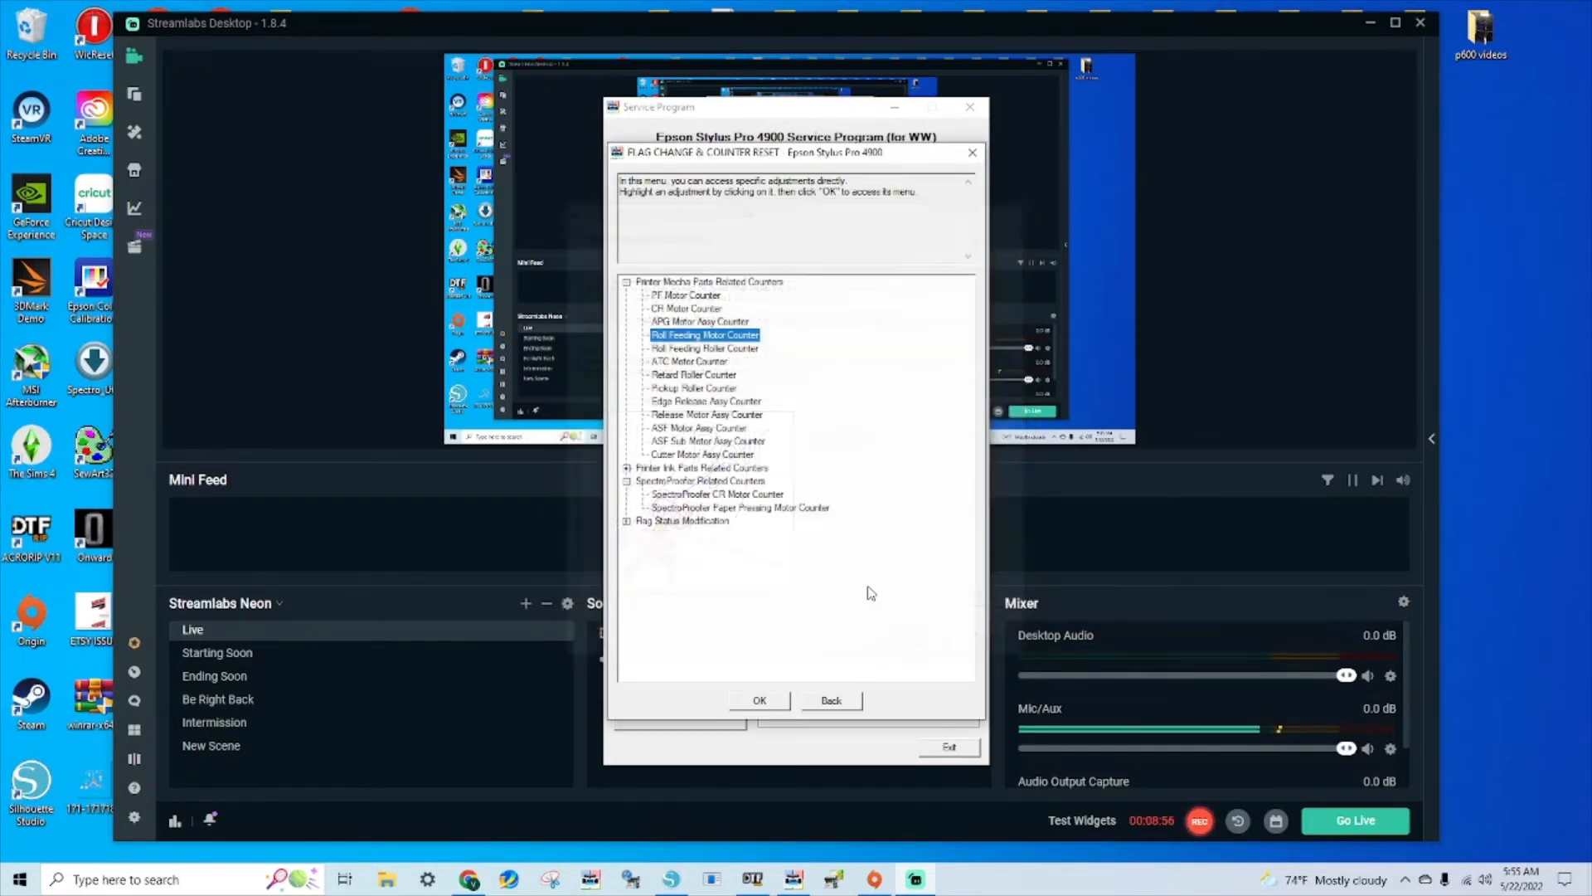
pyautogui.click(829, 700)
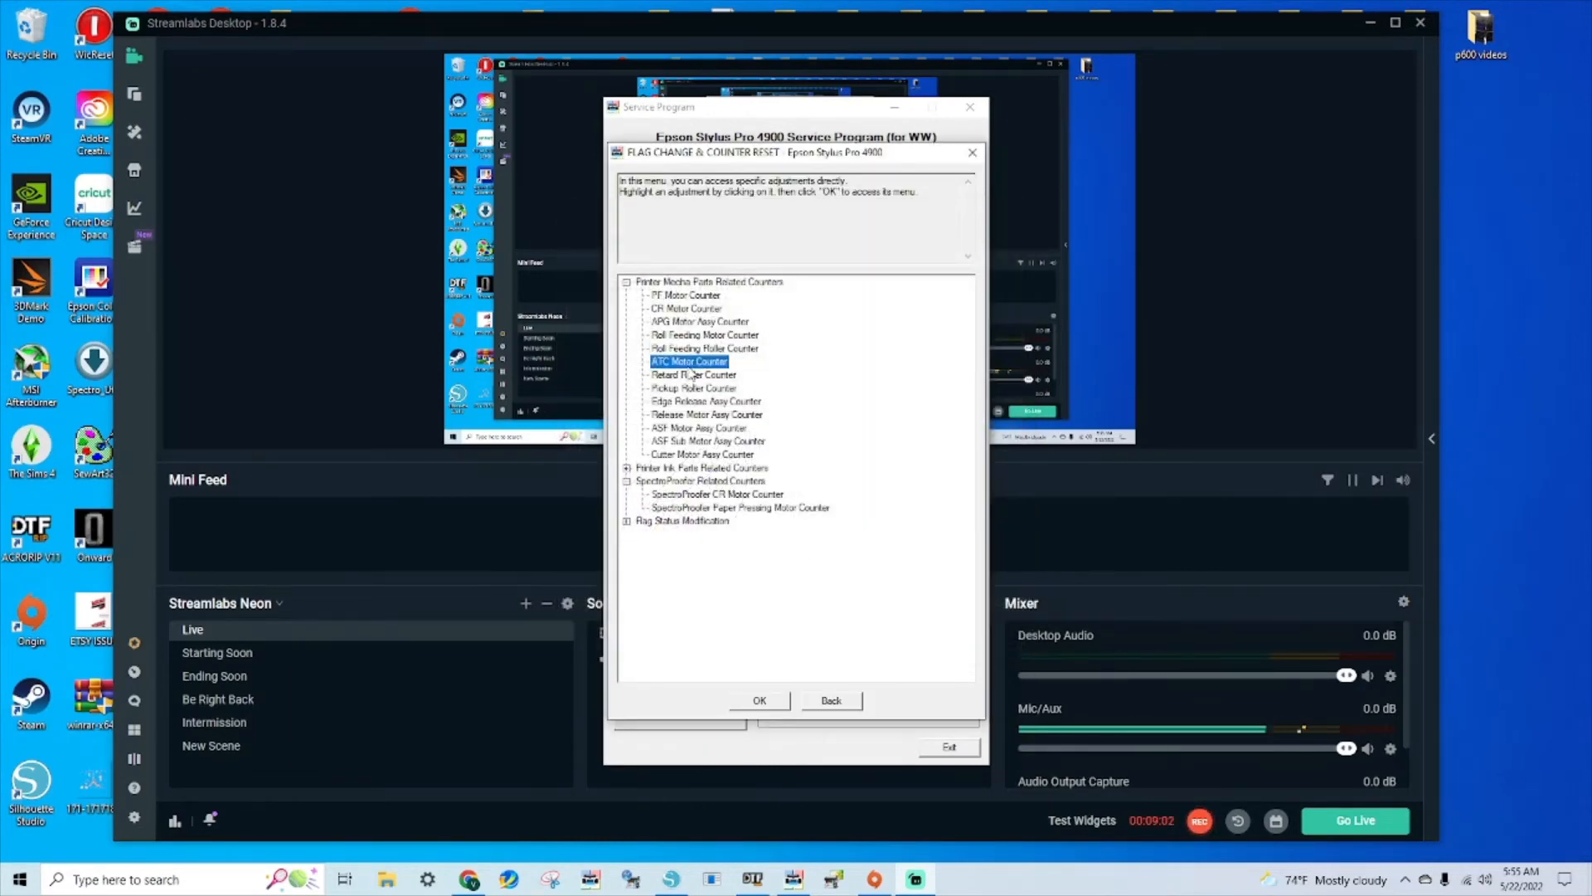
pyautogui.click(829, 700)
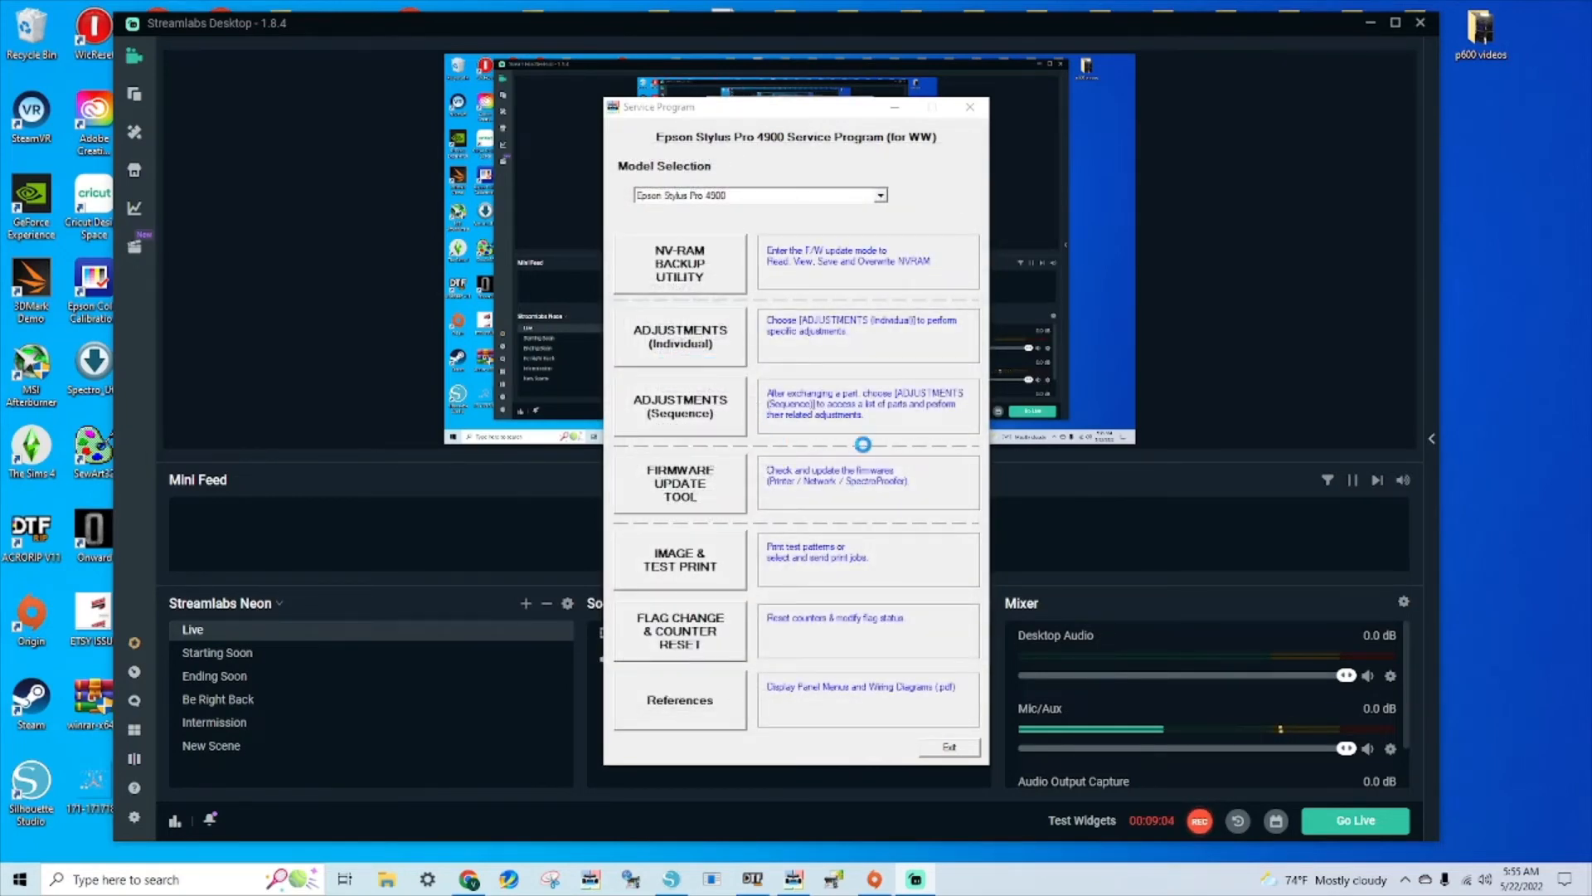
pyautogui.click(678, 630)
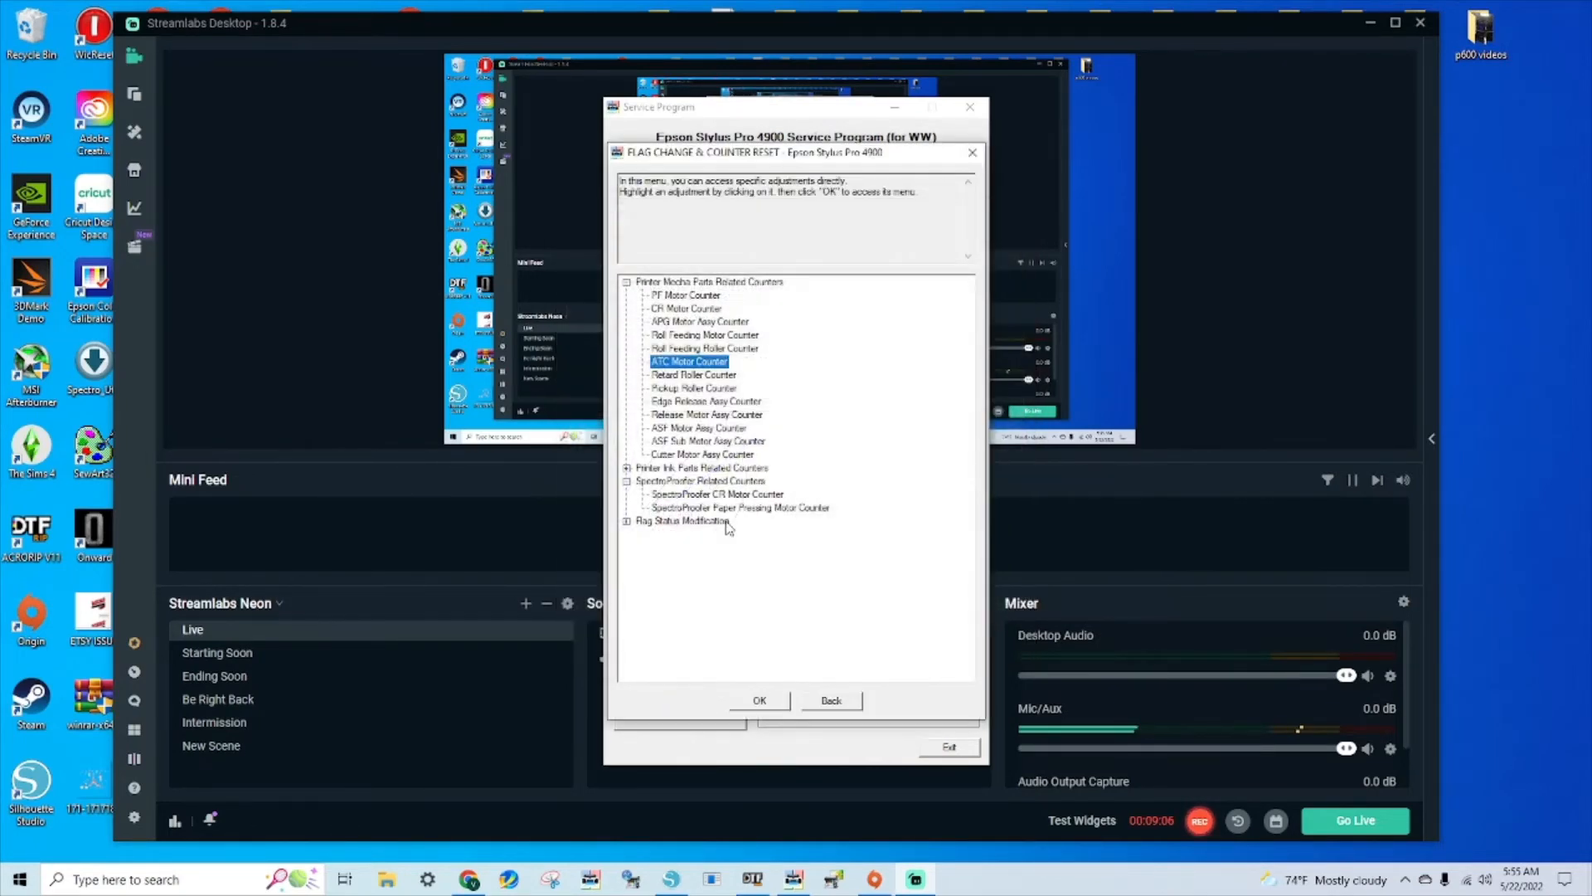
pyautogui.click(703, 401)
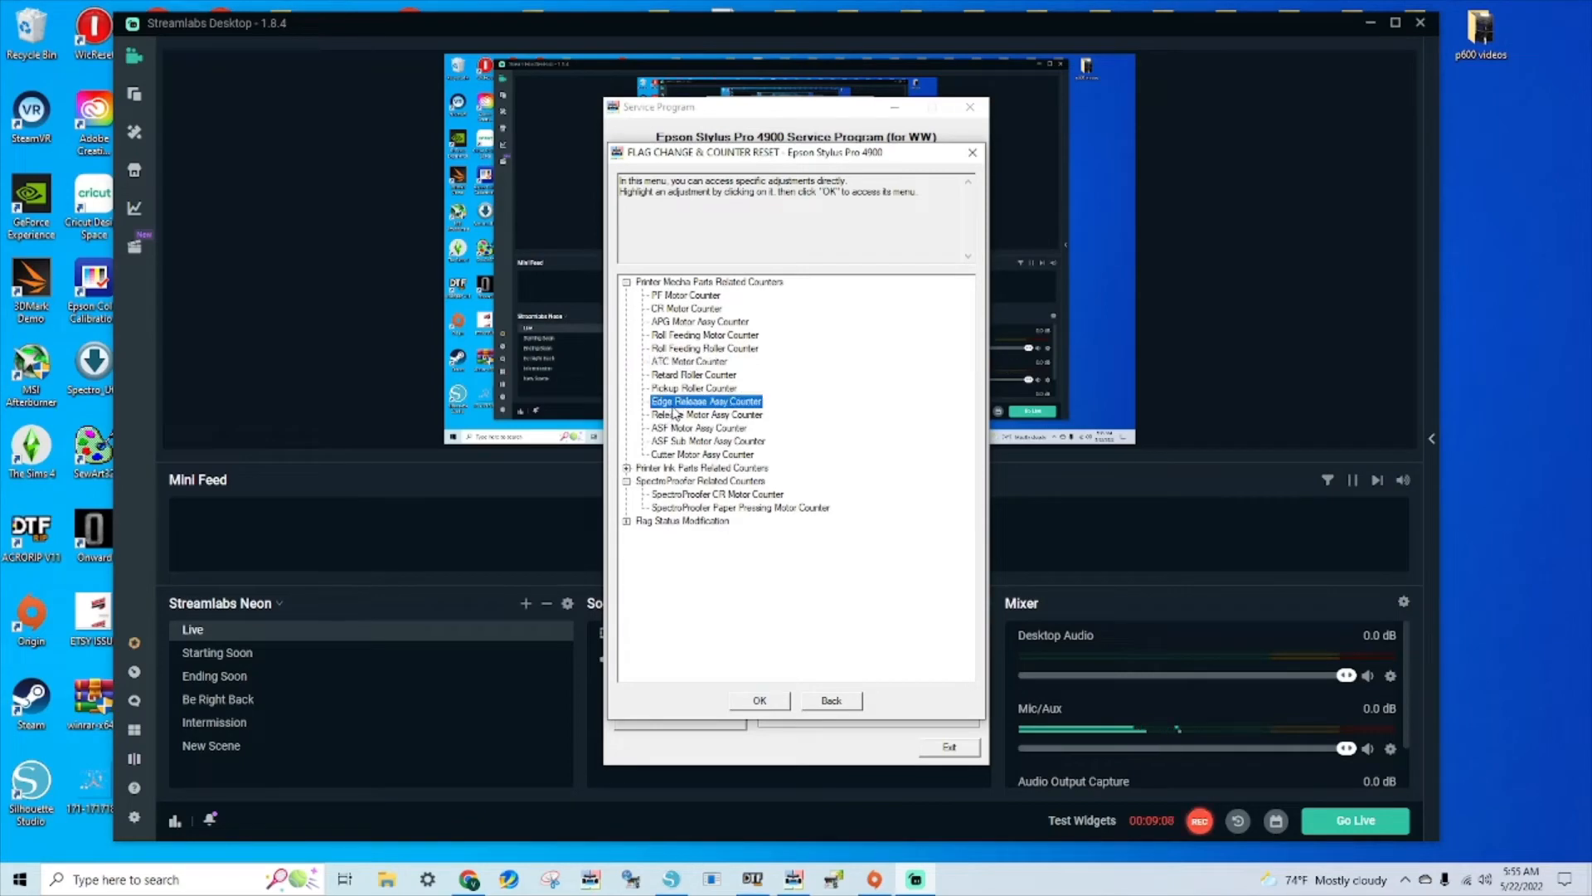
pyautogui.click(831, 700)
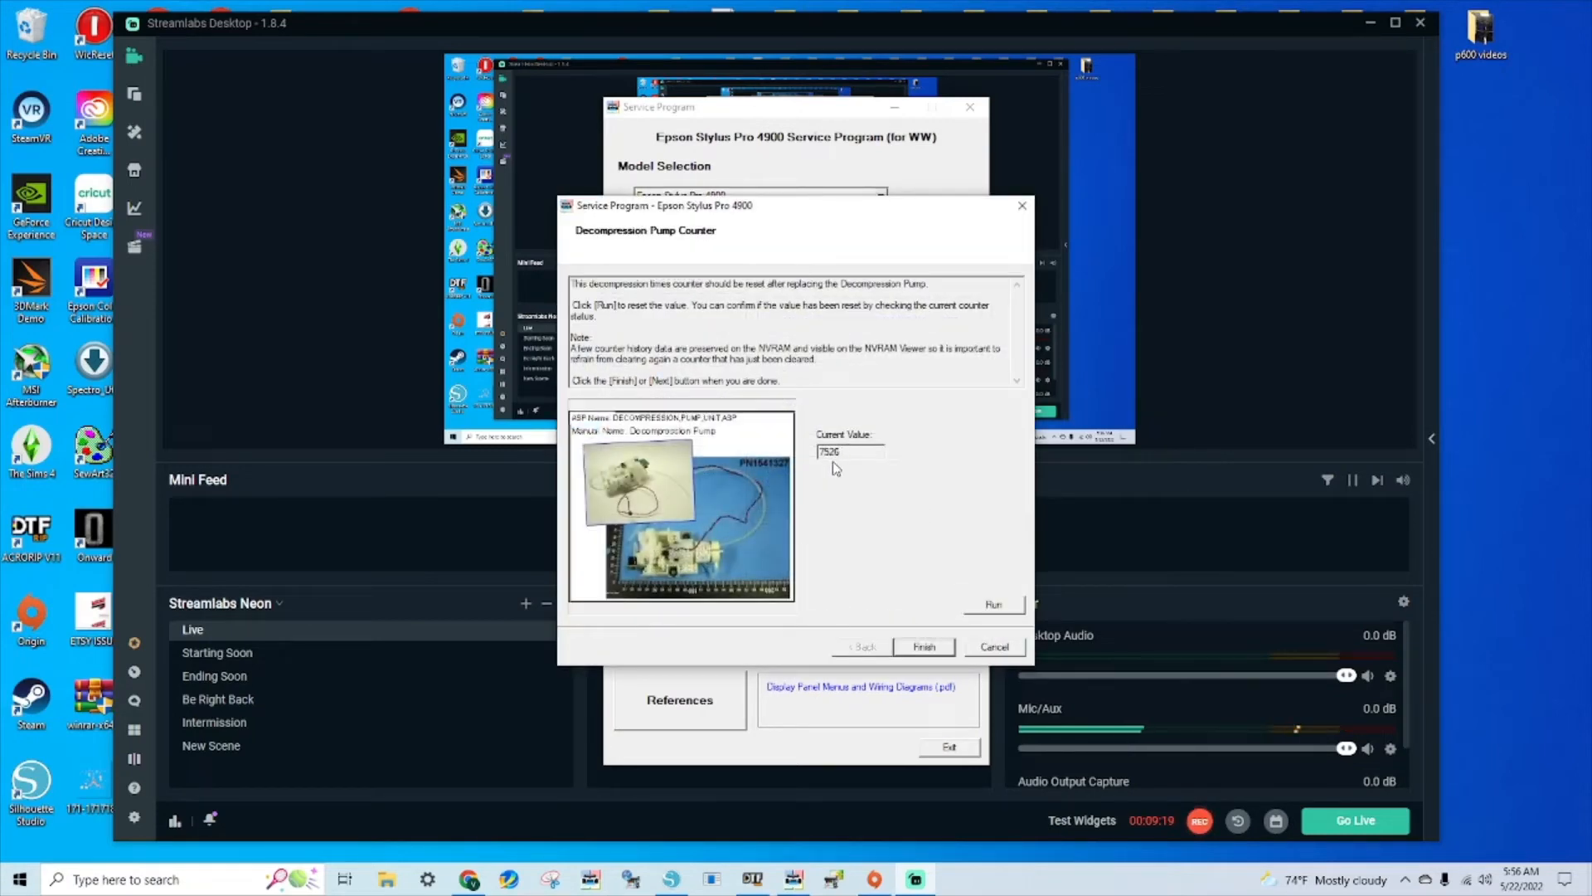
# - Clear the Decompression Pump Counter from 7526 to 0 and return to the counter list
pyautogui.click(993, 603)
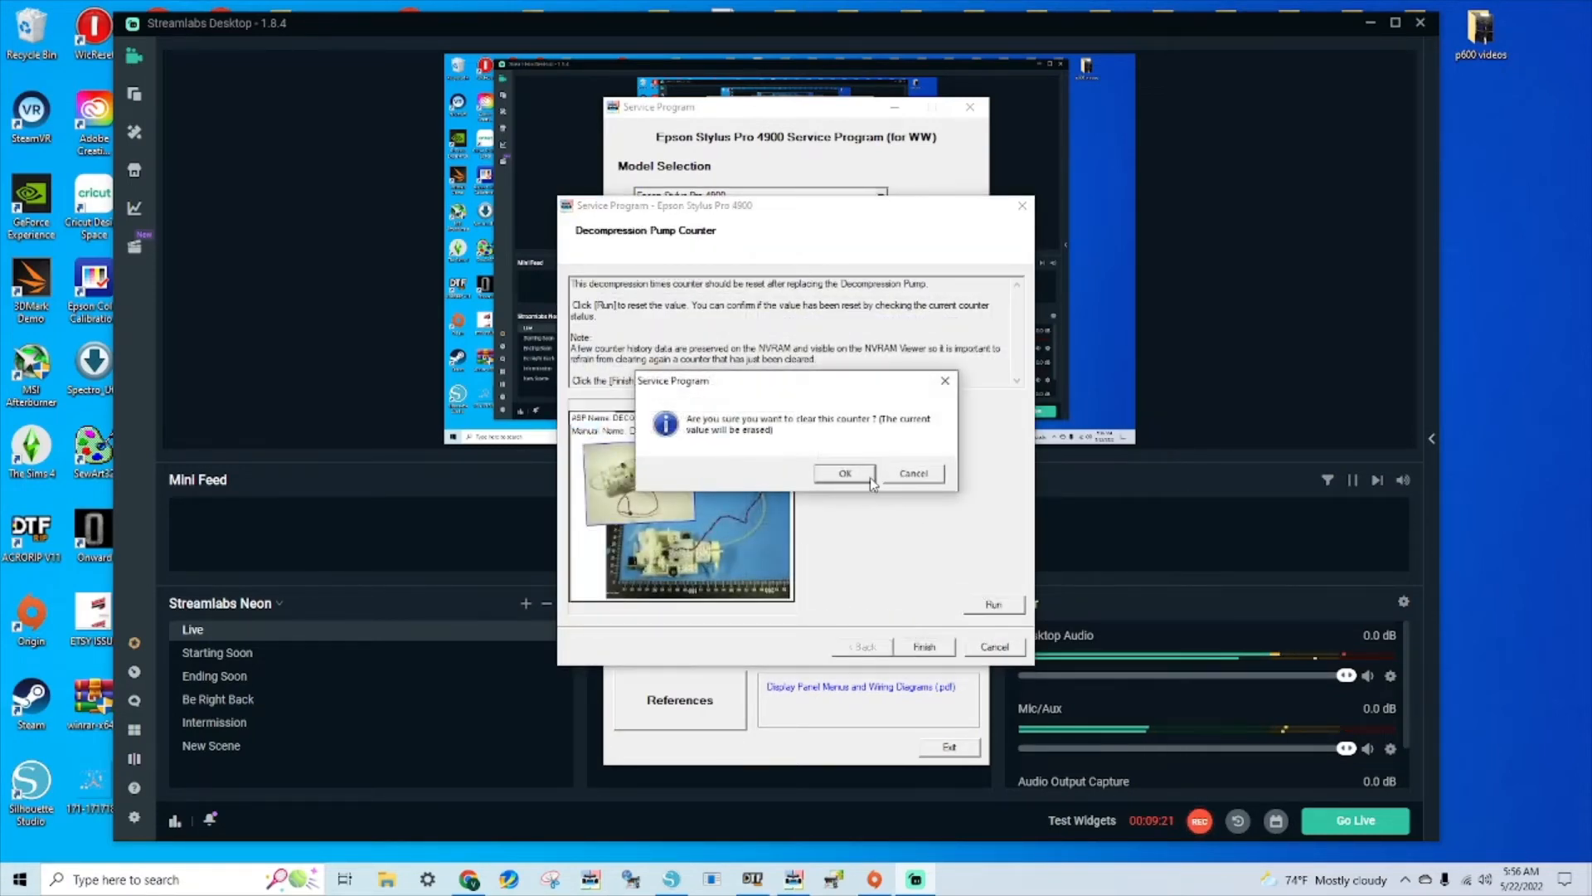
pyautogui.click(844, 473)
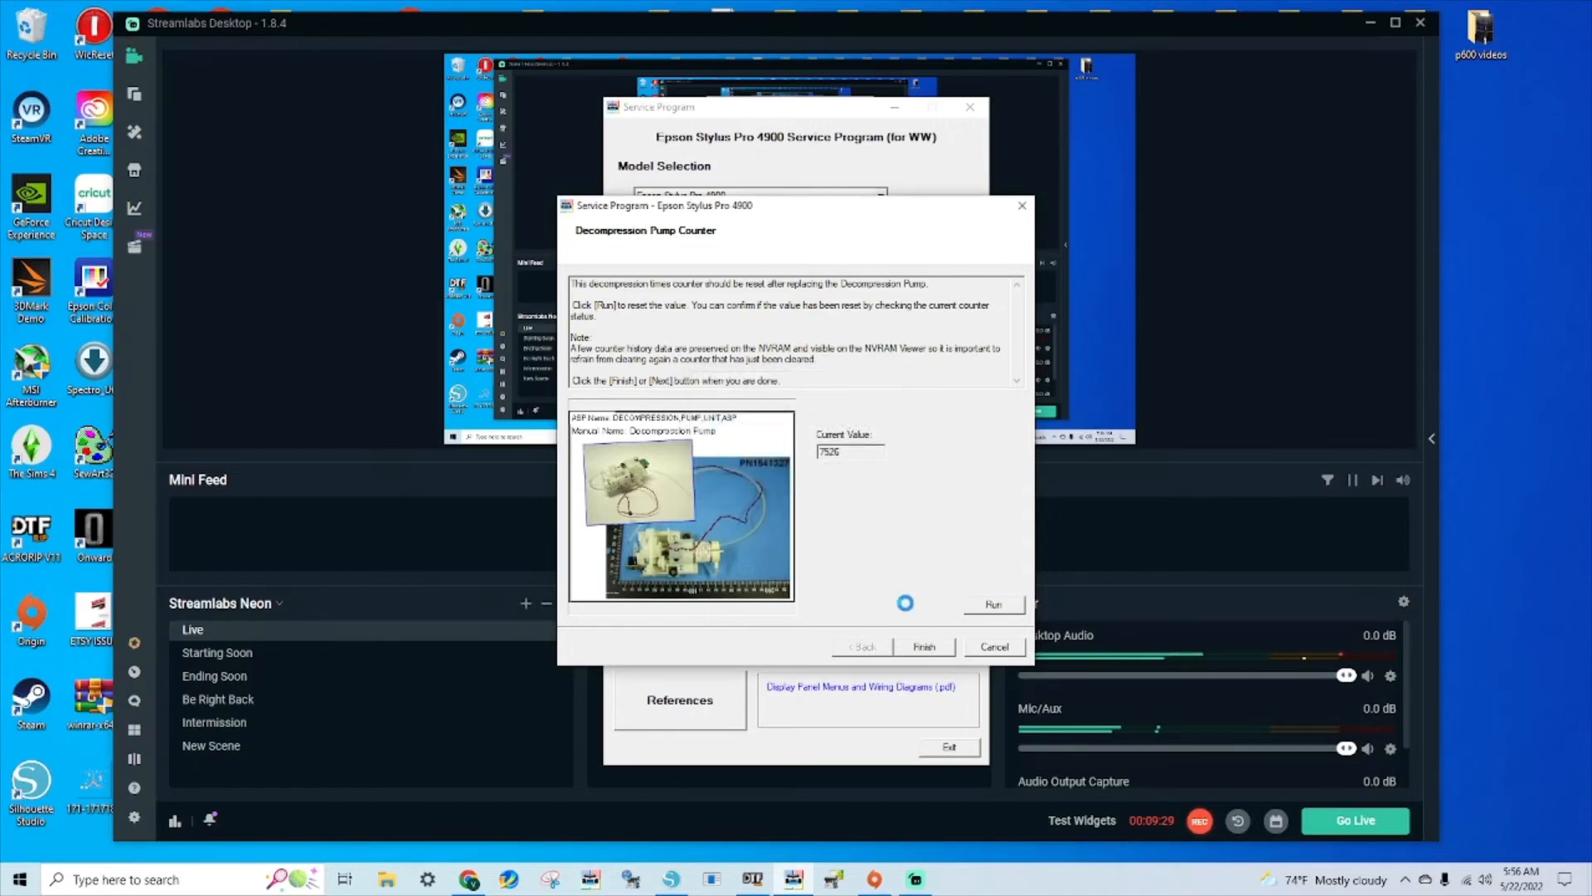
pyautogui.click(993, 604)
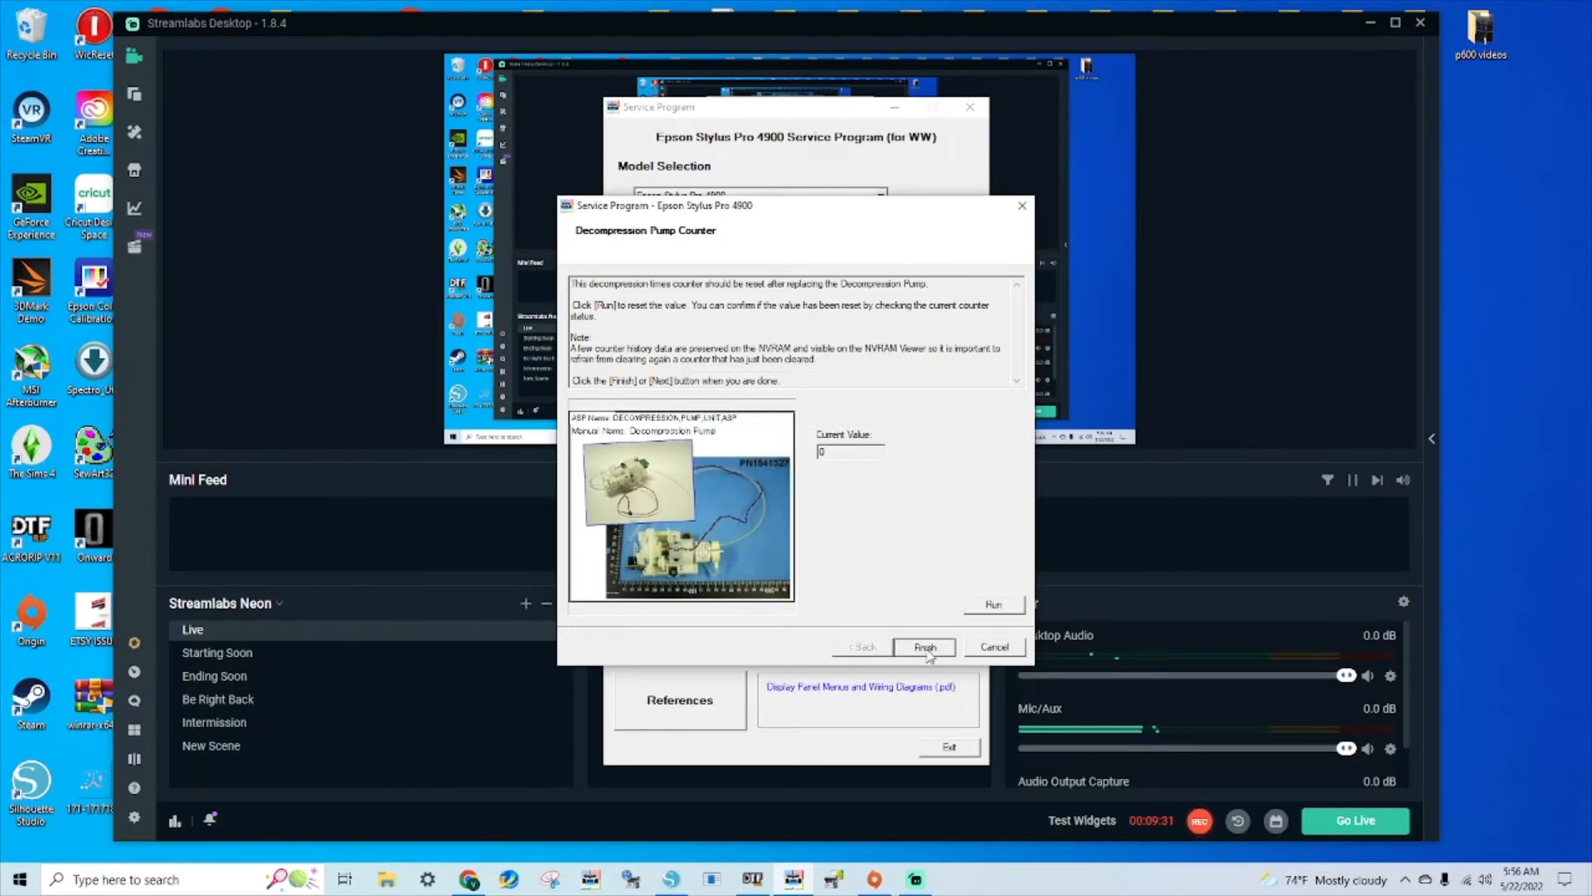
pyautogui.click(923, 647)
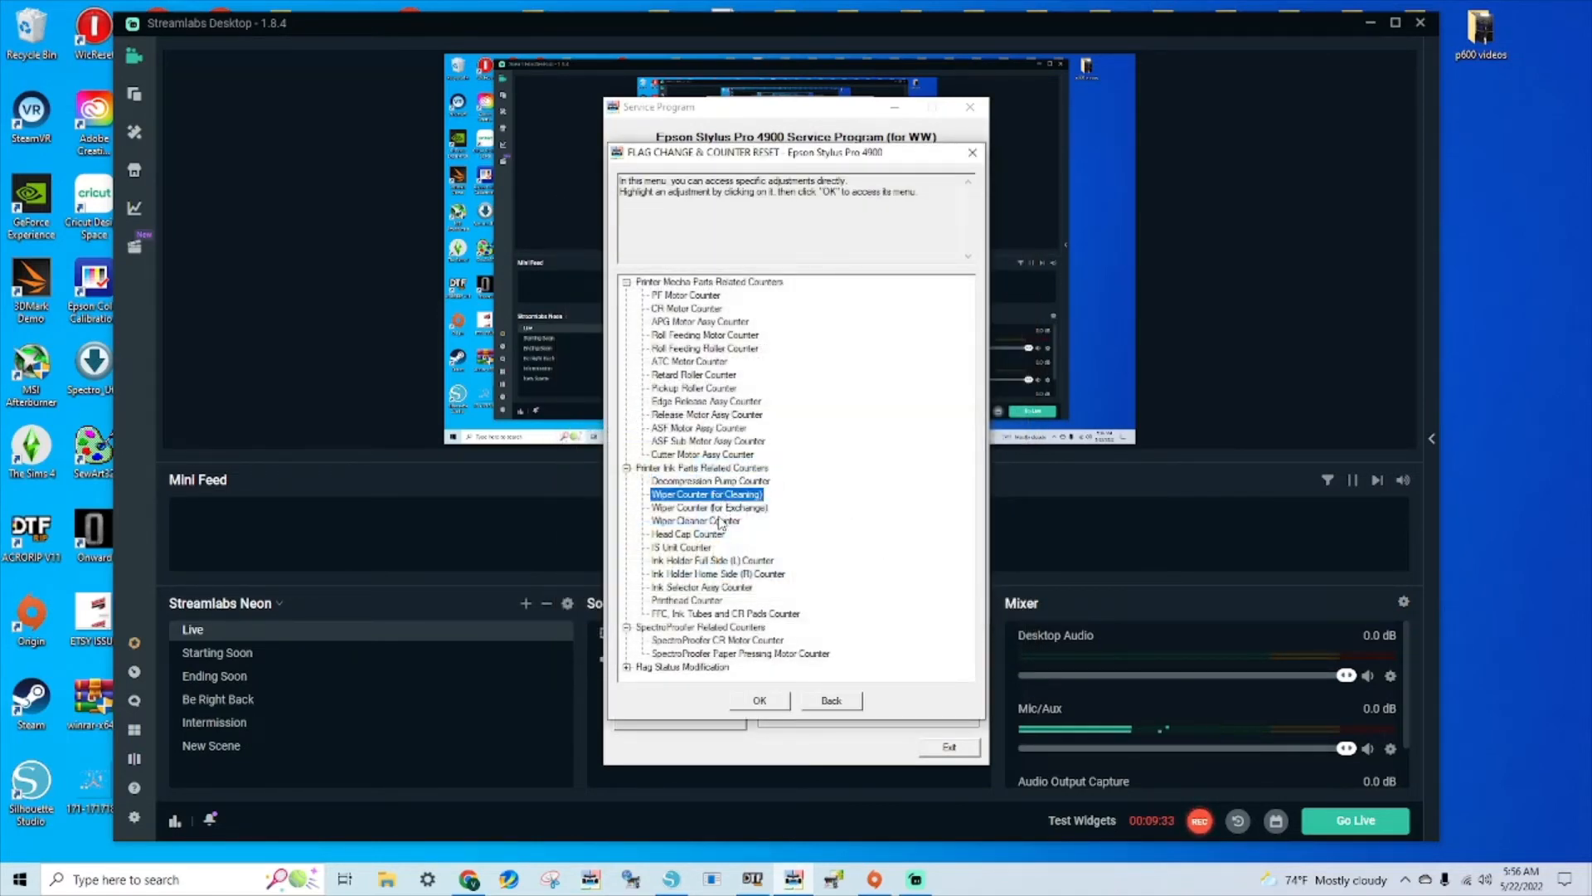
# - Write the Wiper Counter (for Exchange) to zero, acknowledge success and return to the counter list
pyautogui.click(829, 700)
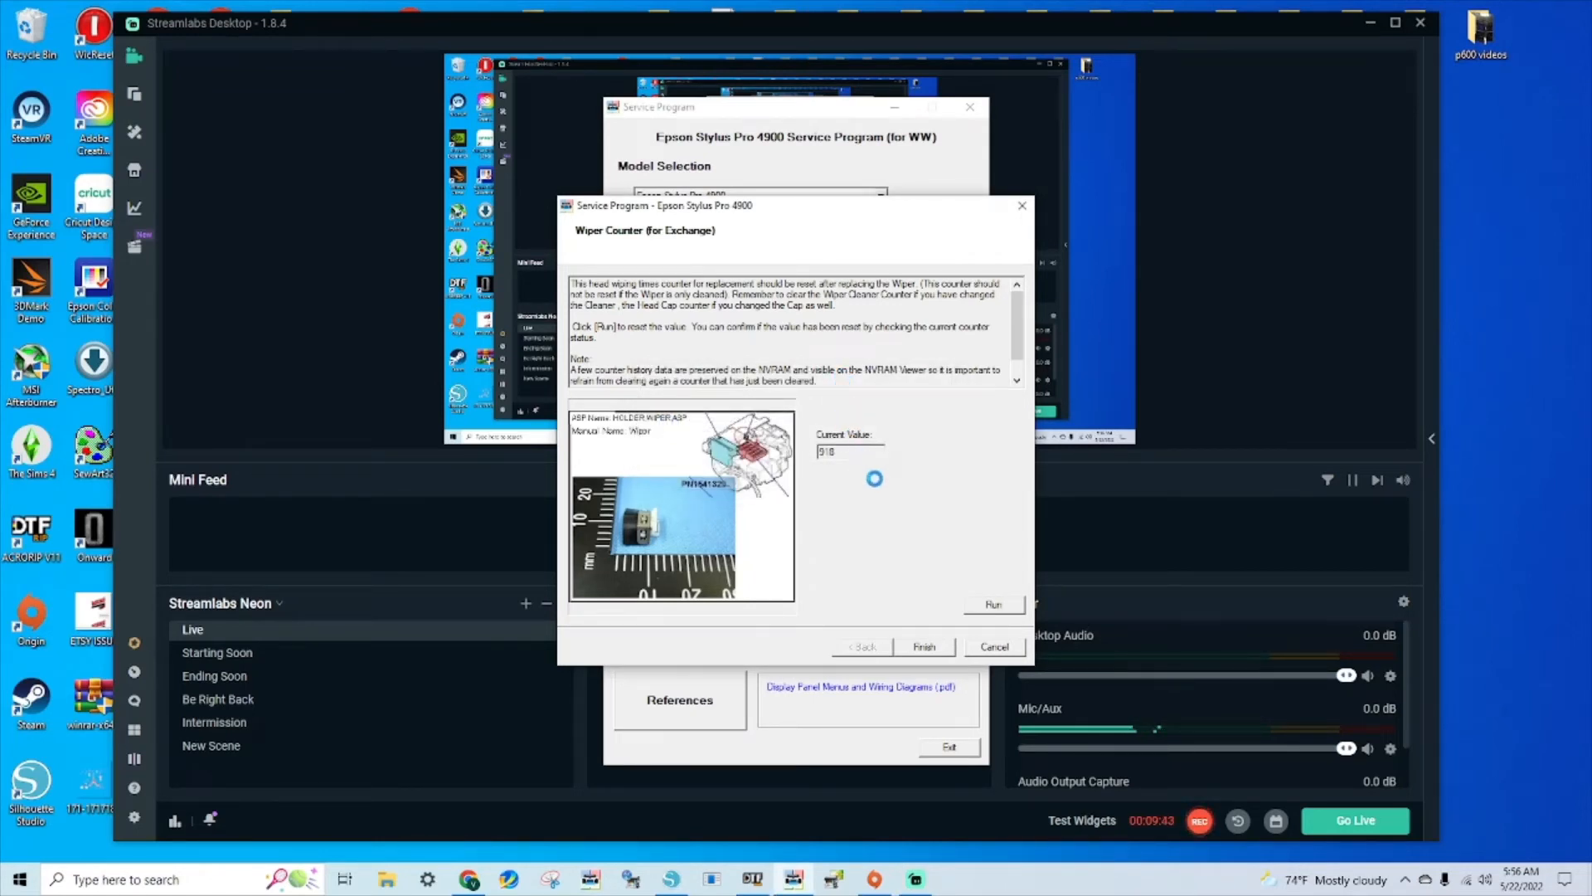
pyautogui.click(991, 604)
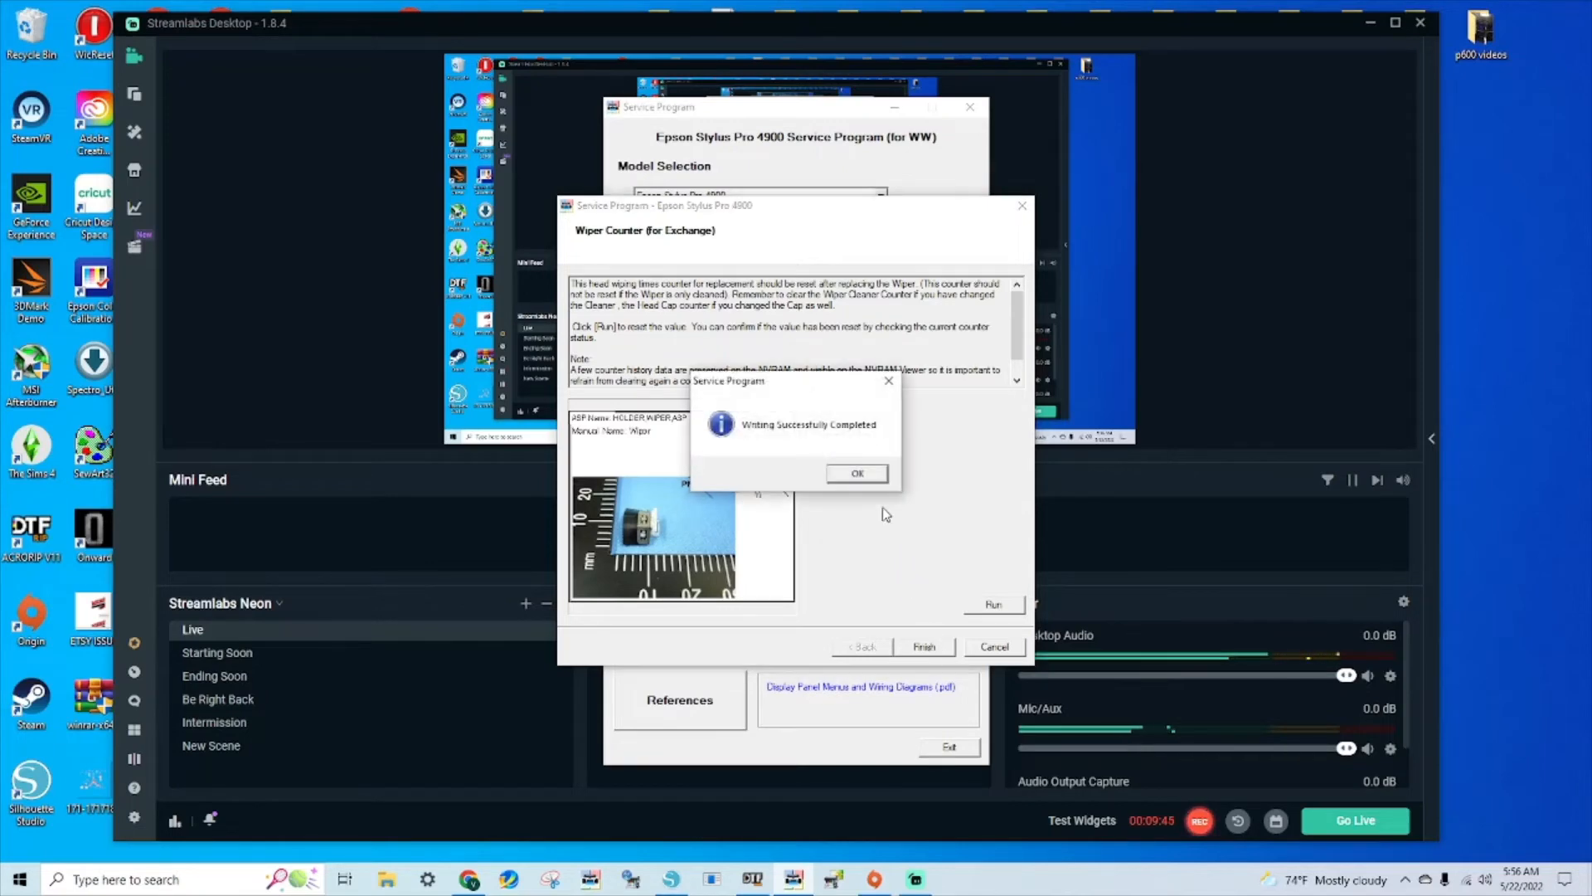
pyautogui.click(856, 473)
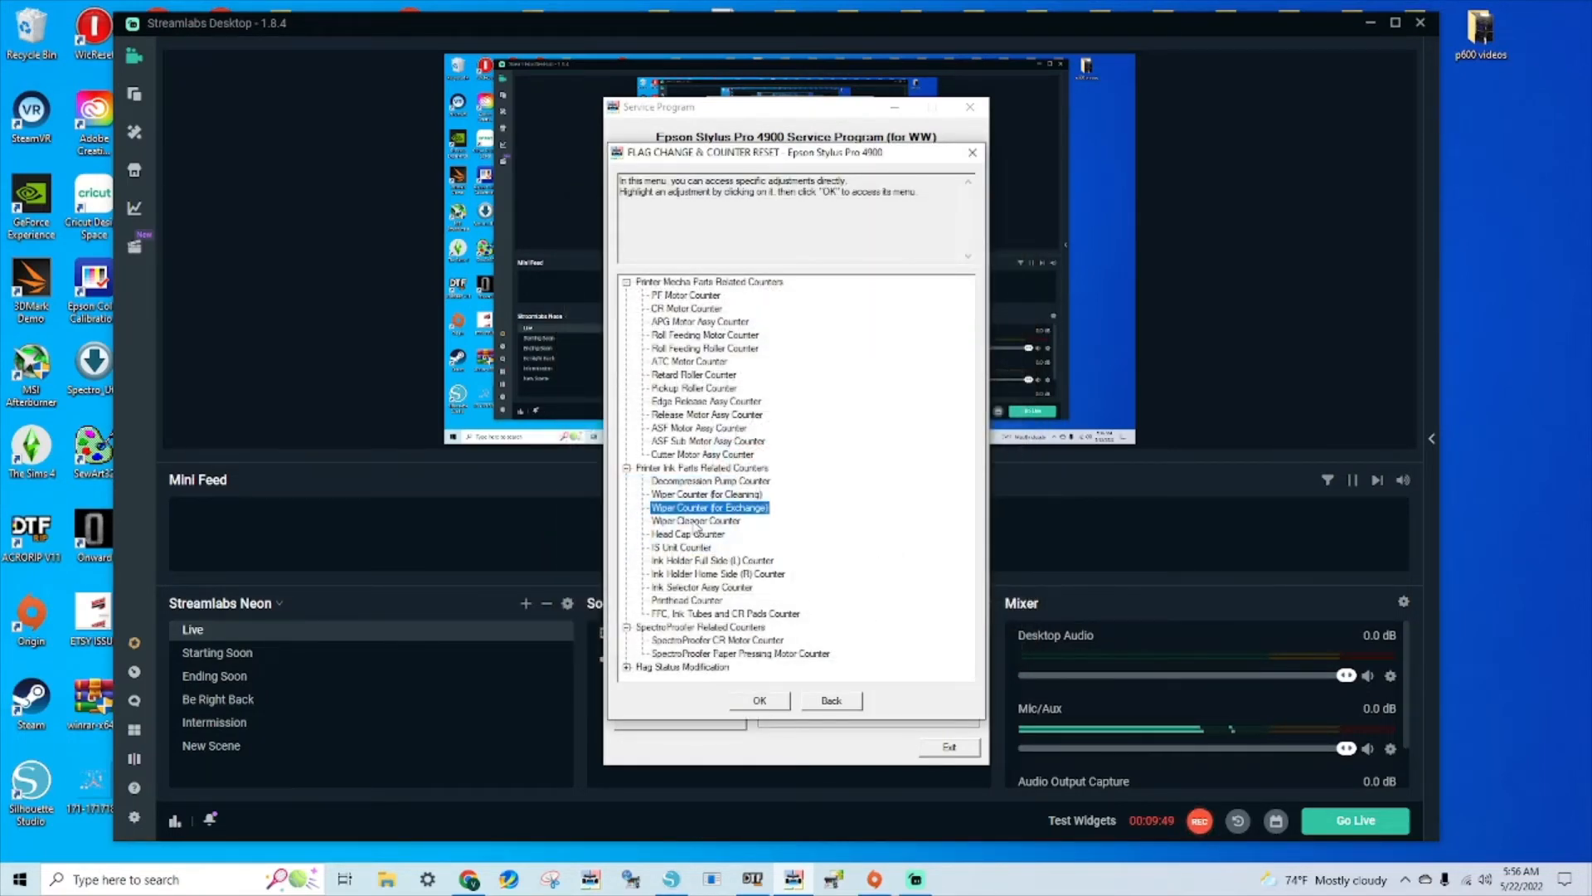
pyautogui.click(829, 699)
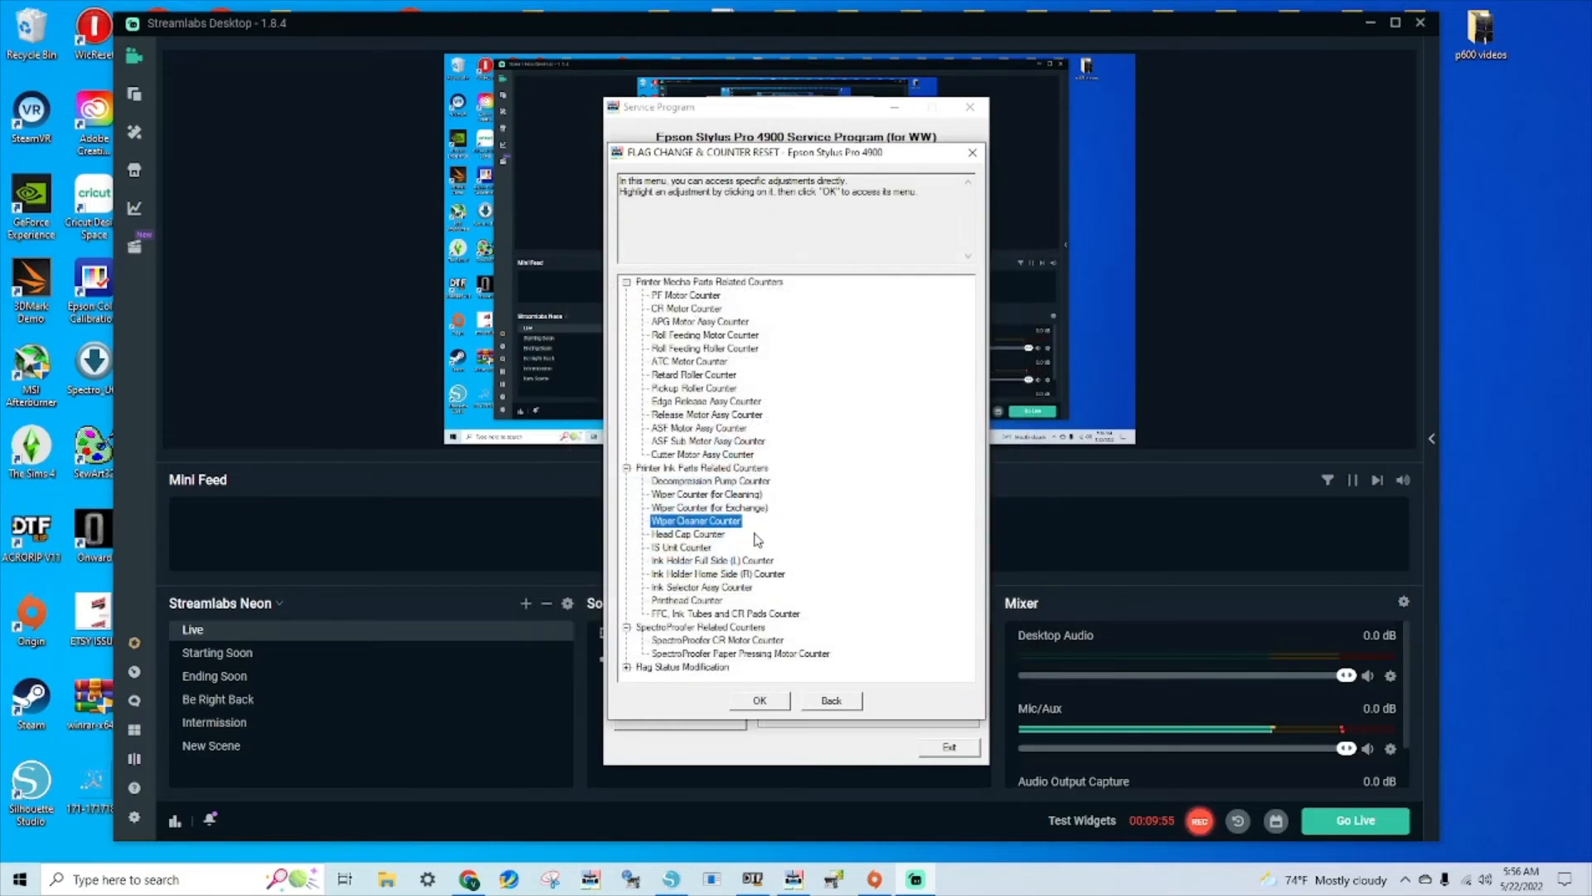
pyautogui.click(829, 700)
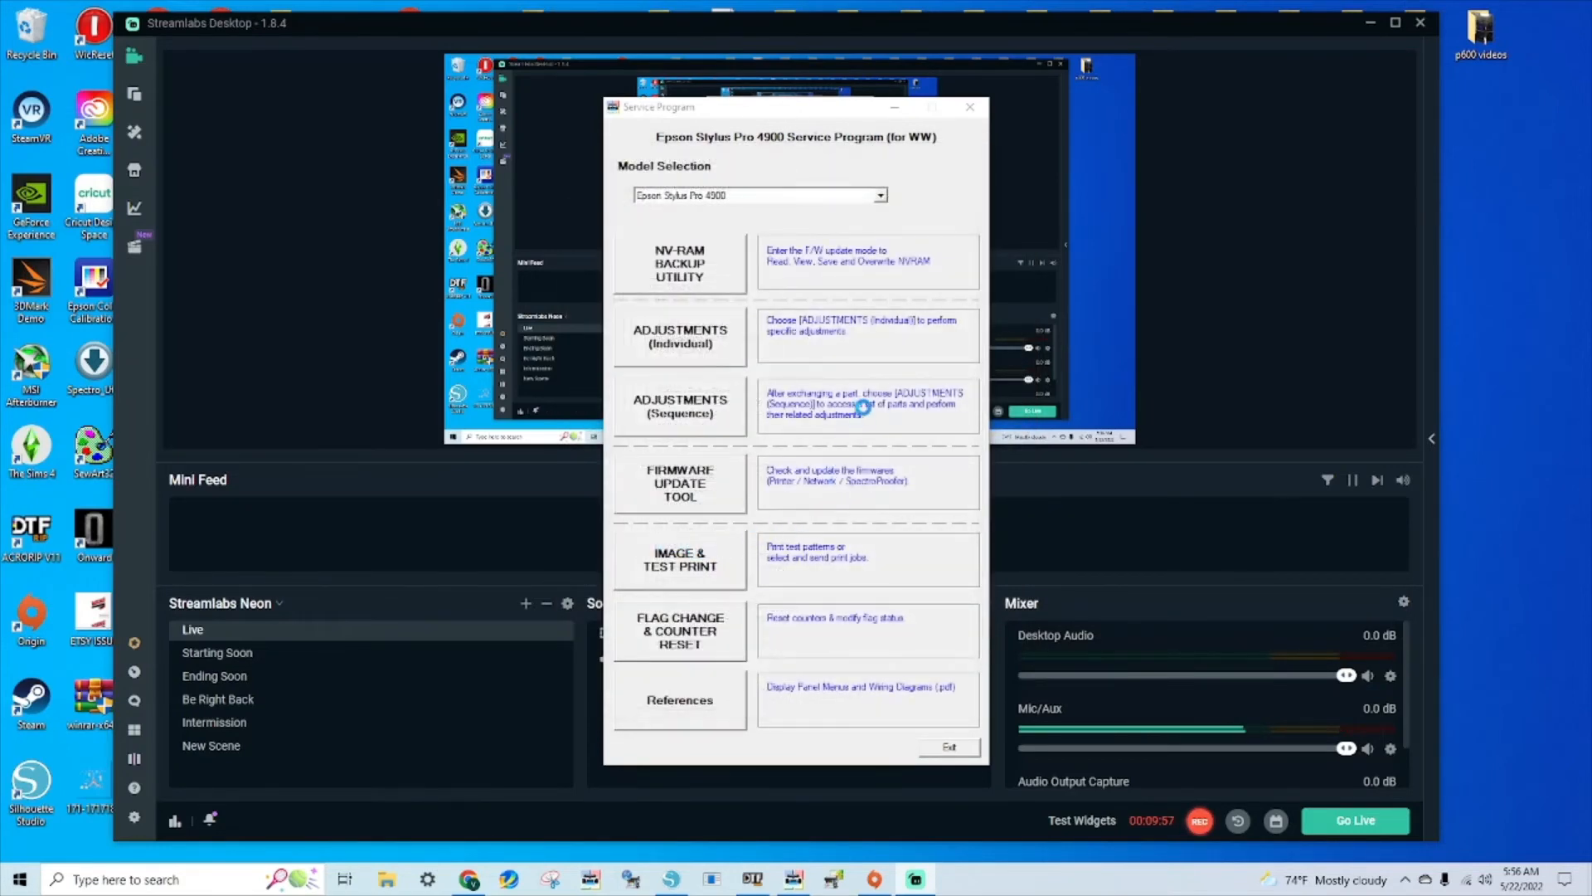
# - Clear the IS Unit Counter from 473715 to 0, acknowledge the successful write and finish
pyautogui.click(680, 407)
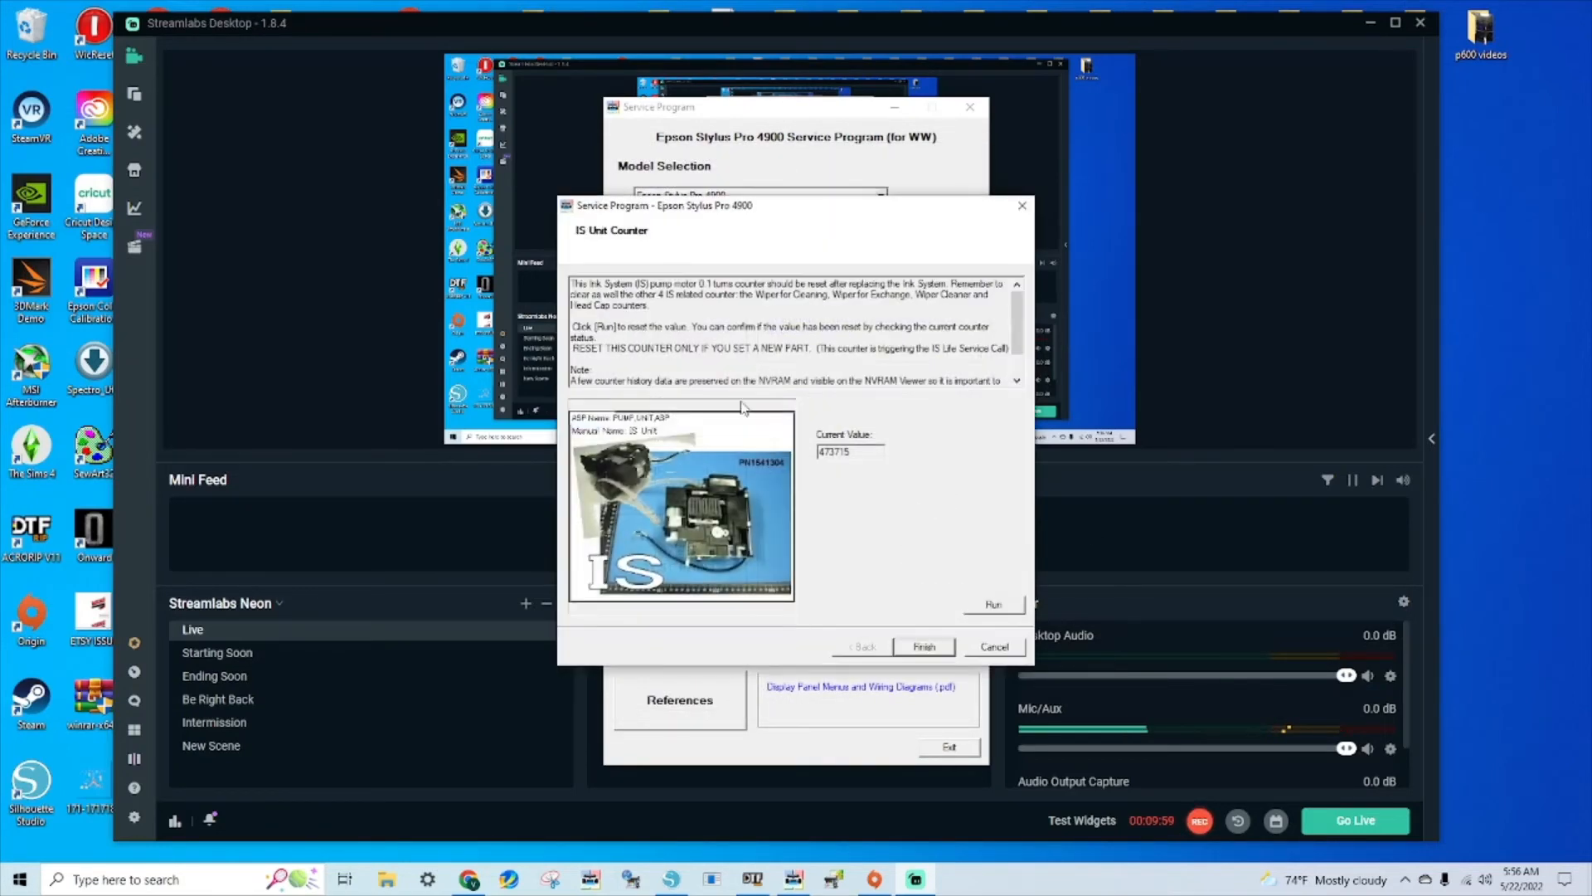
pyautogui.tripleClick(848, 452)
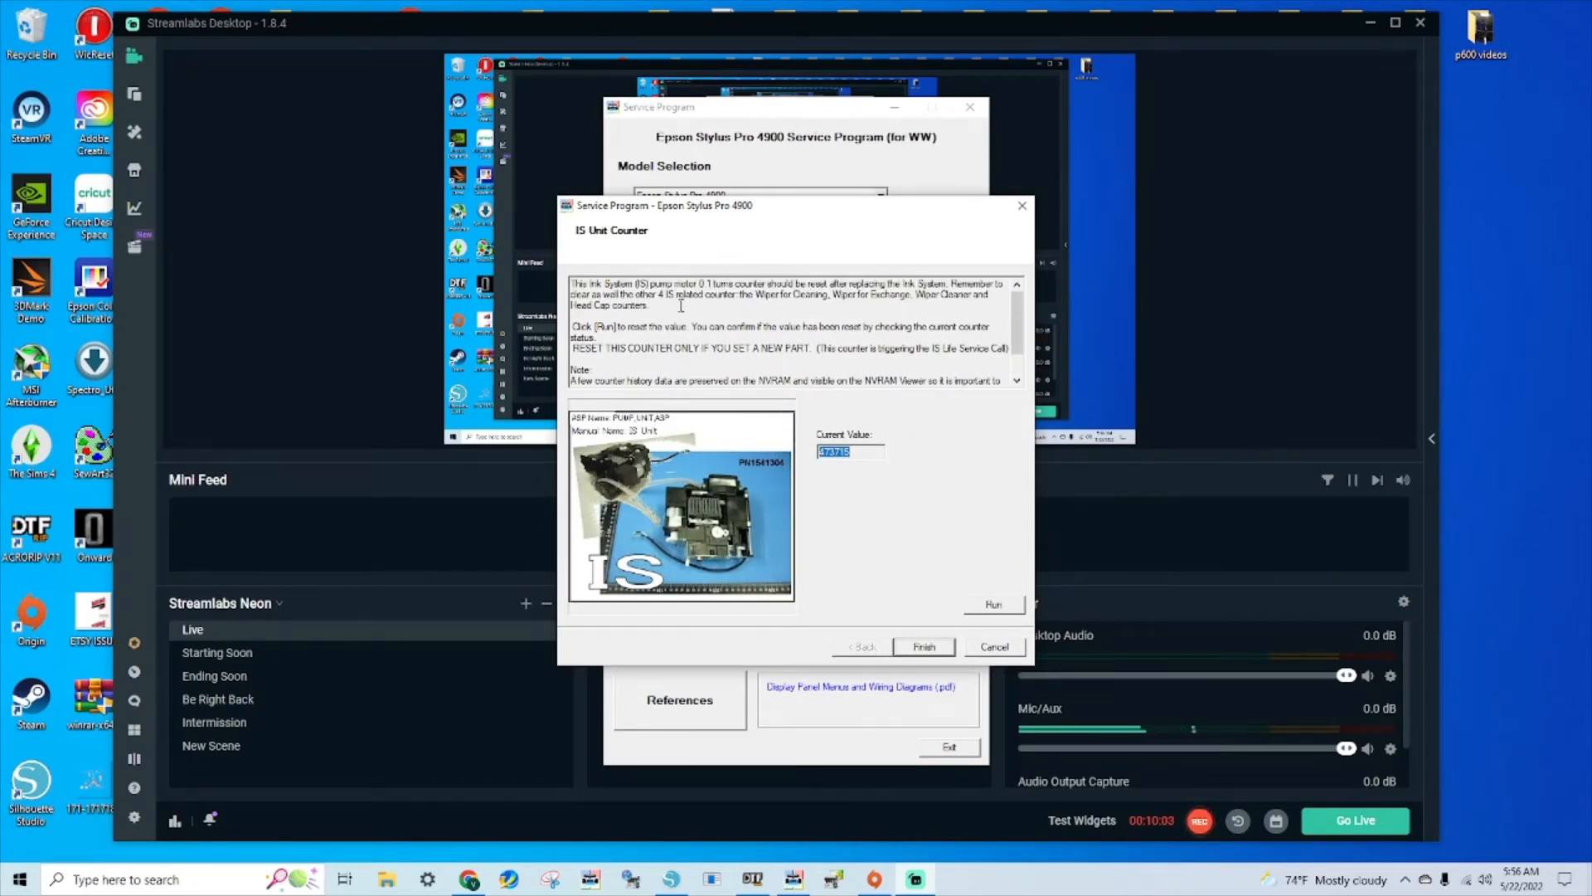
pyautogui.click(993, 603)
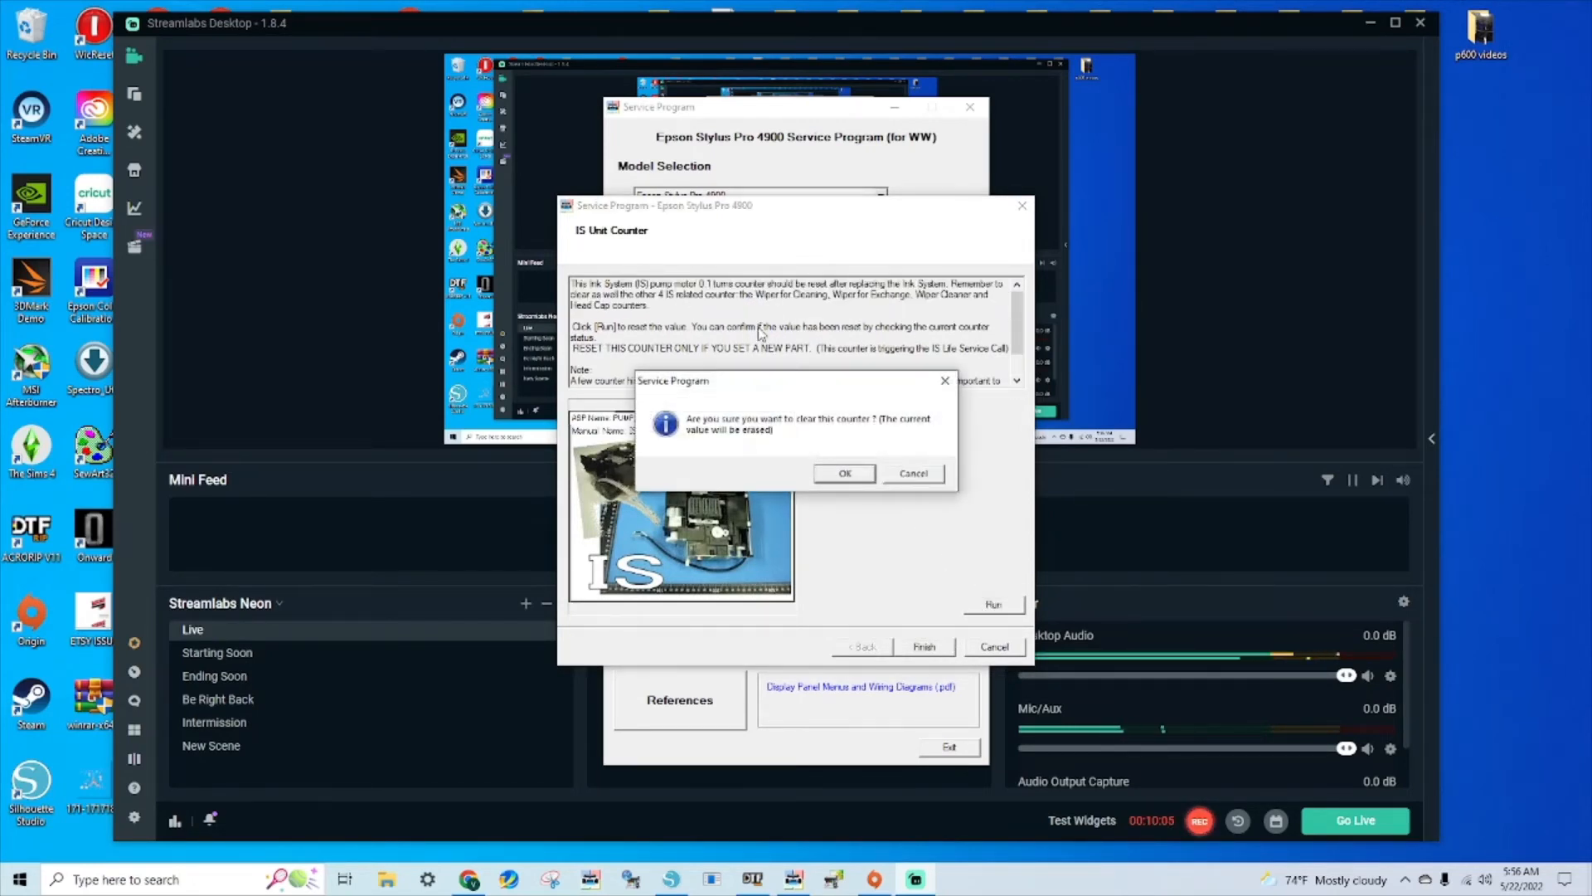
pyautogui.click(845, 473)
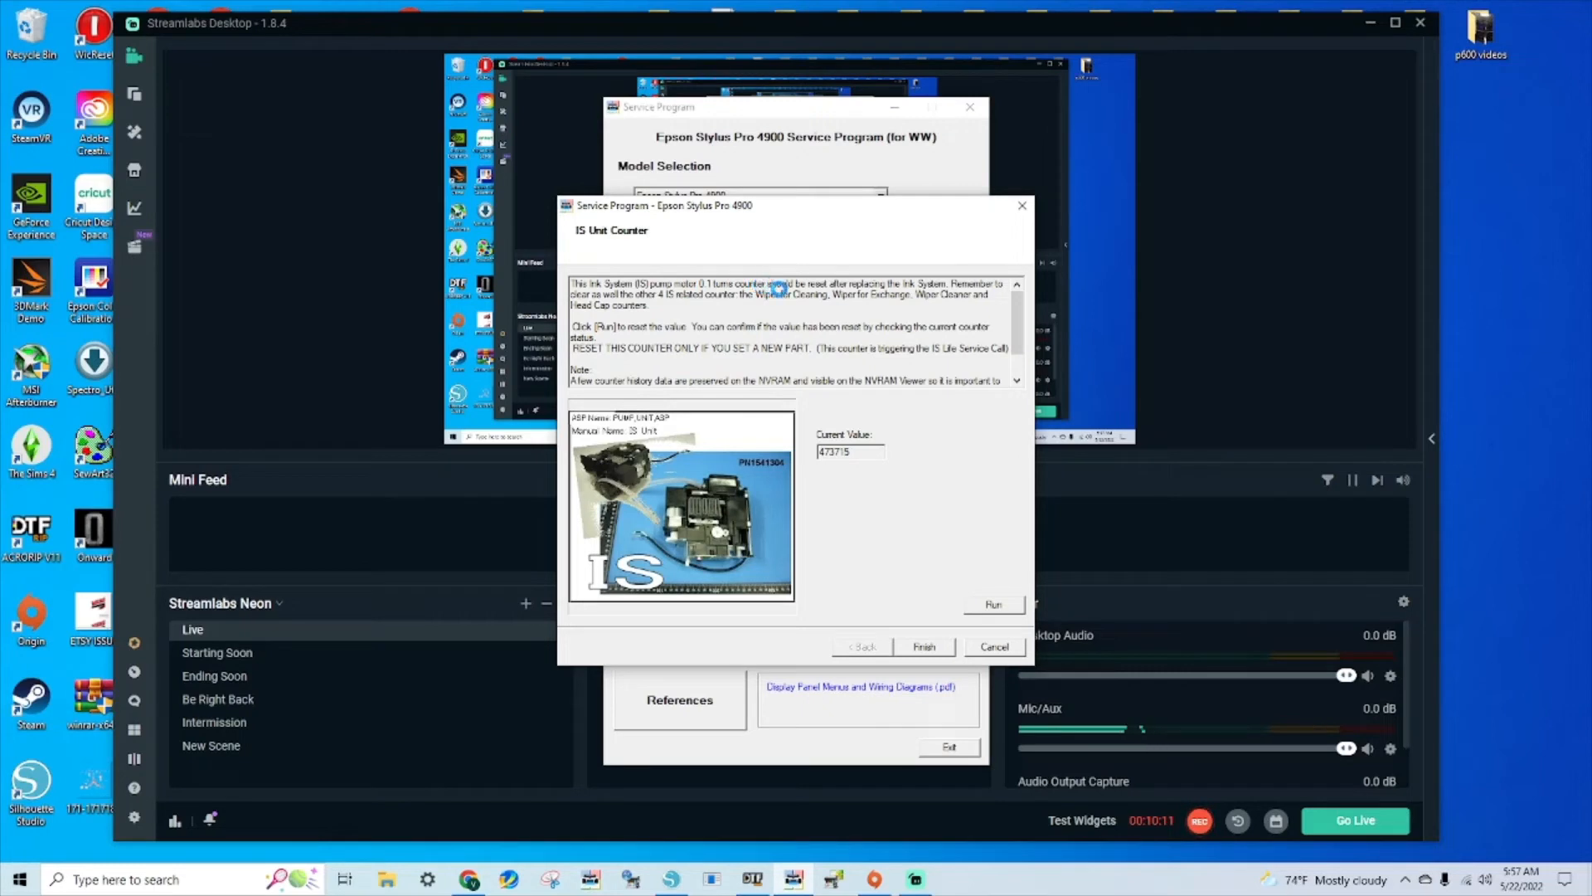
pyautogui.click(993, 603)
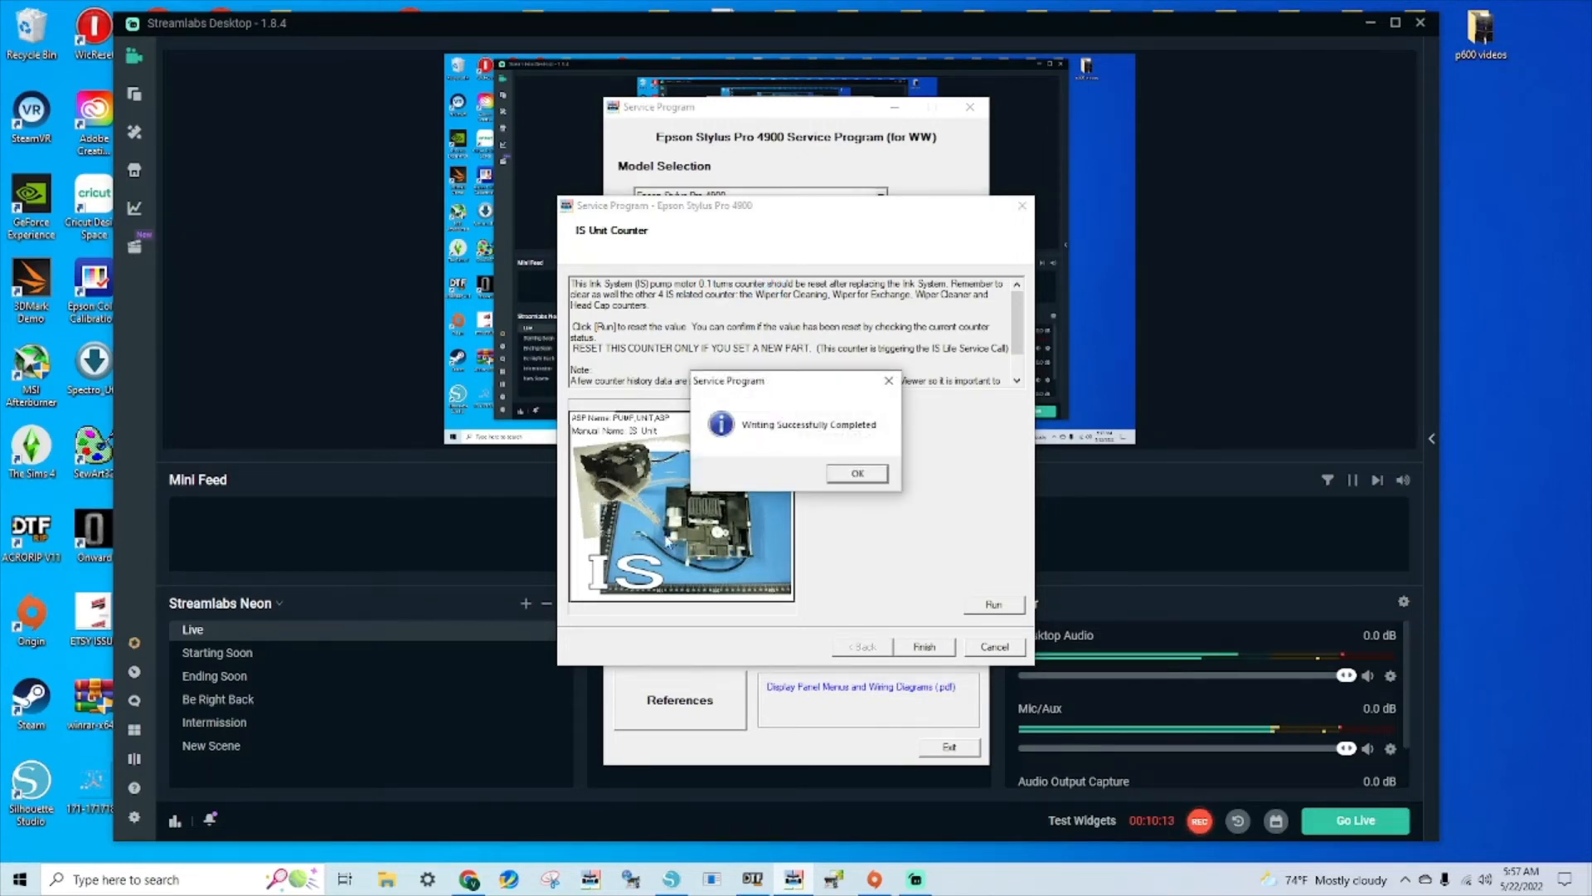
pyautogui.click(855, 472)
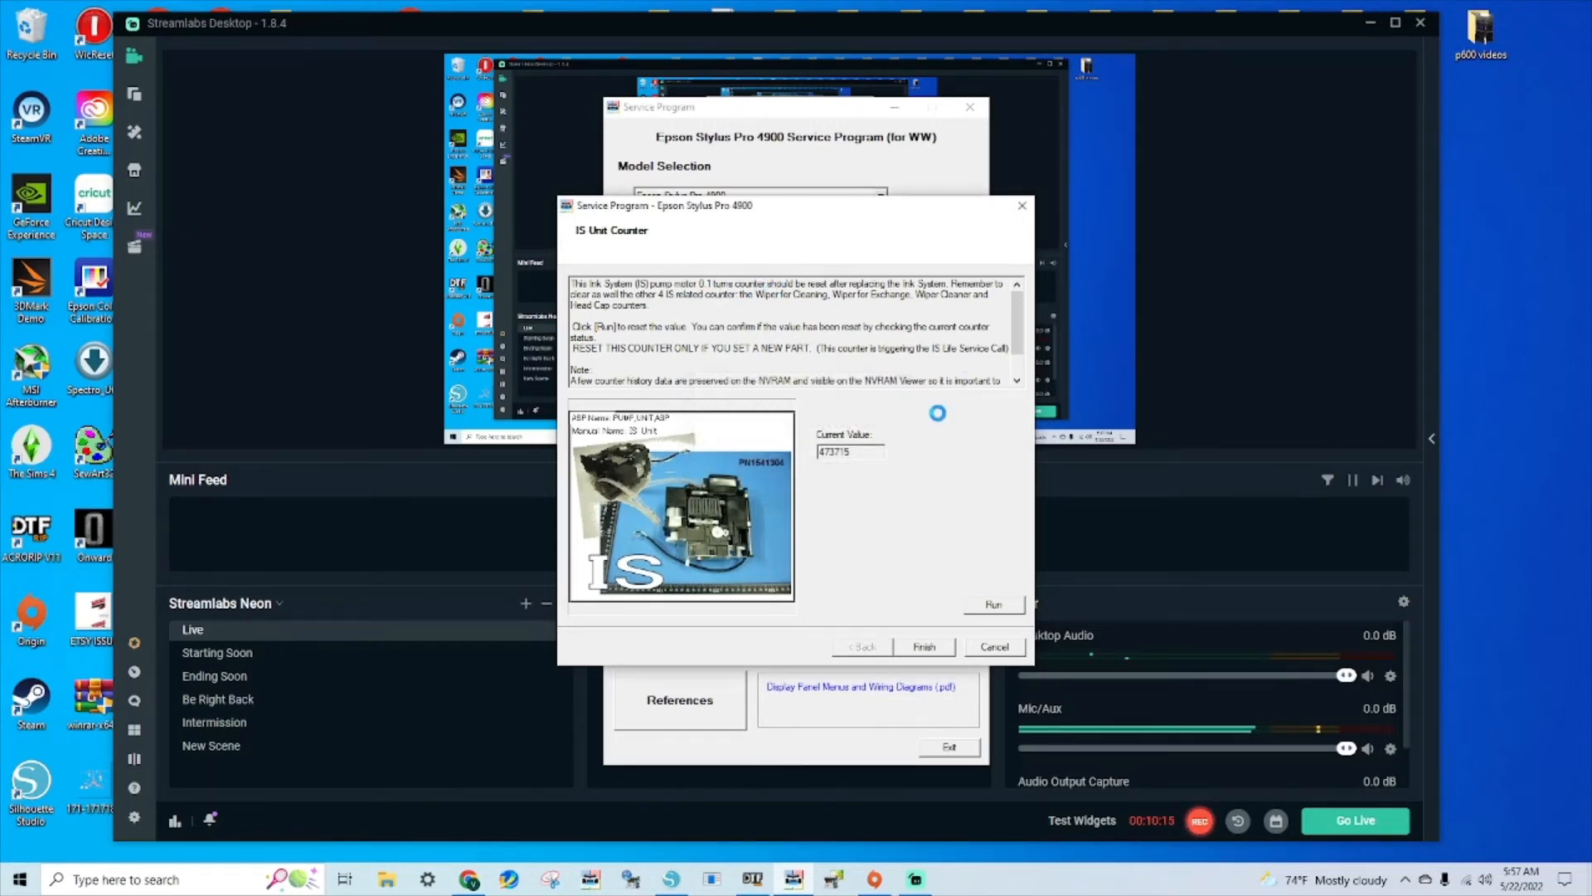
pyautogui.click(992, 604)
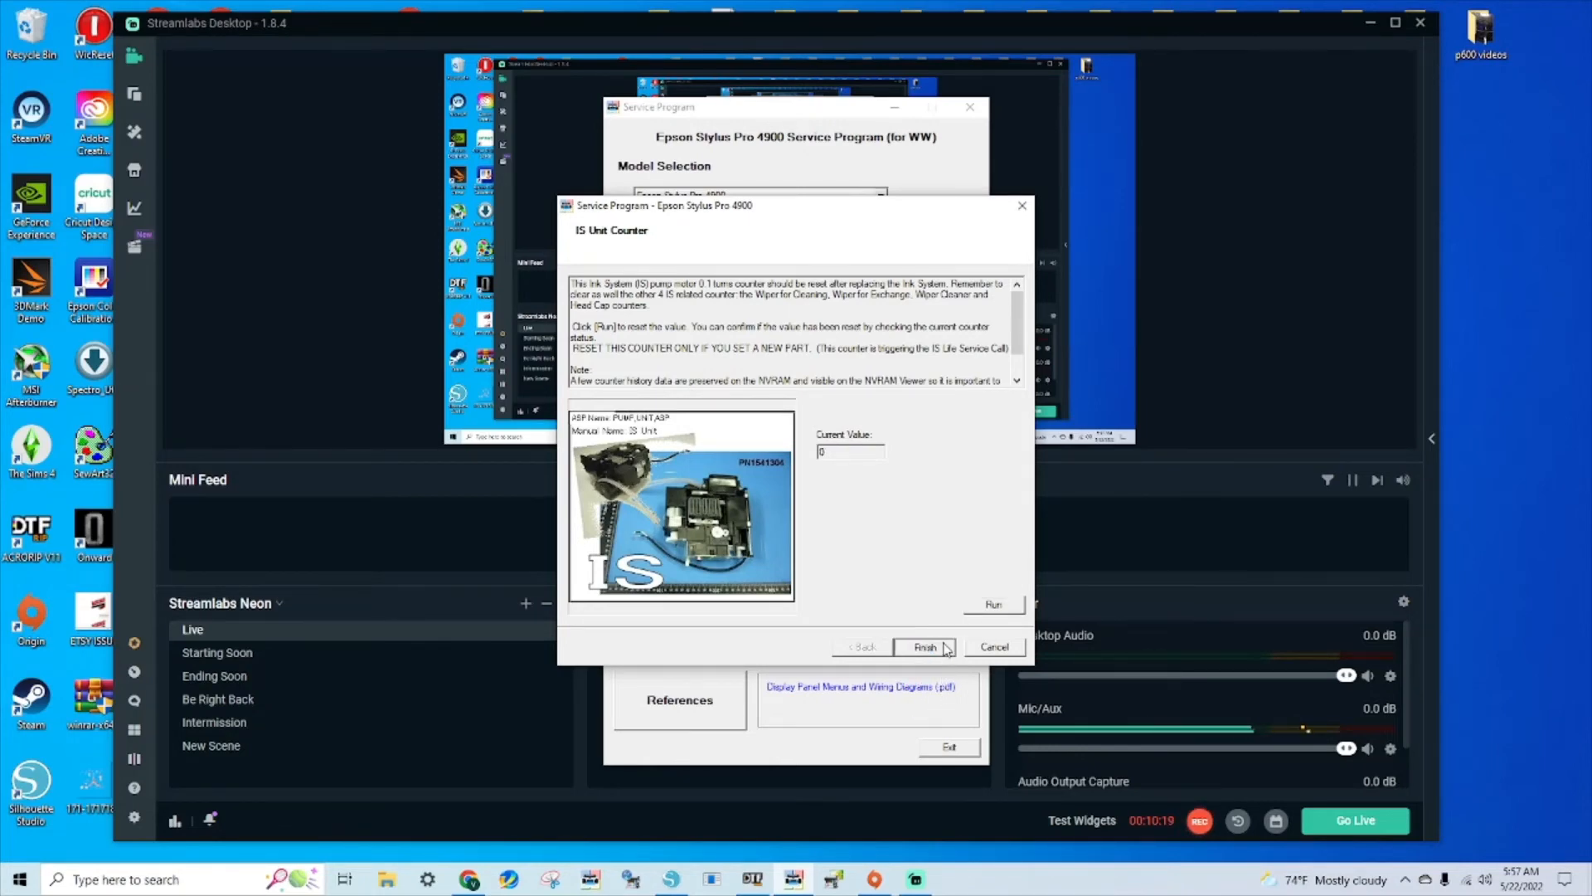
pyautogui.click(926, 646)
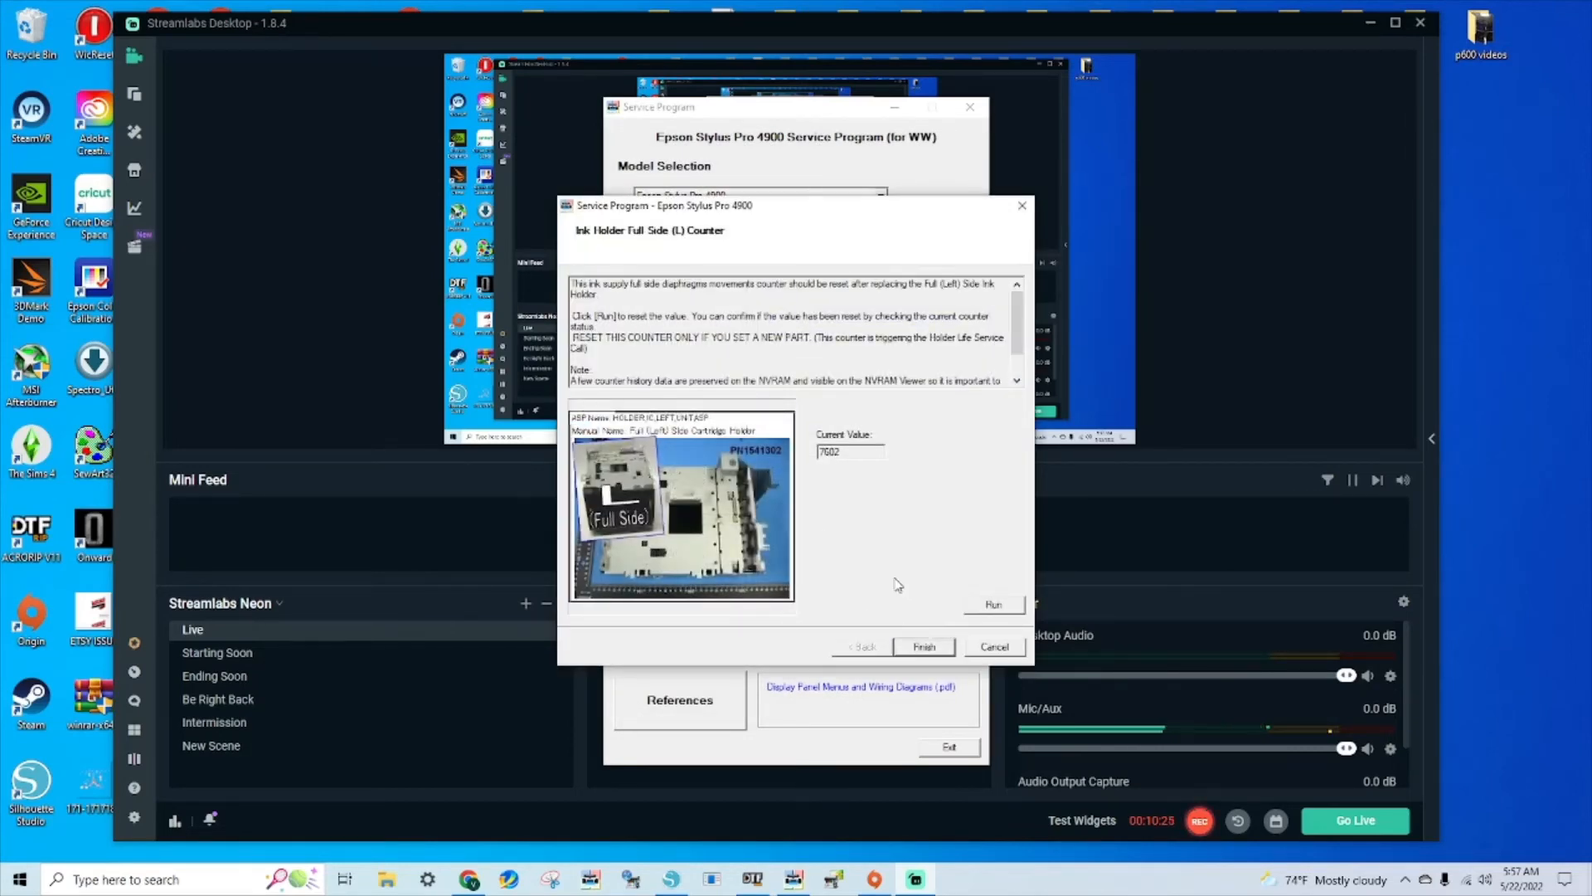
# - Clear the Ink Holder Full Side (L) Counter, finish, and select Printhead Counter next
pyautogui.click(993, 604)
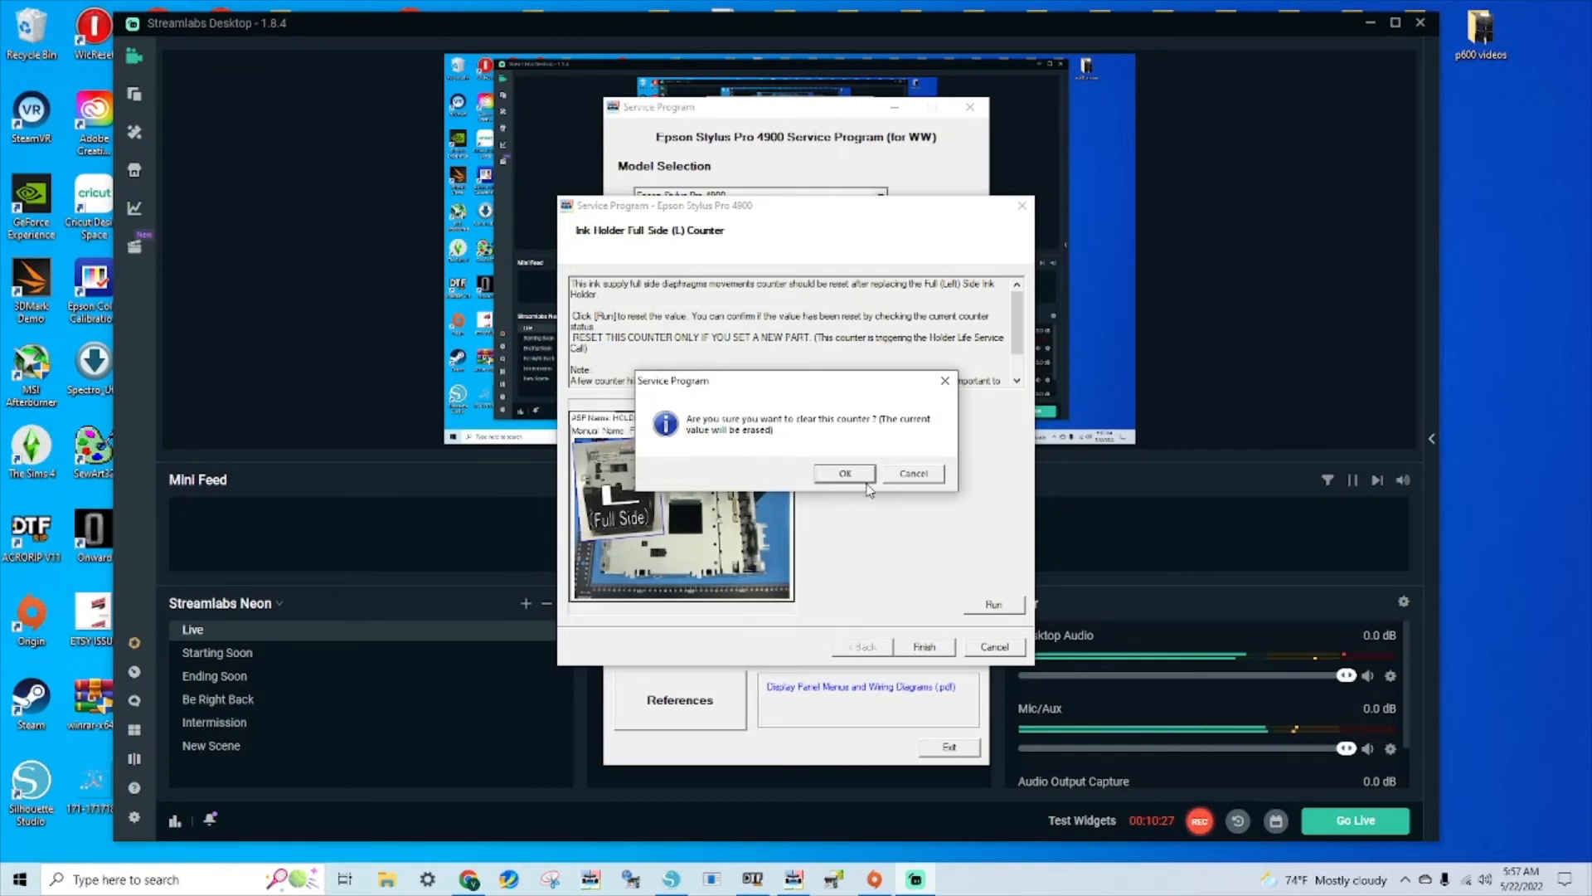
pyautogui.click(844, 473)
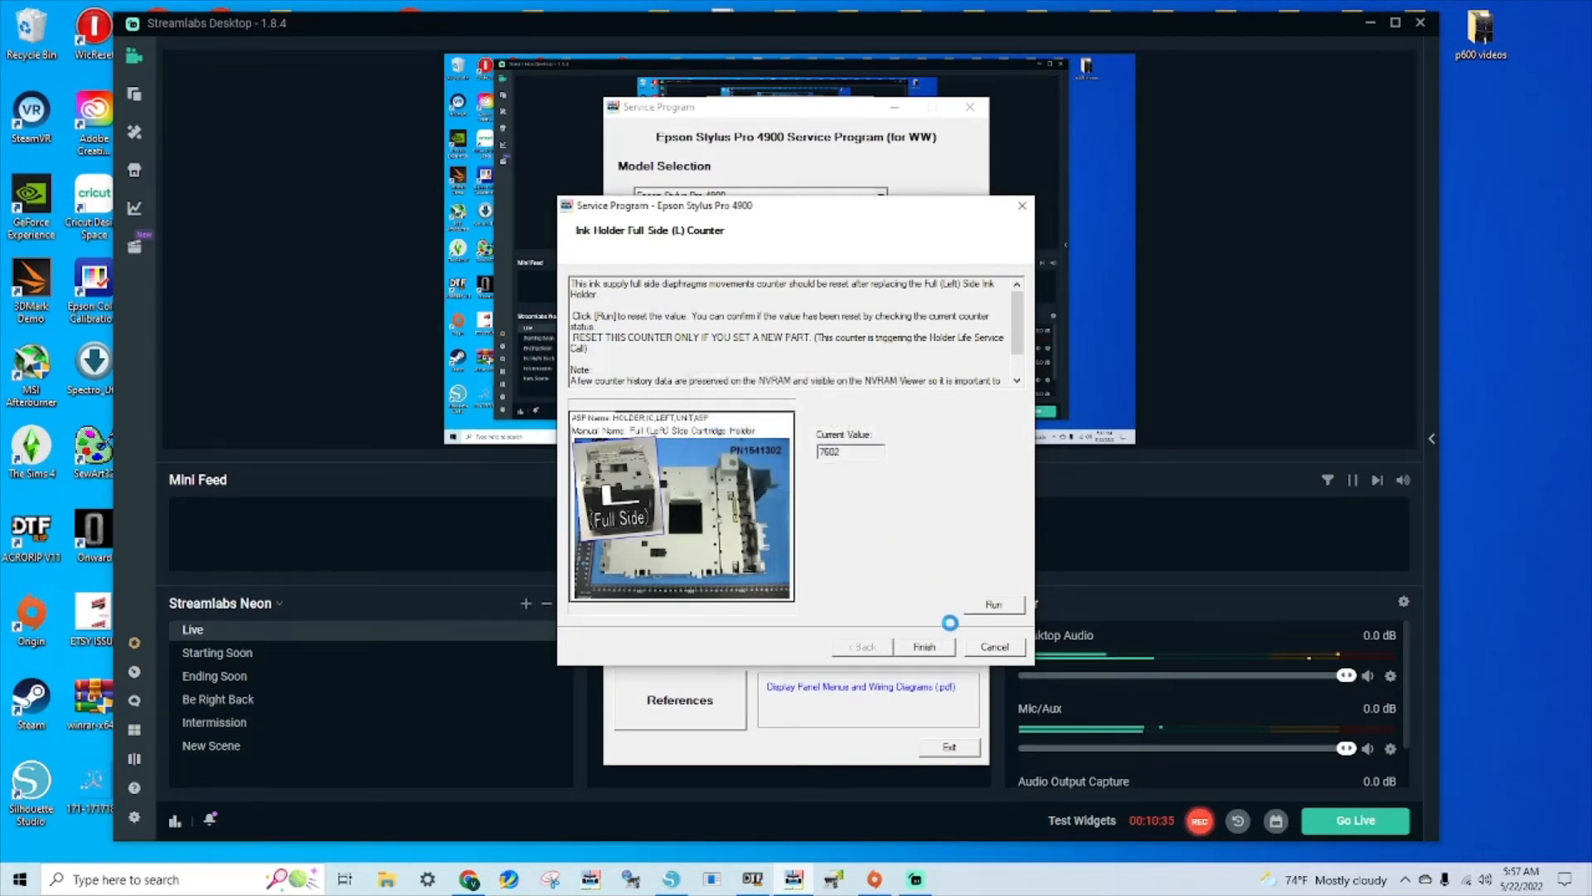
pyautogui.click(992, 604)
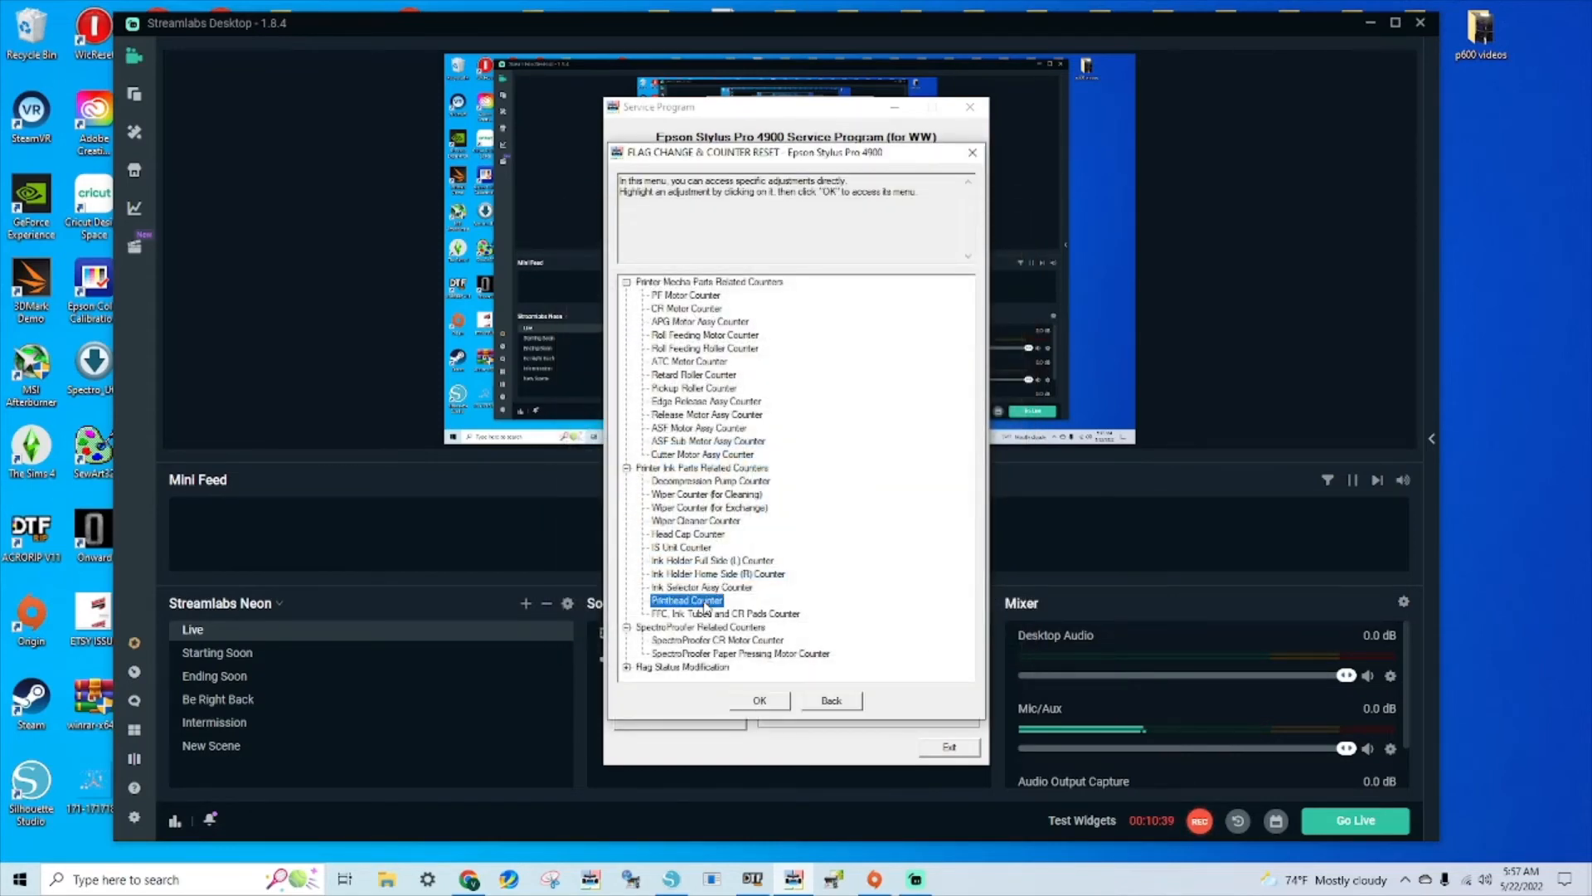
pyautogui.click(829, 700)
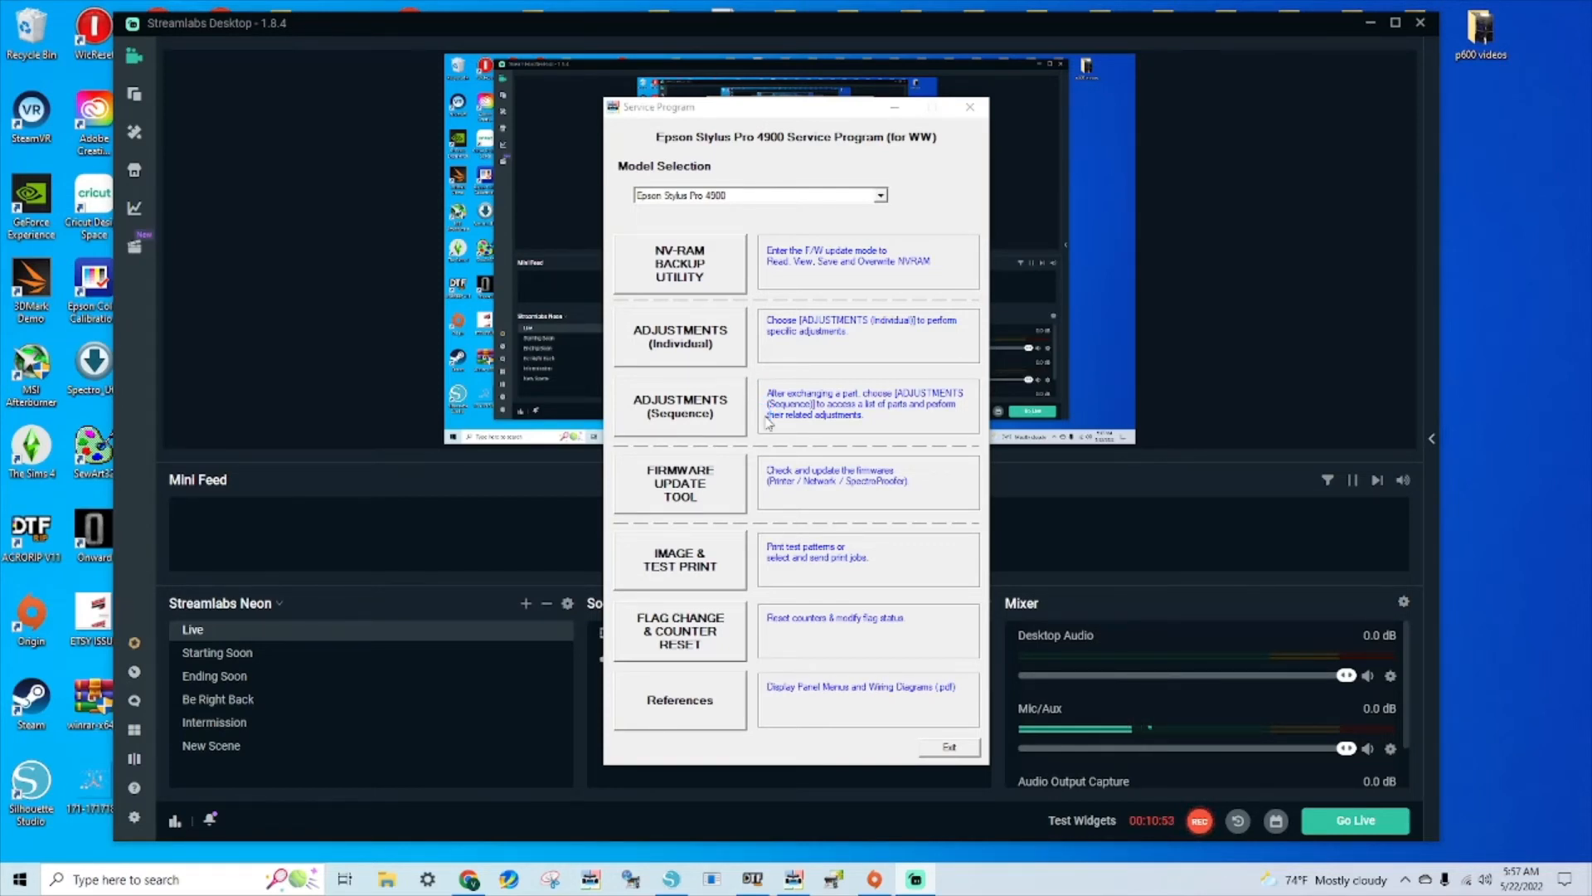
# - Clear the Printhead Counter to zero and acknowledge the successful write
pyautogui.click(678, 630)
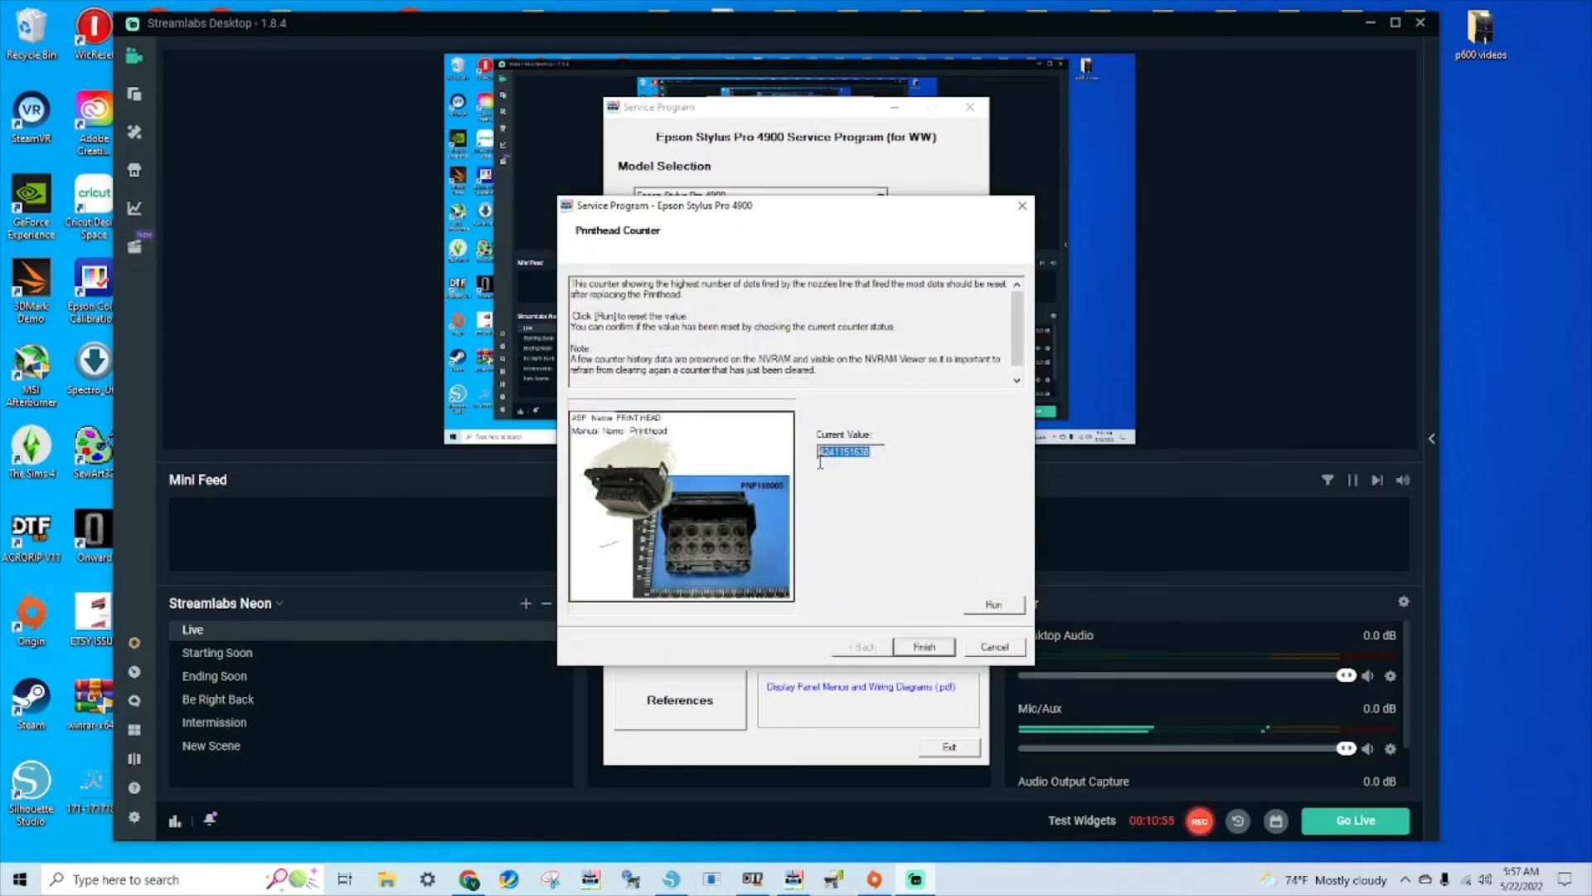
pyautogui.click(991, 604)
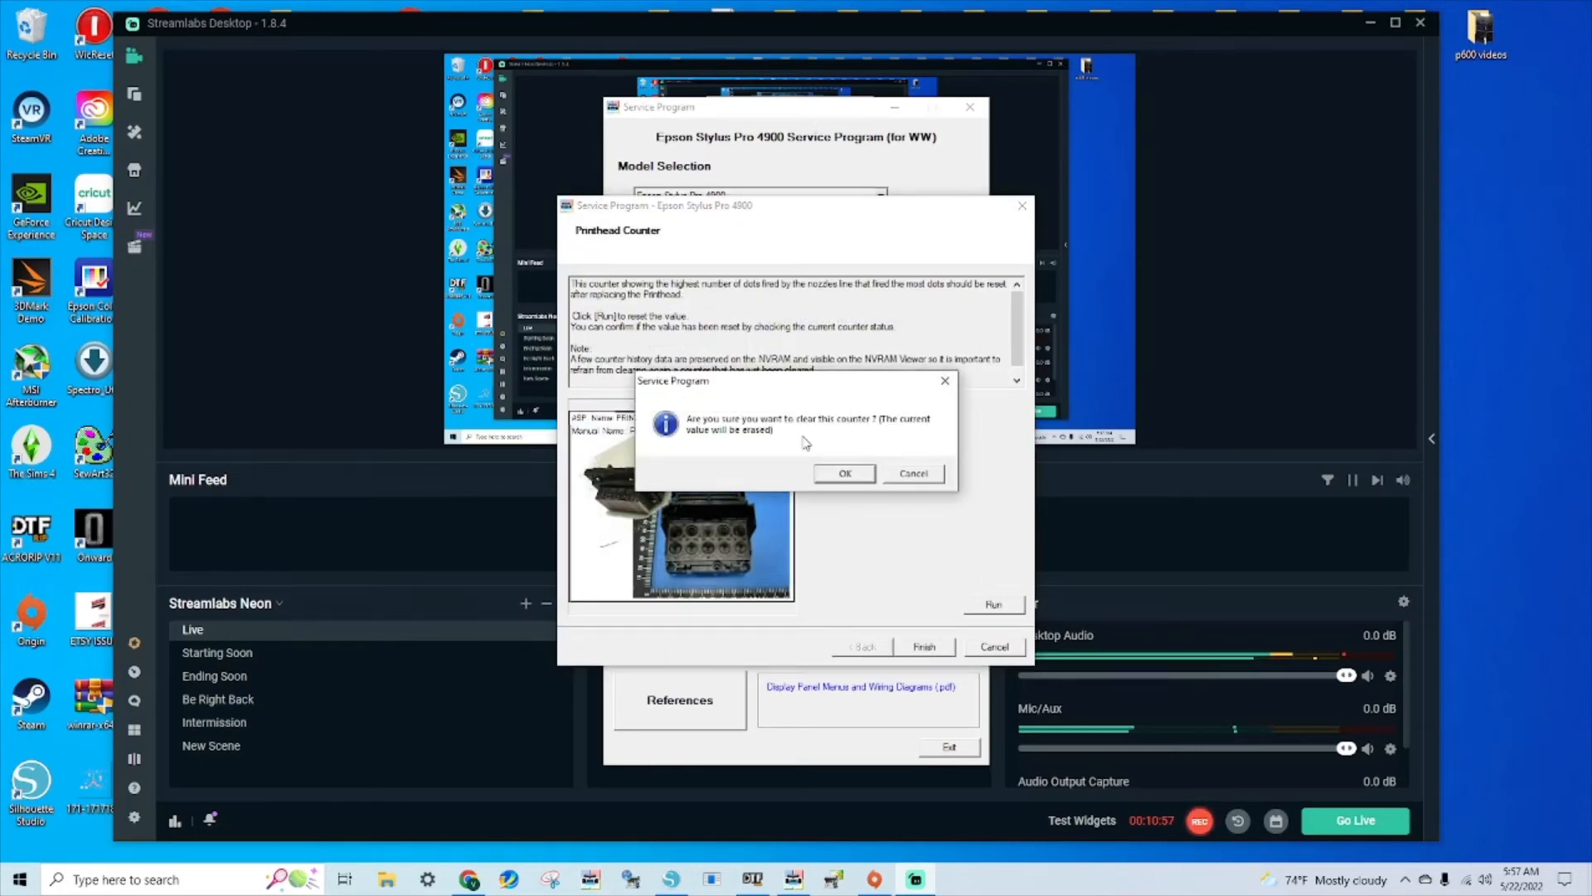
pyautogui.click(844, 473)
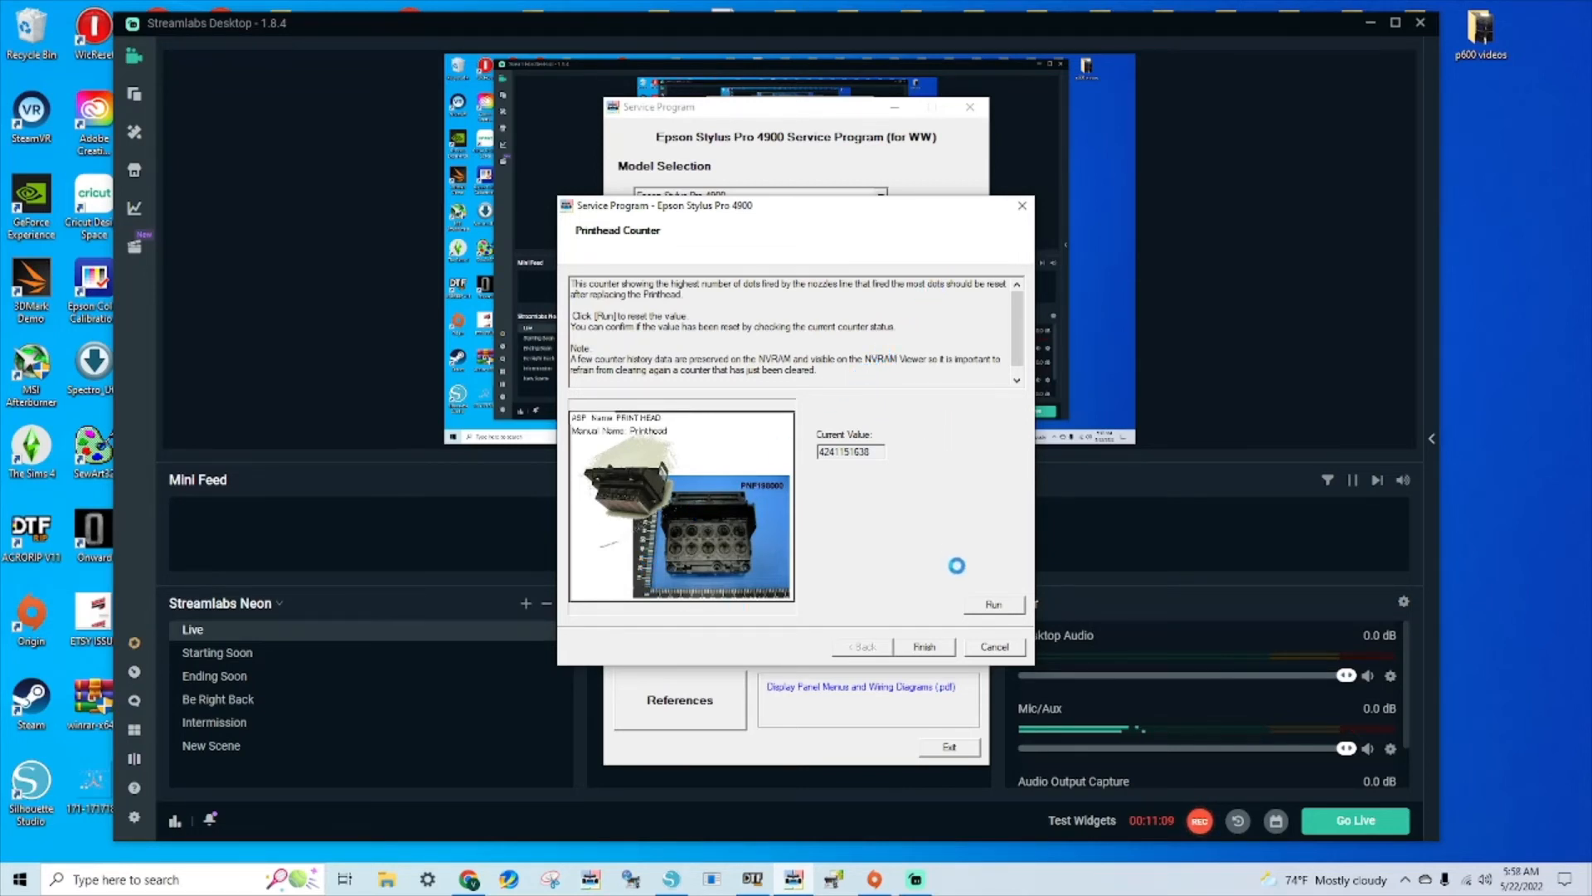
pyautogui.click(992, 604)
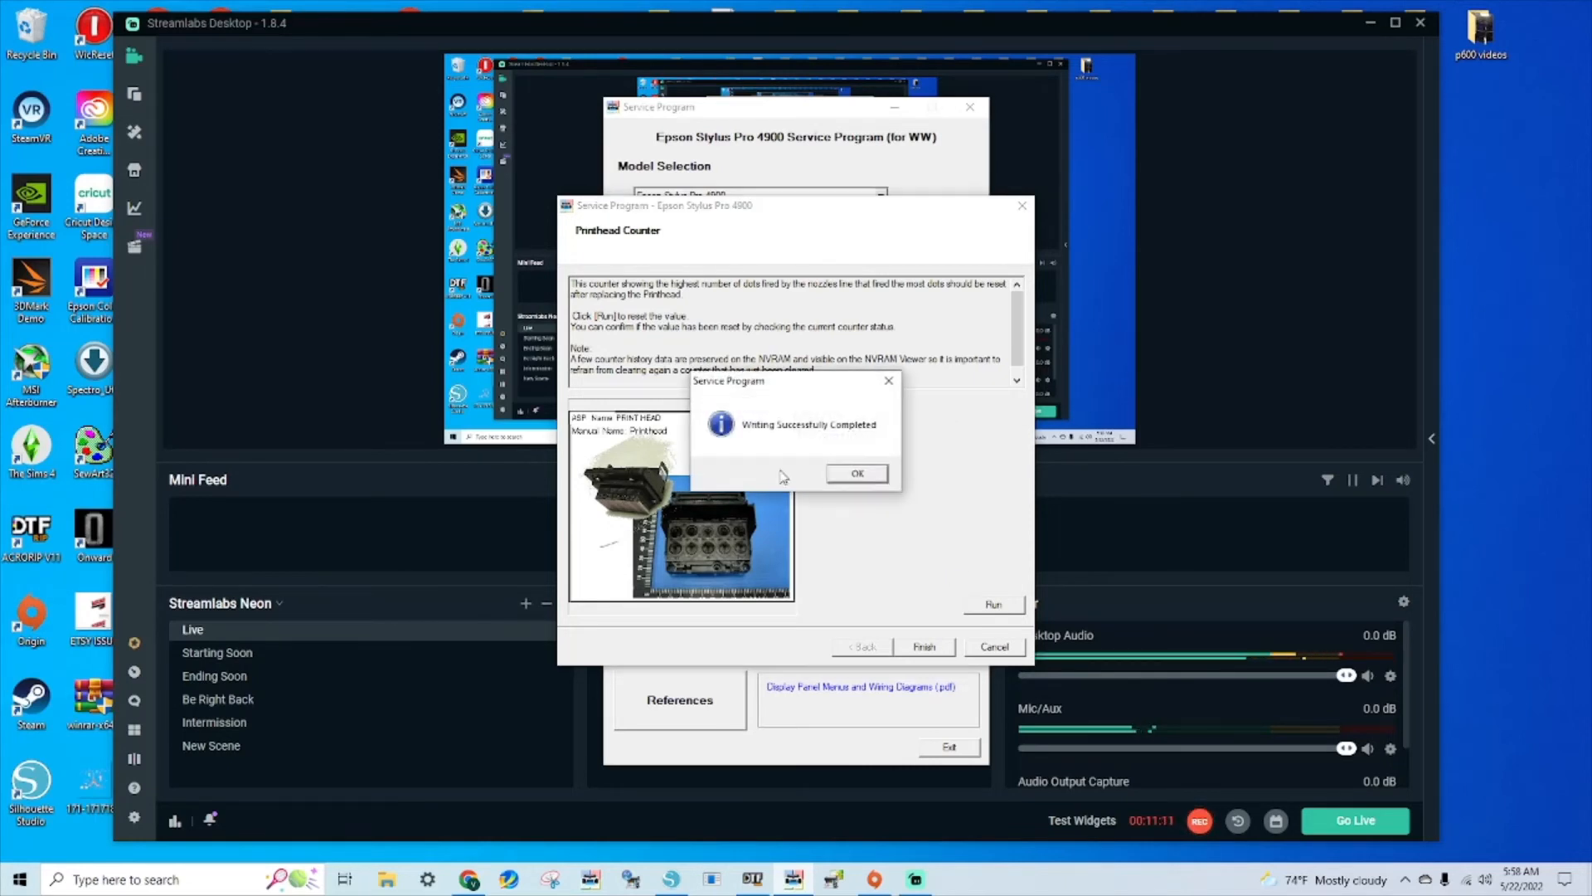
pyautogui.click(856, 473)
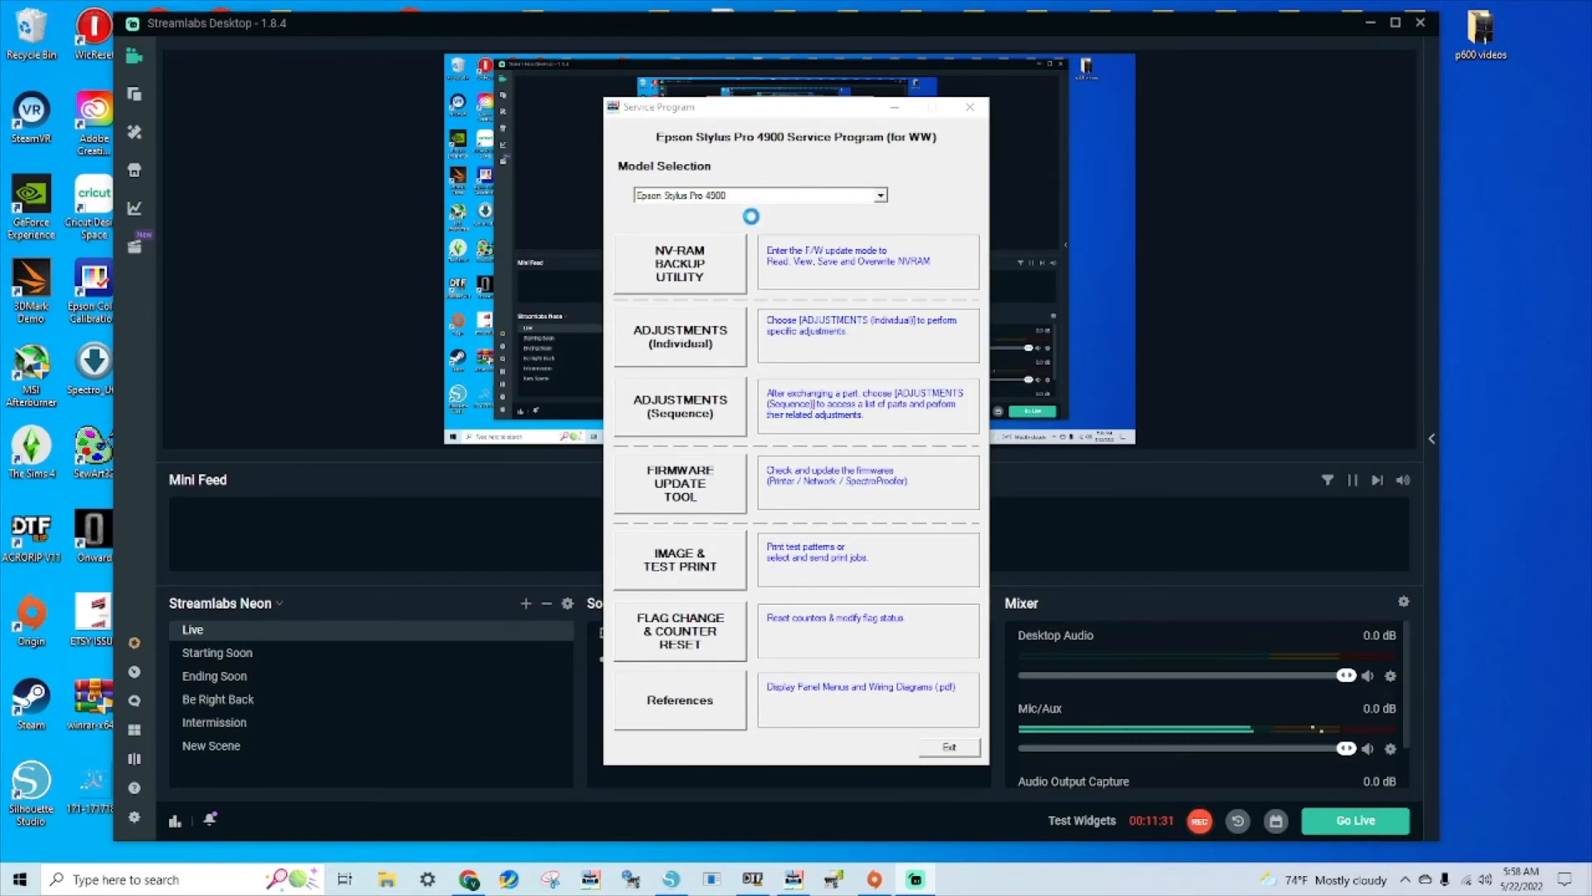
# - Clear the FFC, Ink Tubes and CR Pads Counter, acknowledge success and close back to the list
pyautogui.click(679, 630)
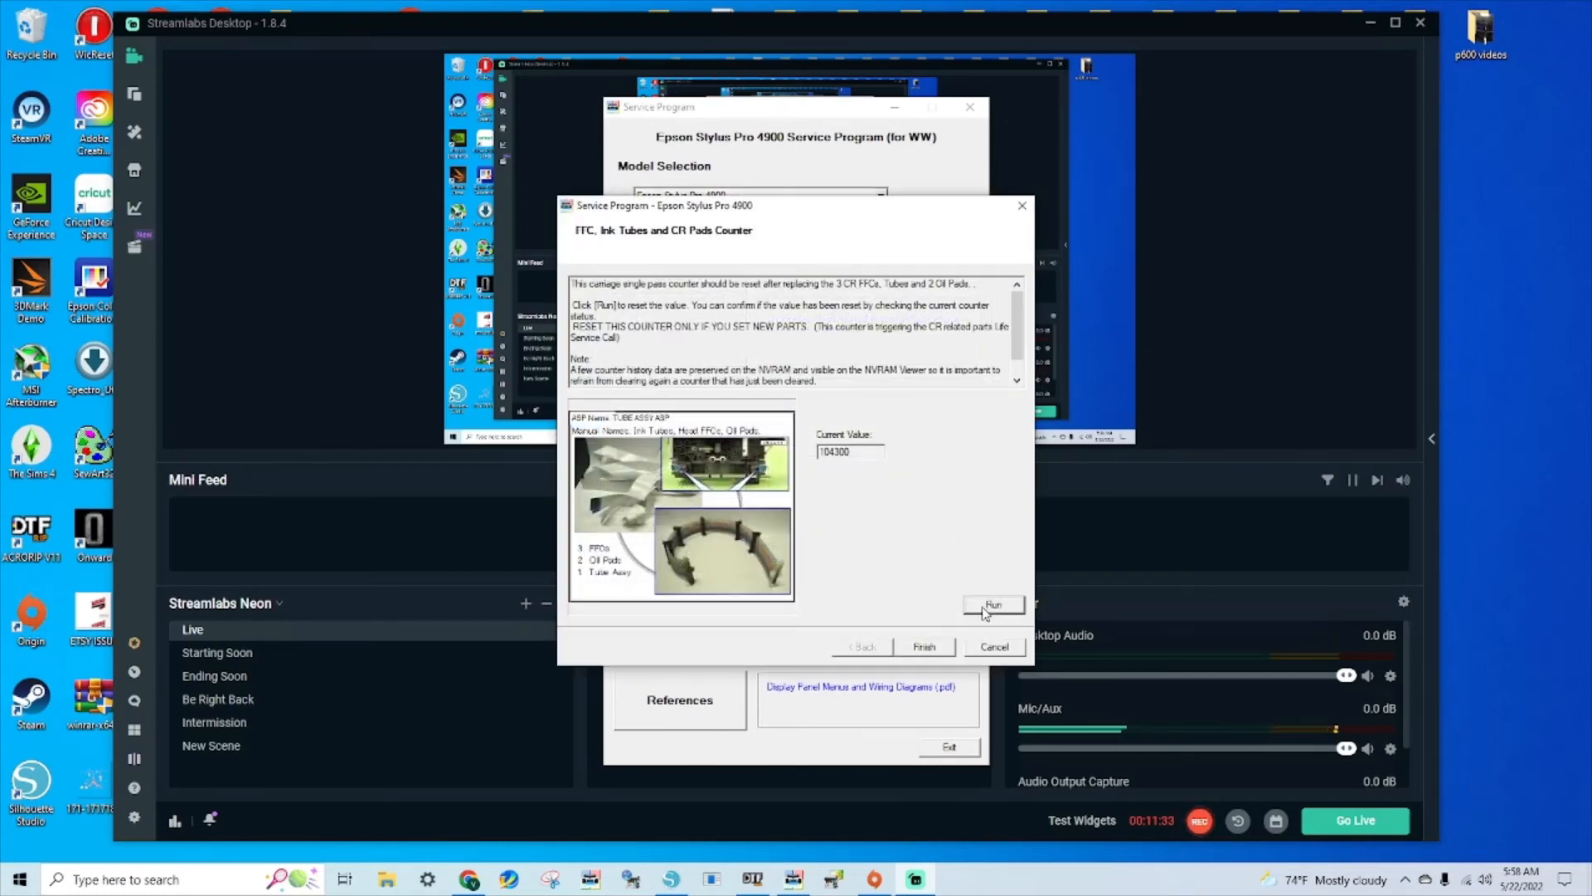
pyautogui.click(993, 603)
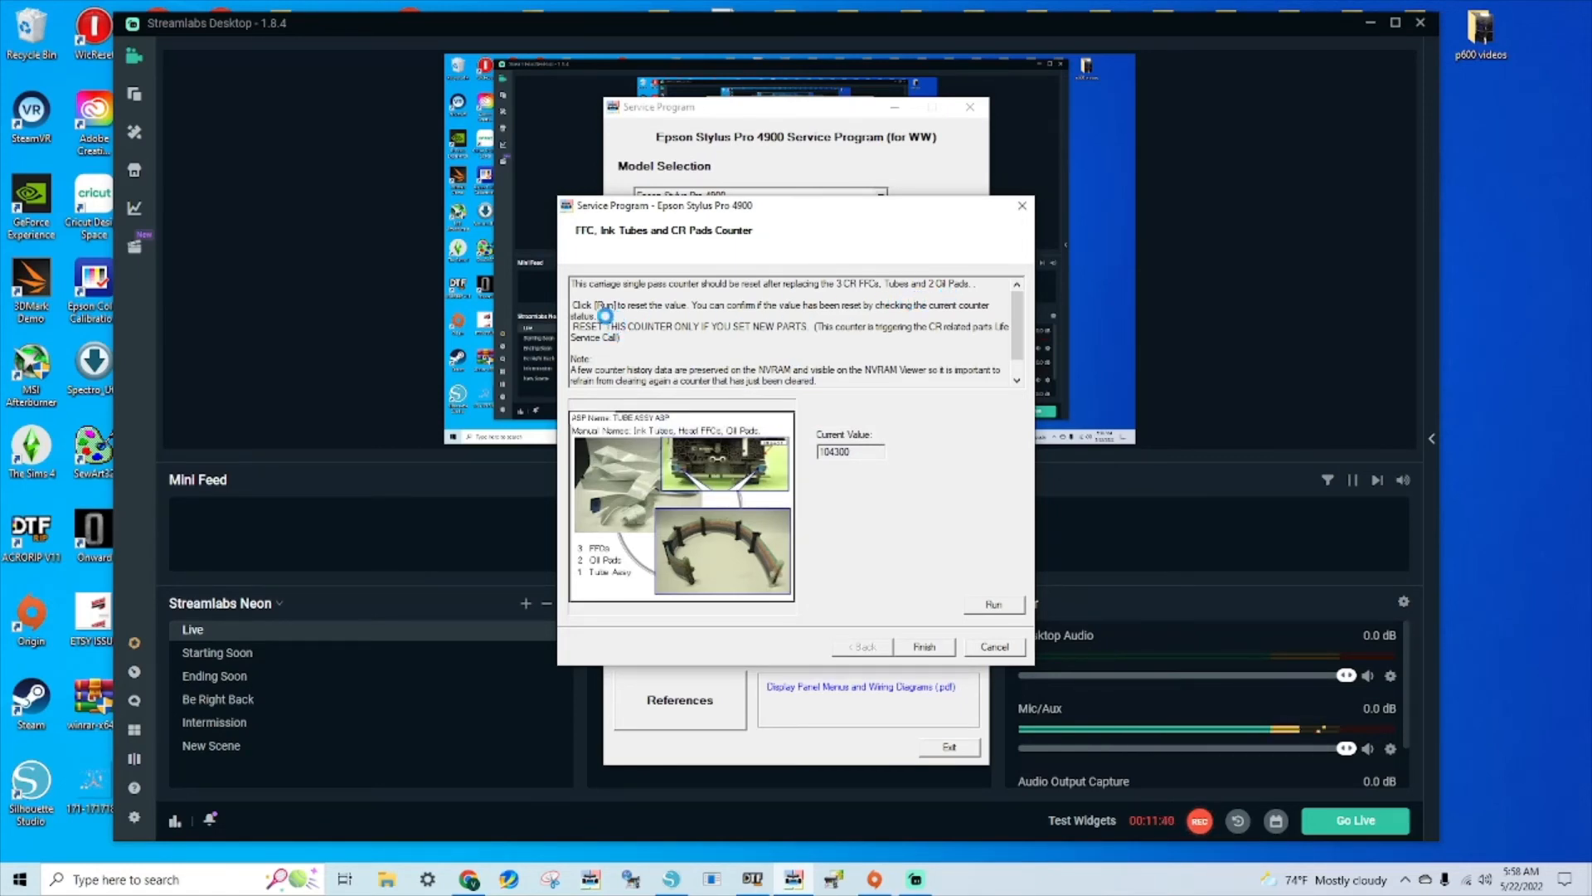
pyautogui.click(991, 603)
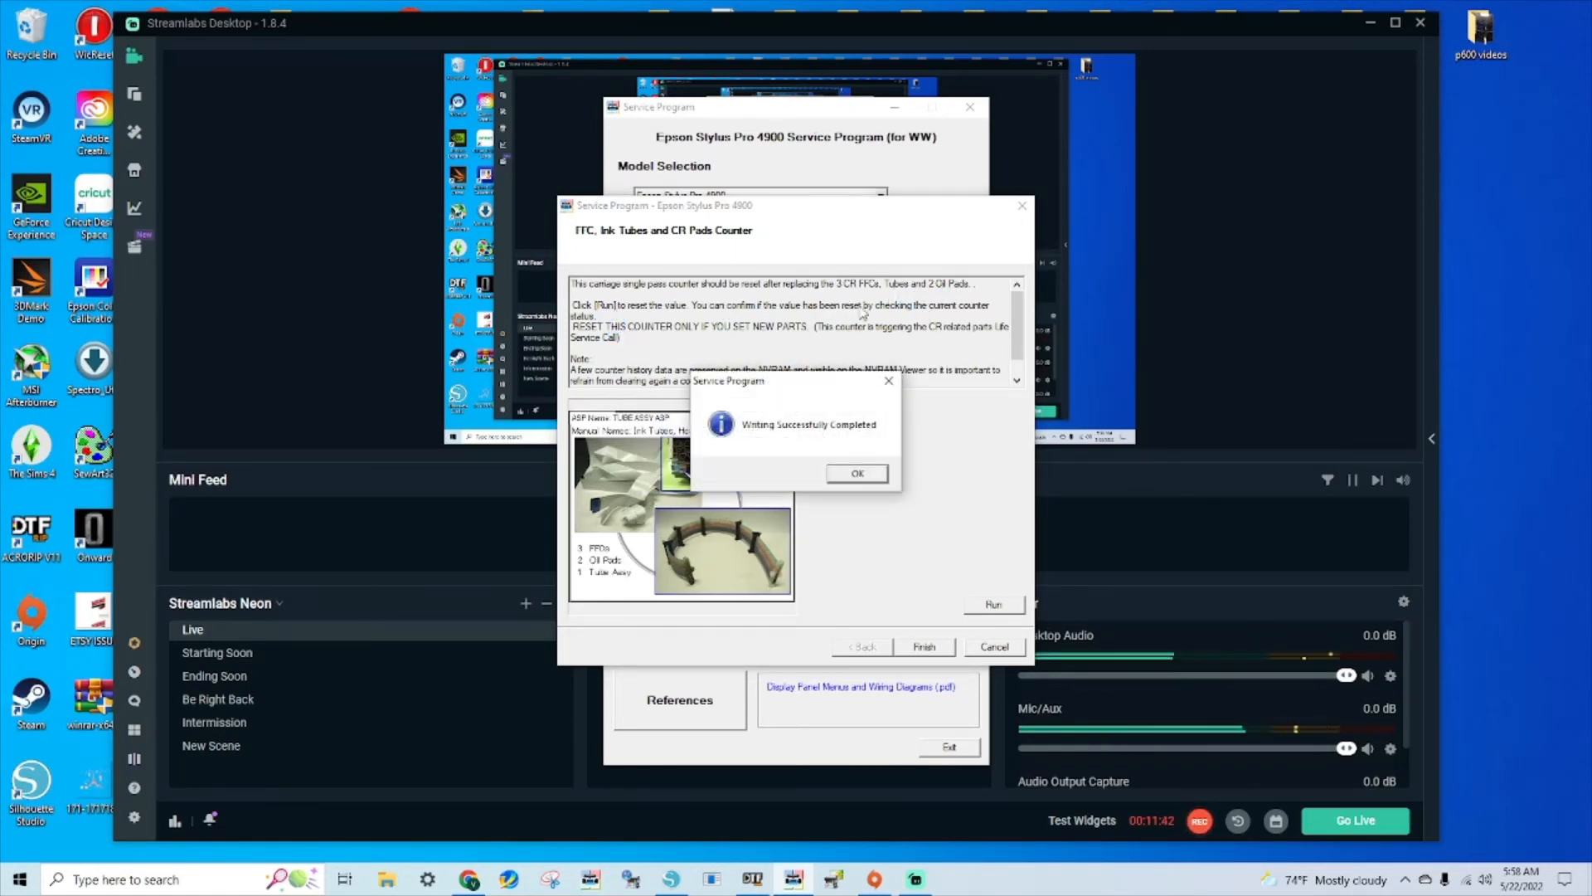
pyautogui.click(856, 473)
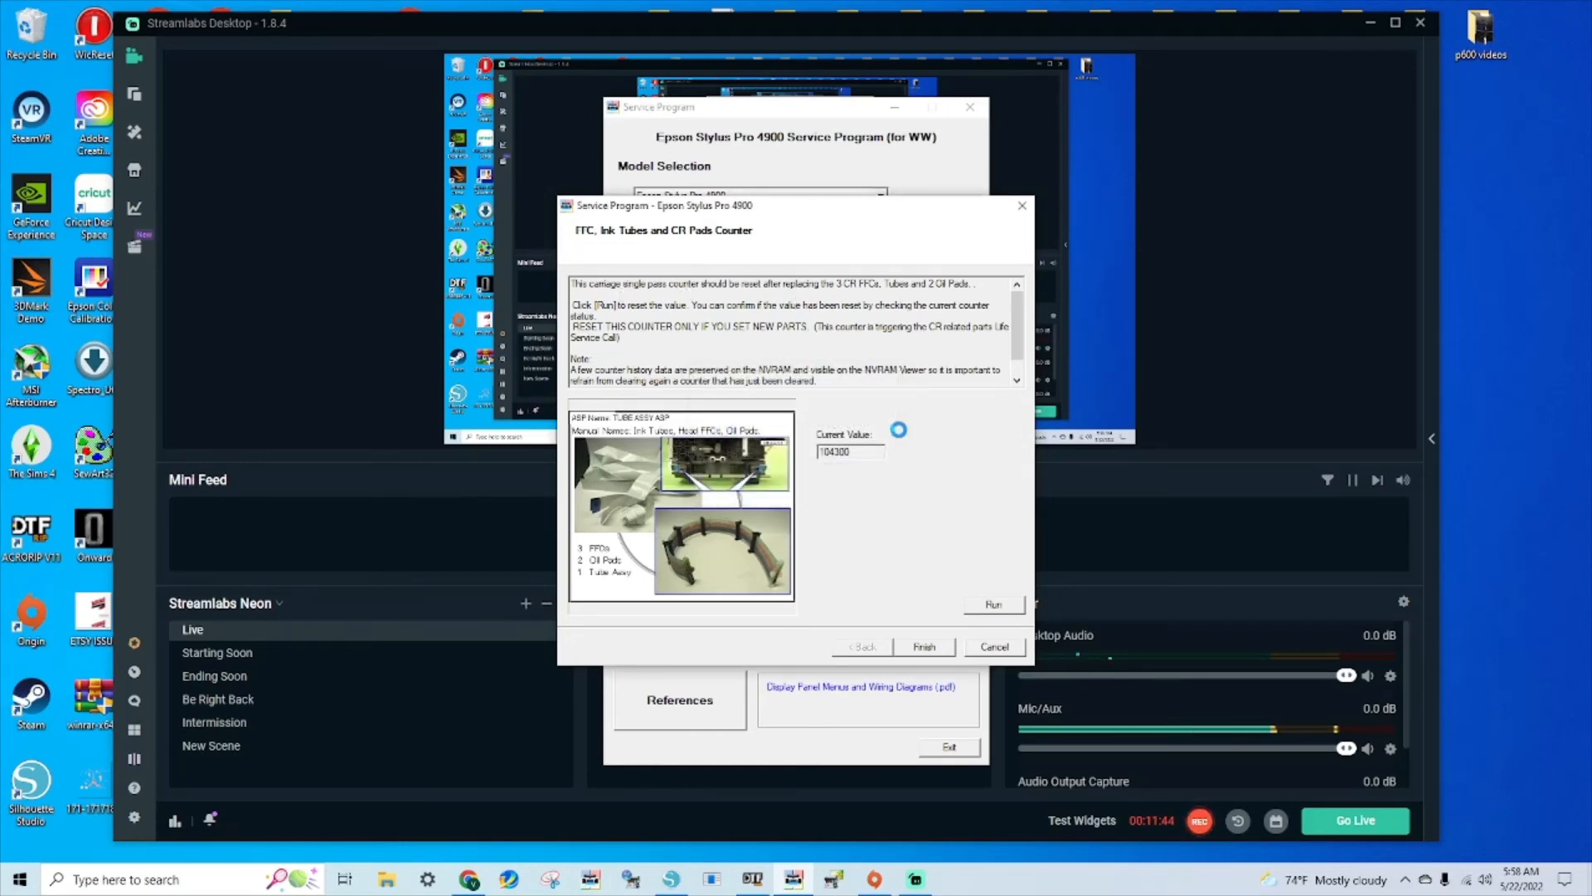
pyautogui.click(992, 604)
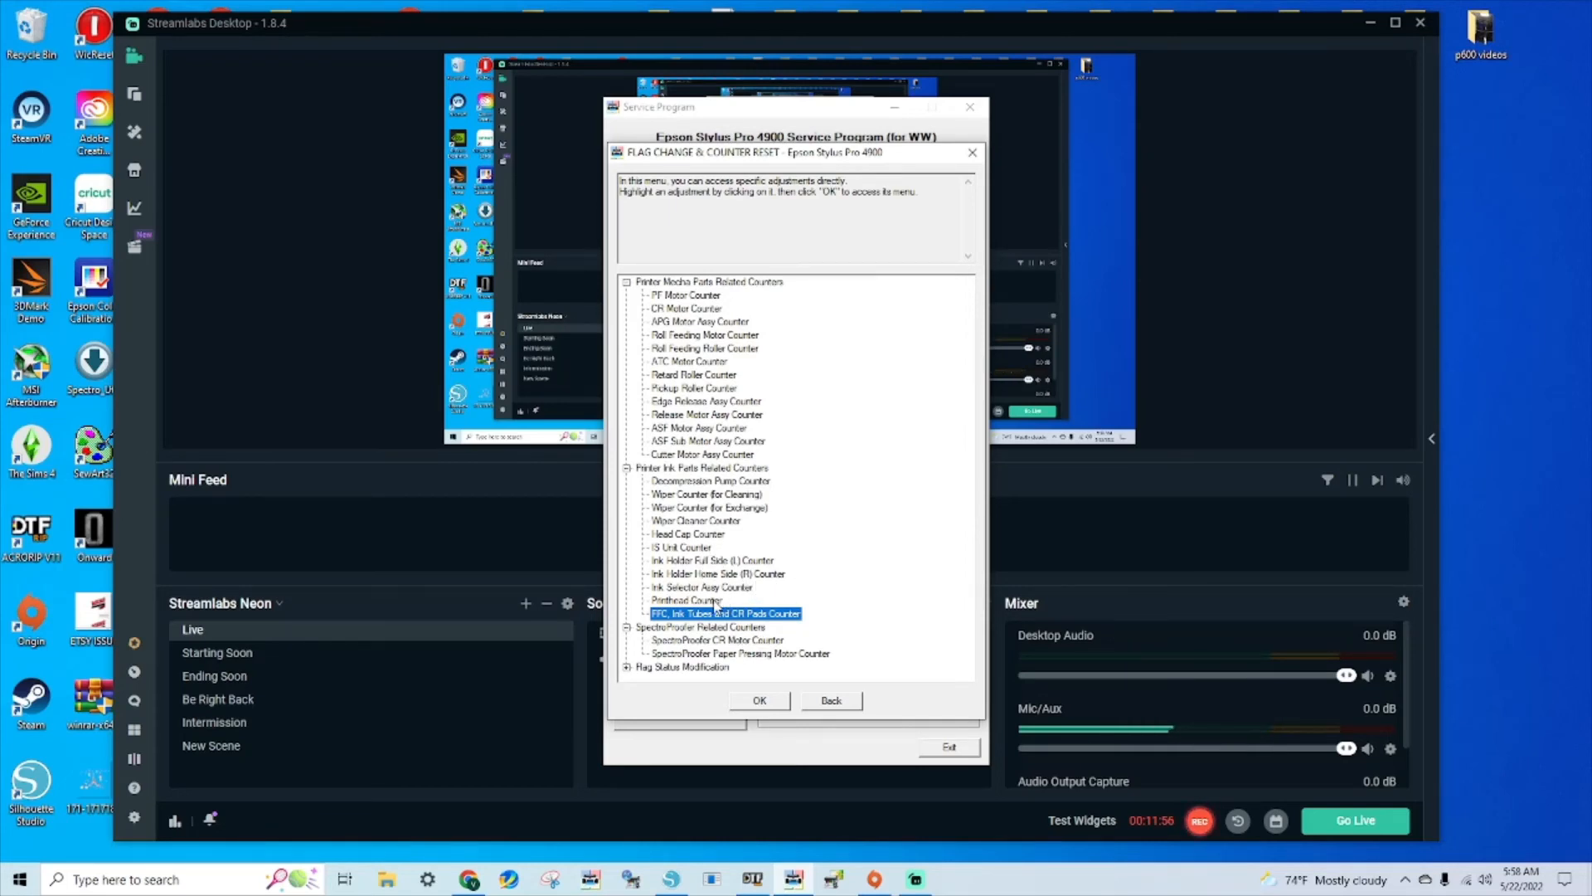
pyautogui.click(702, 588)
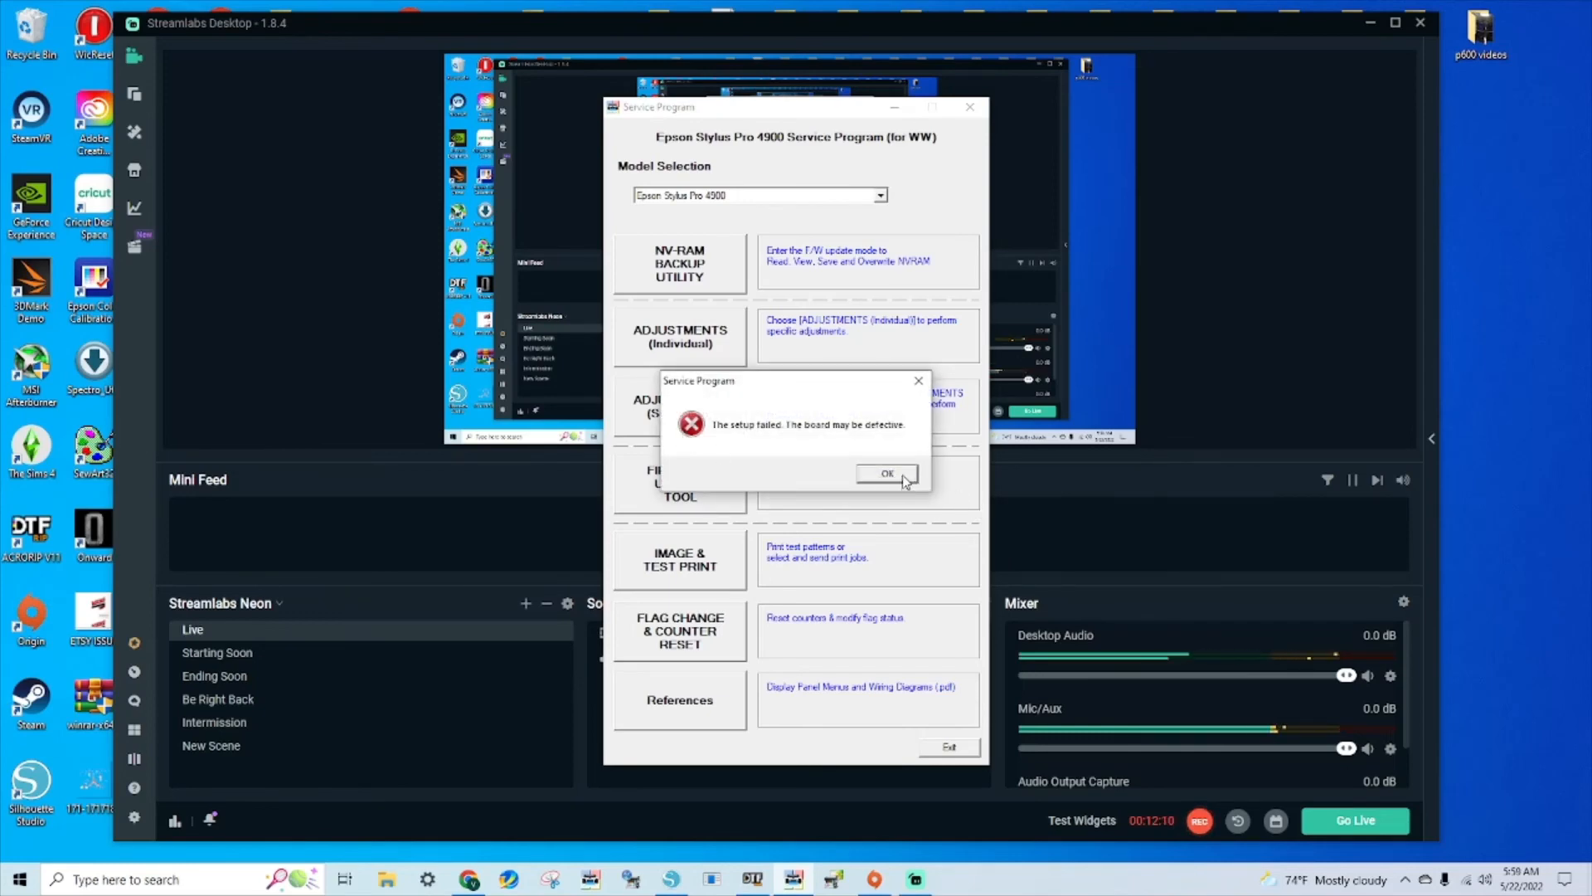
# - Dismiss the setup-failed error and leave the sequence adjustments list for the main menu
pyautogui.click(885, 472)
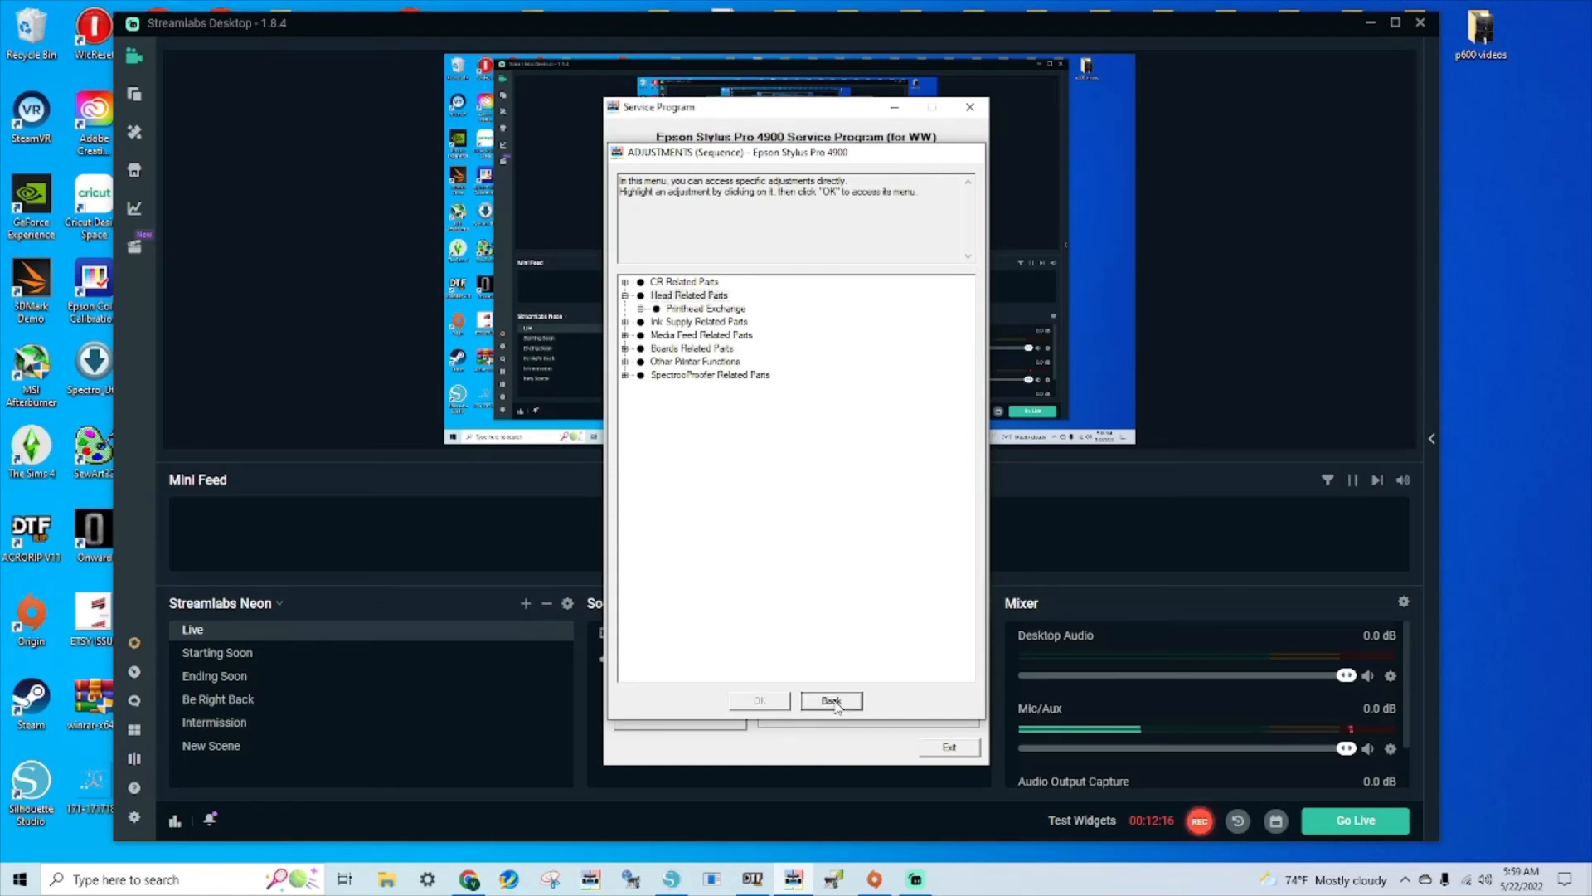
pyautogui.click(829, 700)
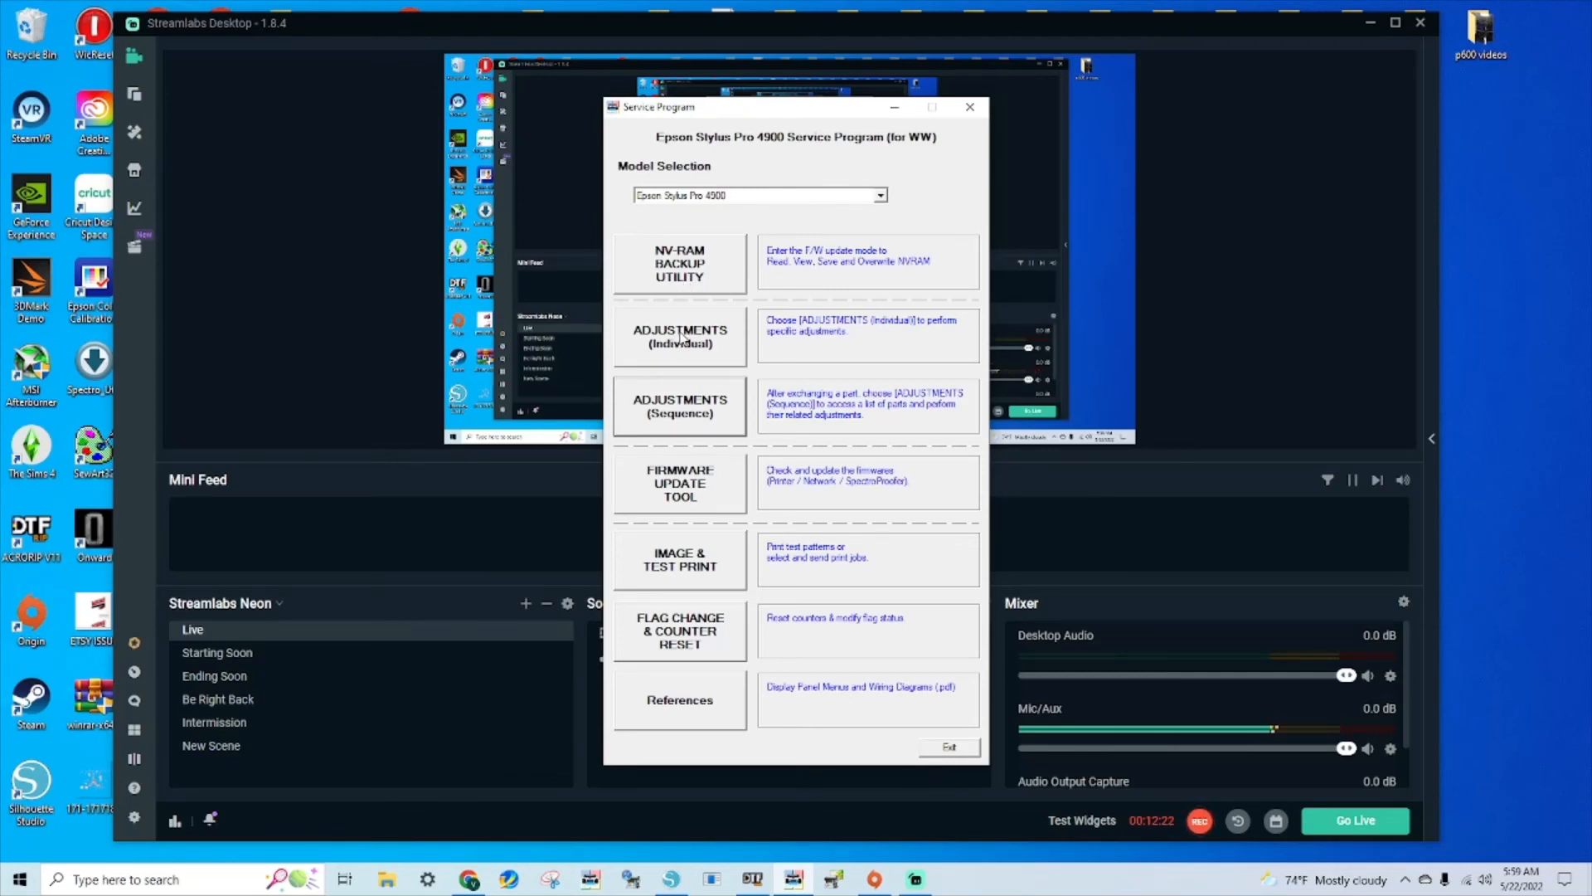
pyautogui.moveTo(783, 507)
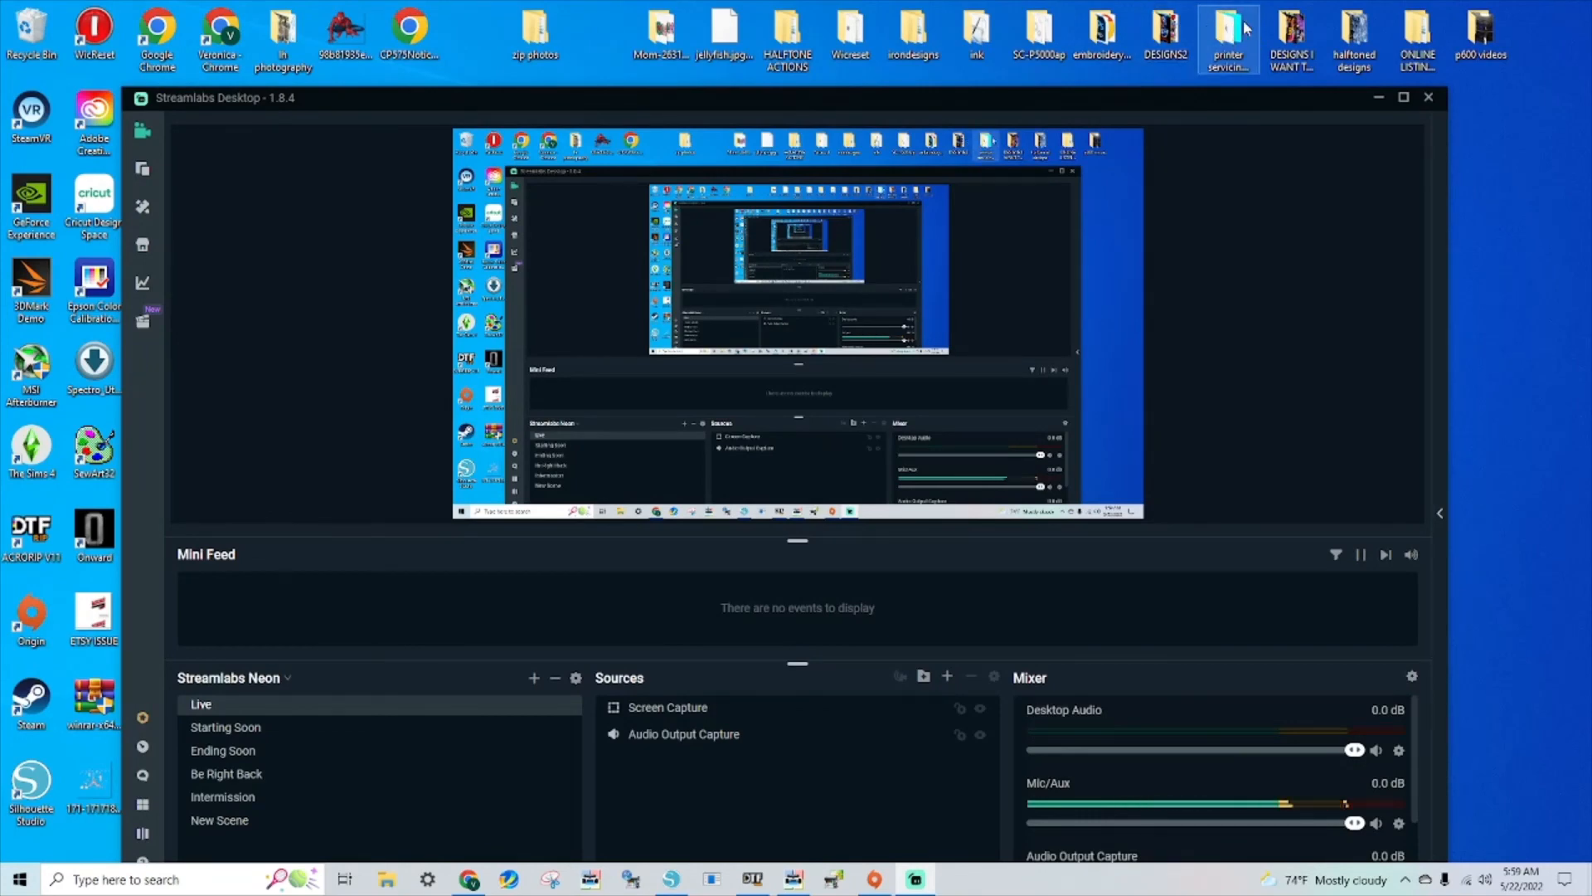
pyautogui.doubleClick(1227, 30)
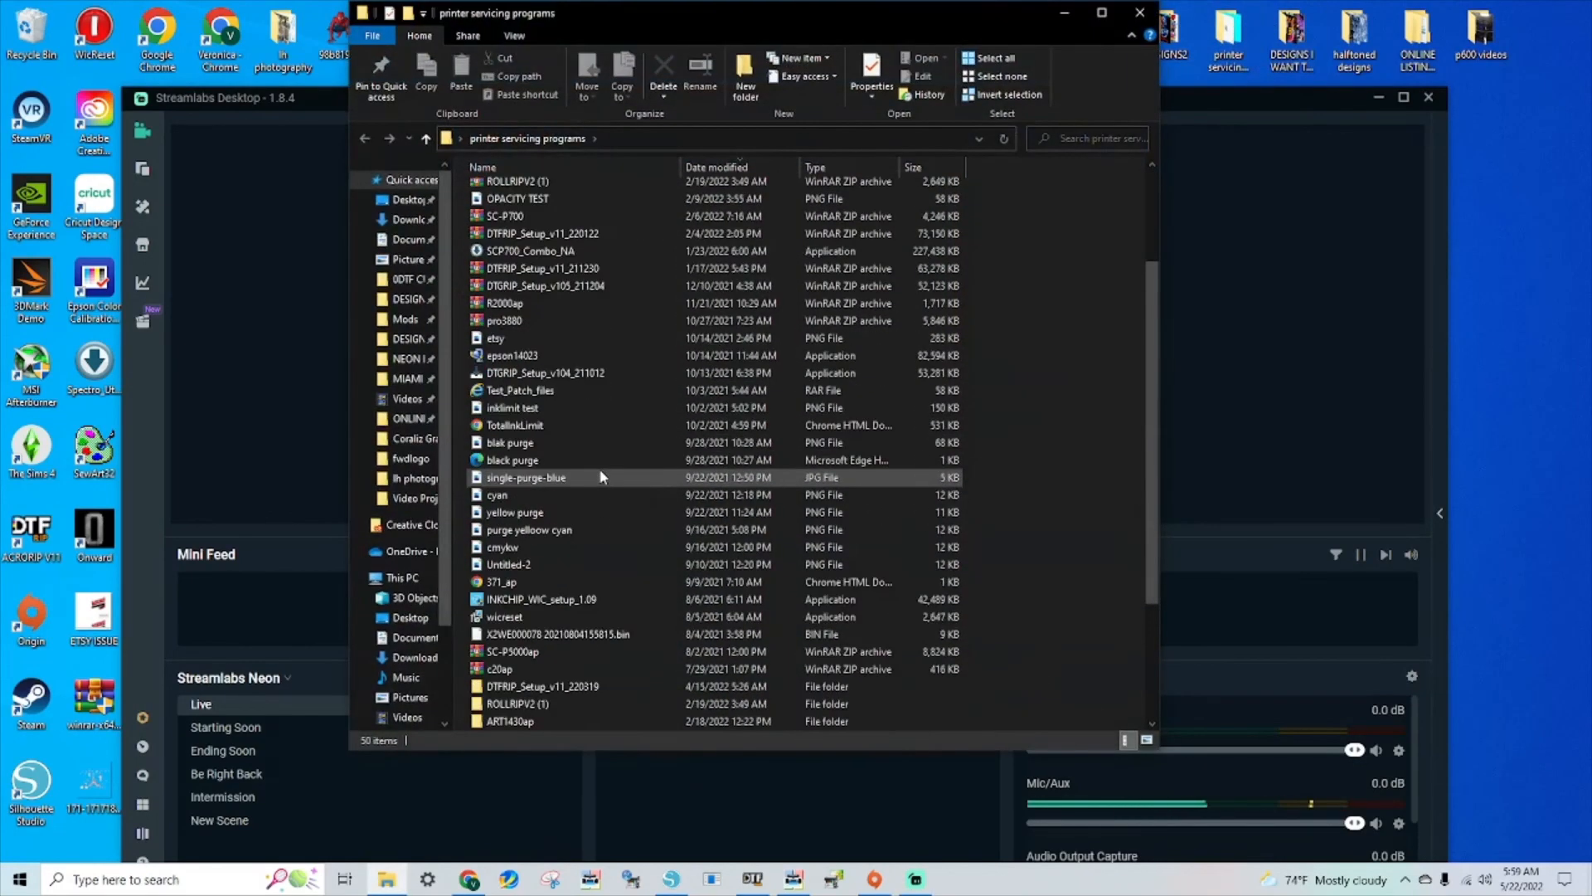
pyautogui.scroll(-3)
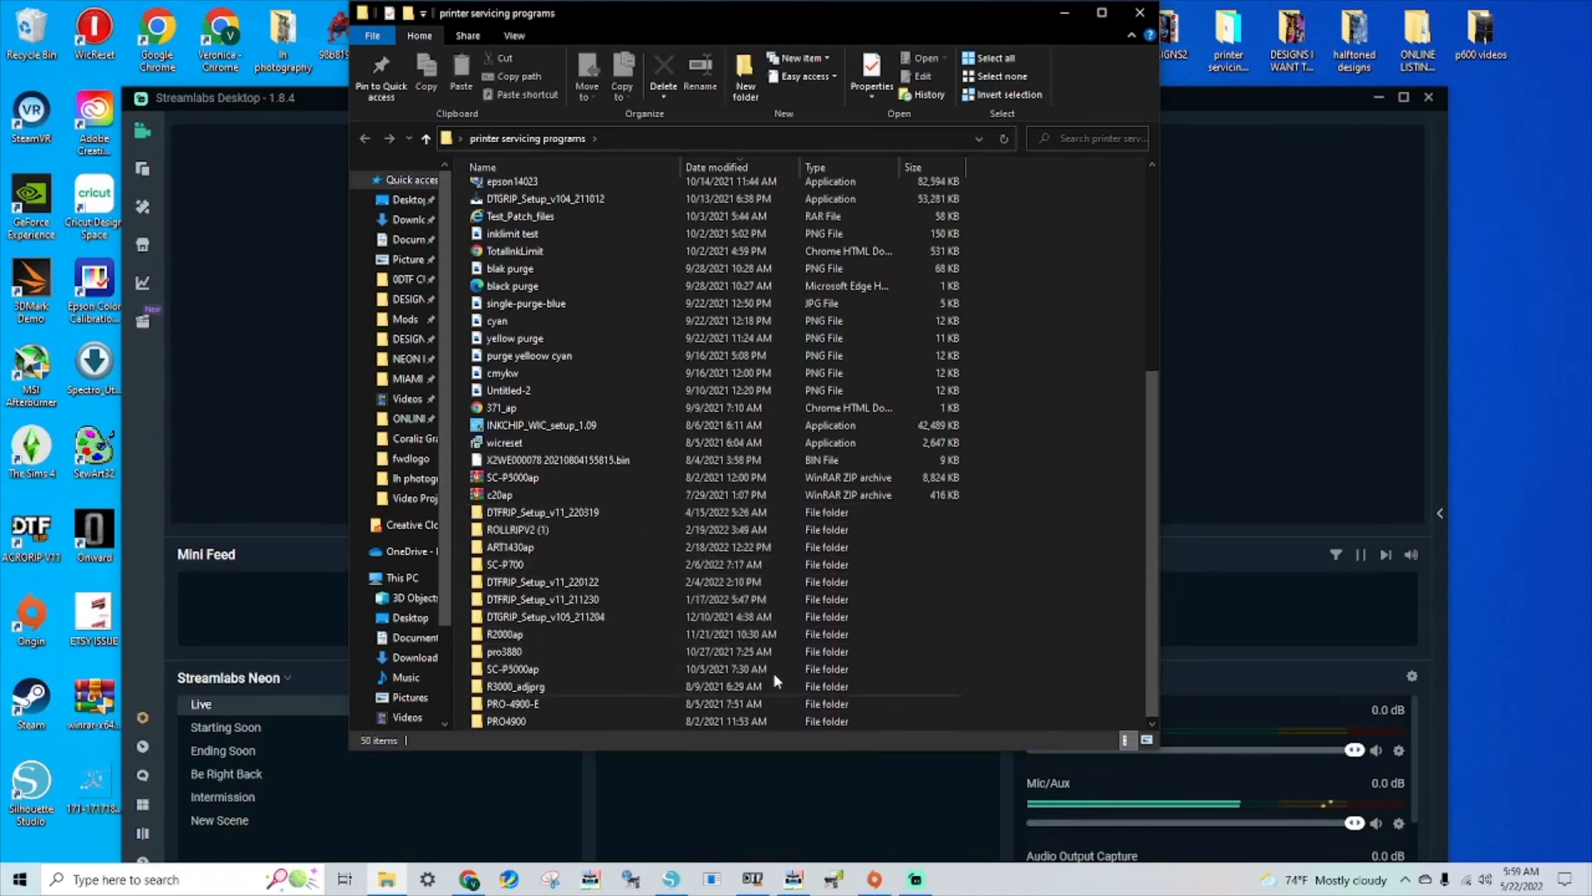
pyautogui.click(538, 633)
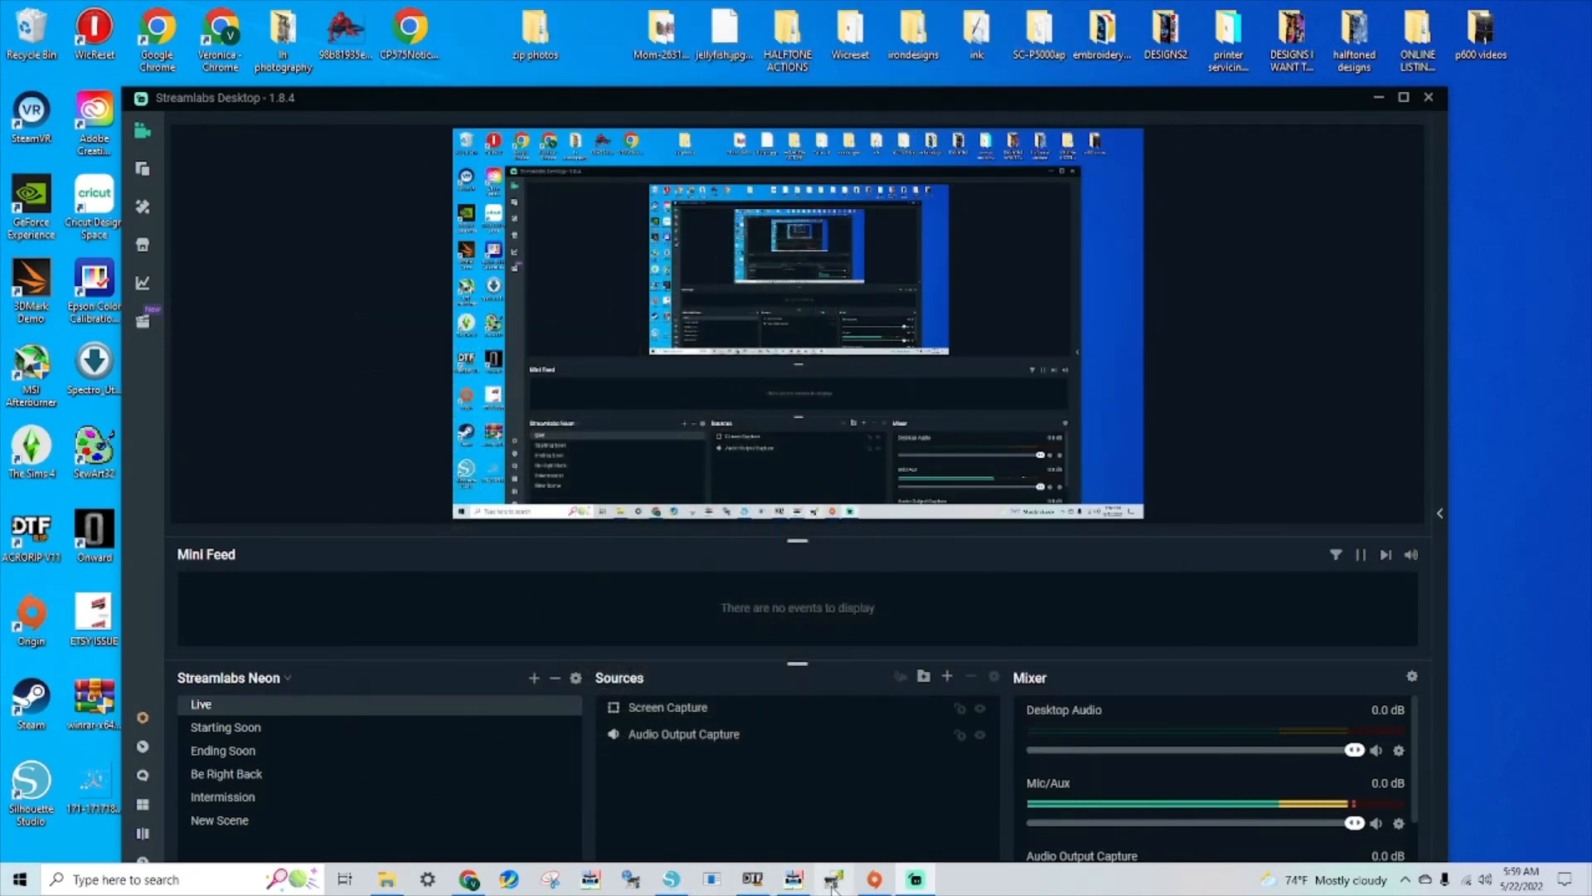
# - Relaunch the service program from the taskbar to its main menu
pyautogui.click(793, 879)
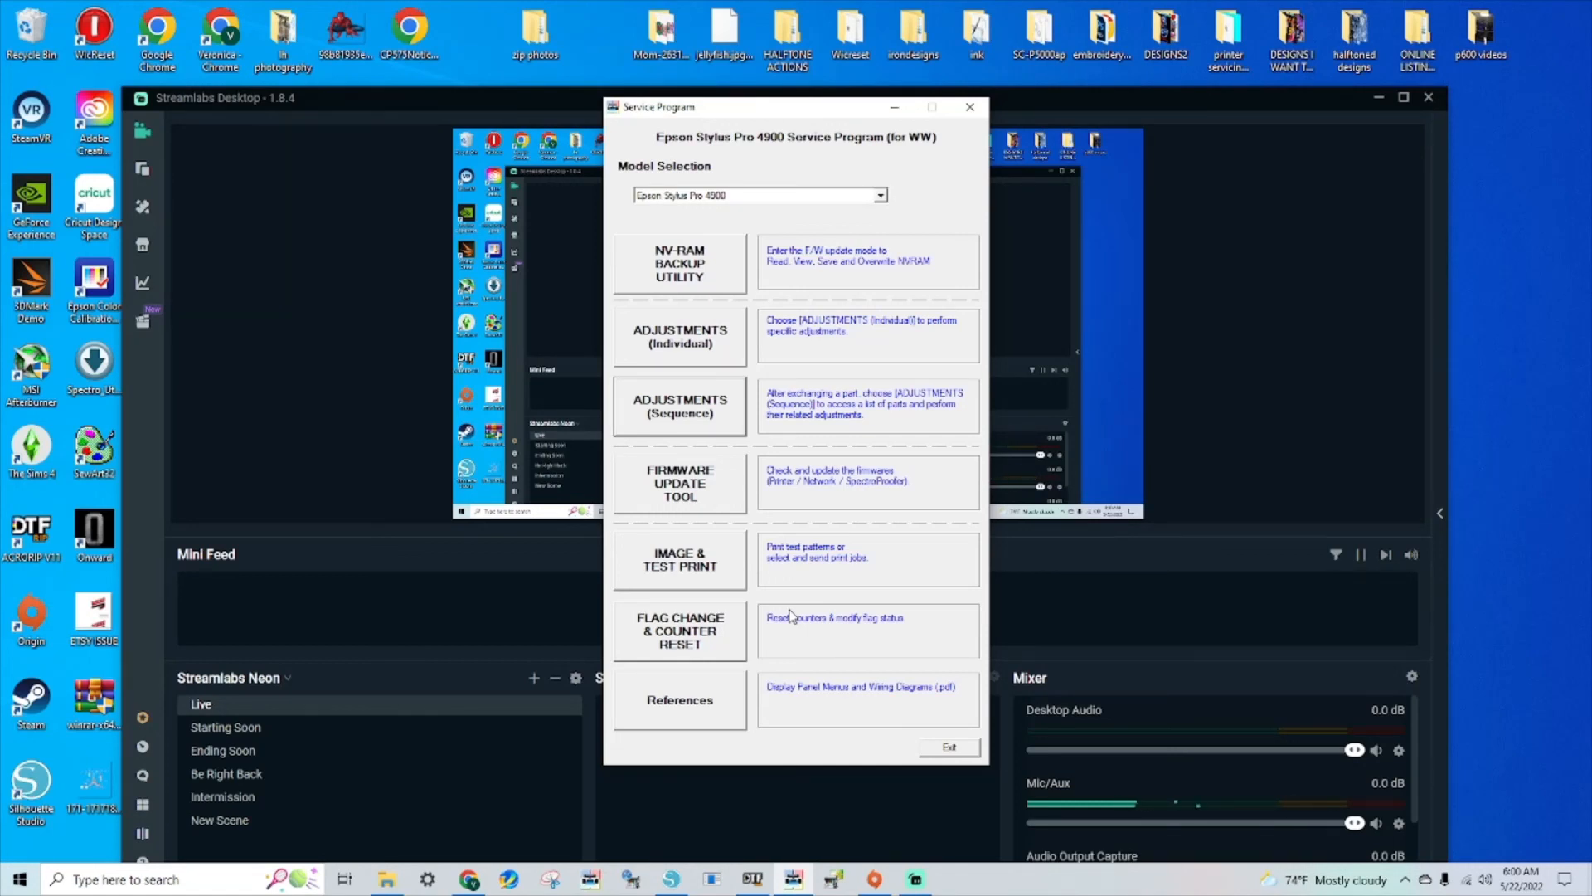
pyautogui.moveTo(823, 667)
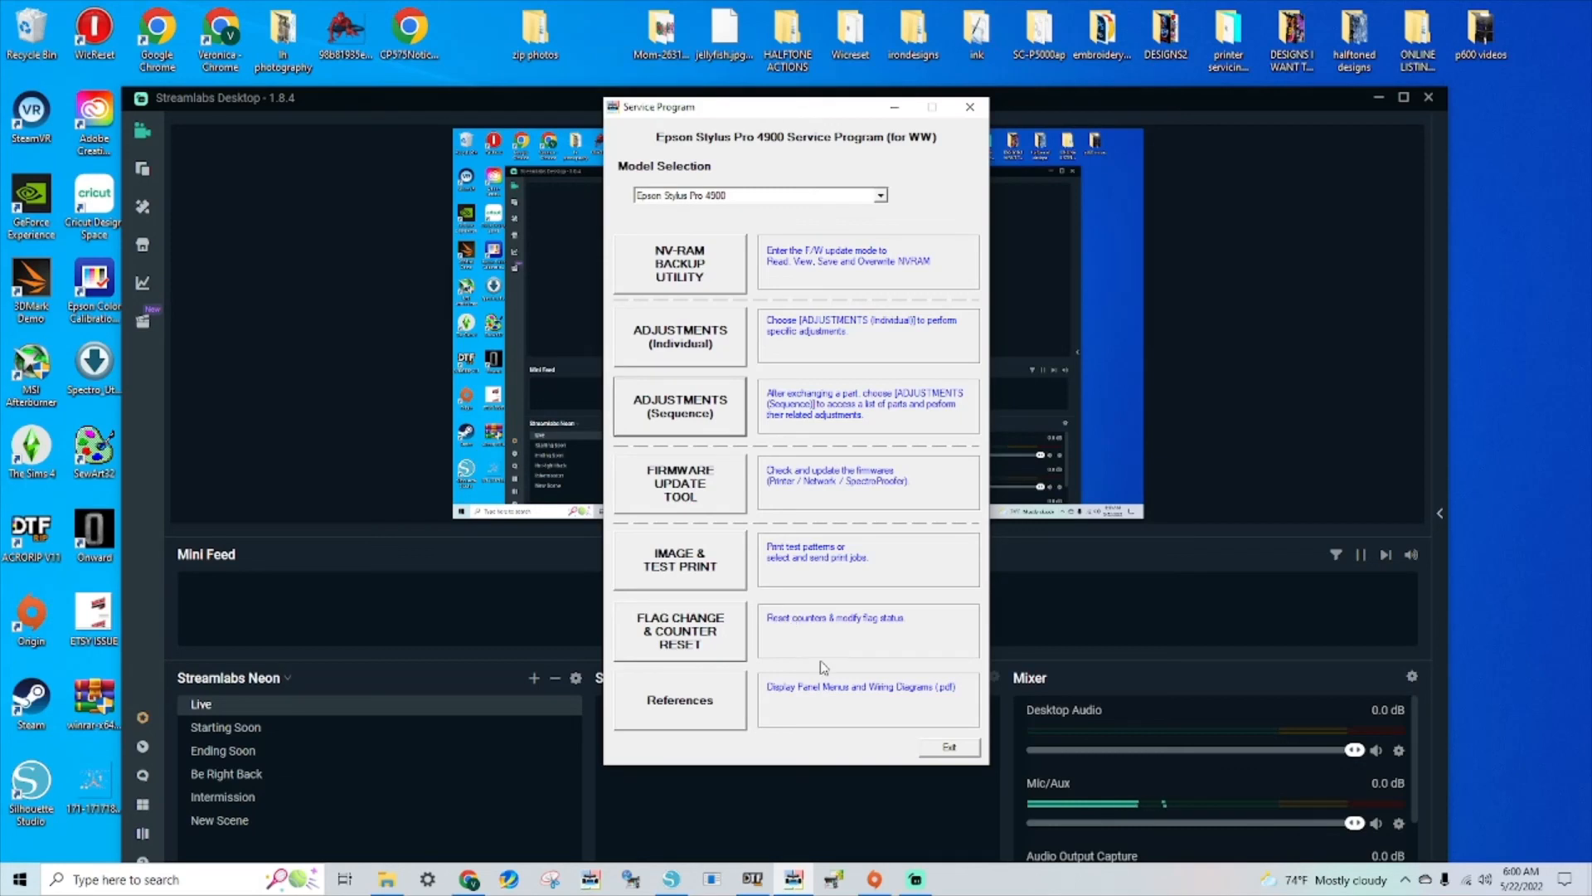